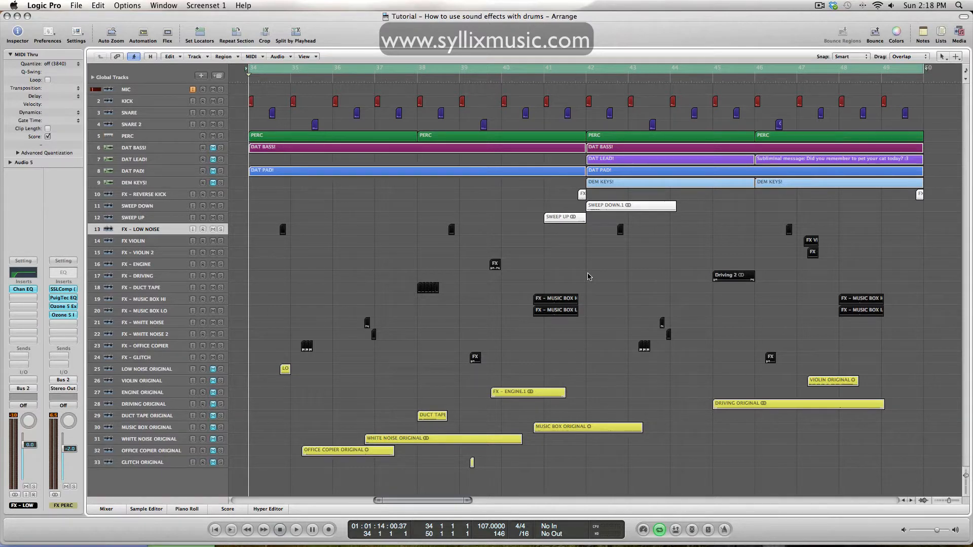
mouse_move(274, 242)
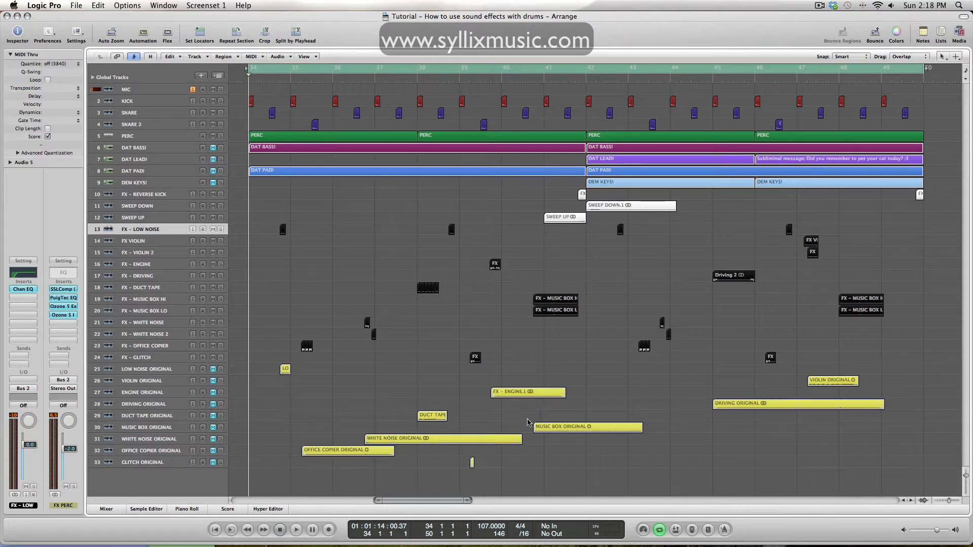
mouse_move(567, 351)
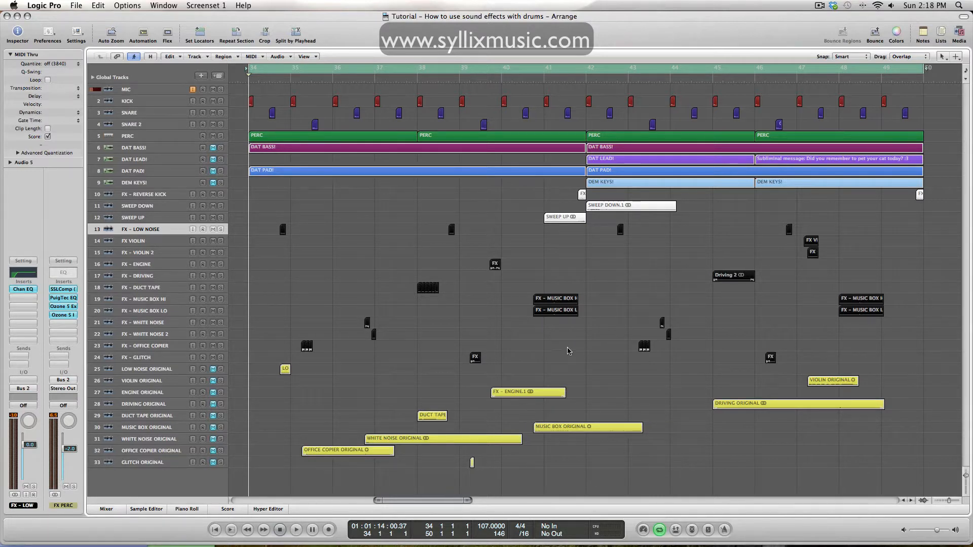
mouse_move(576, 234)
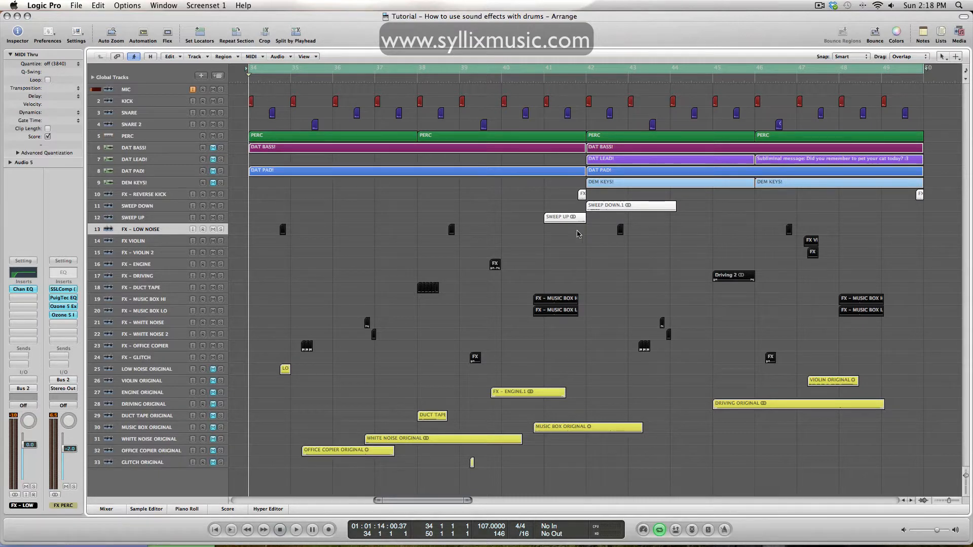
mouse_move(608, 225)
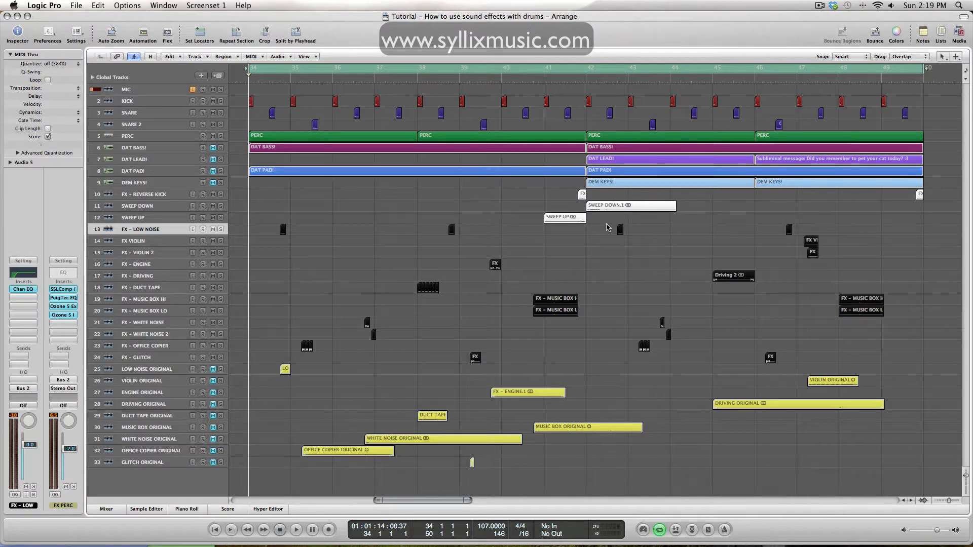
mouse_move(540, 294)
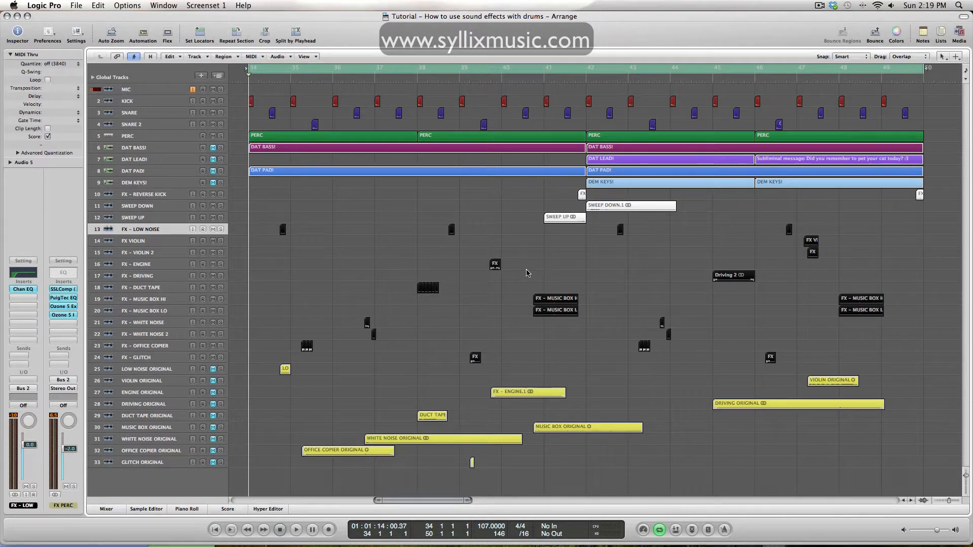
mouse_move(367, 228)
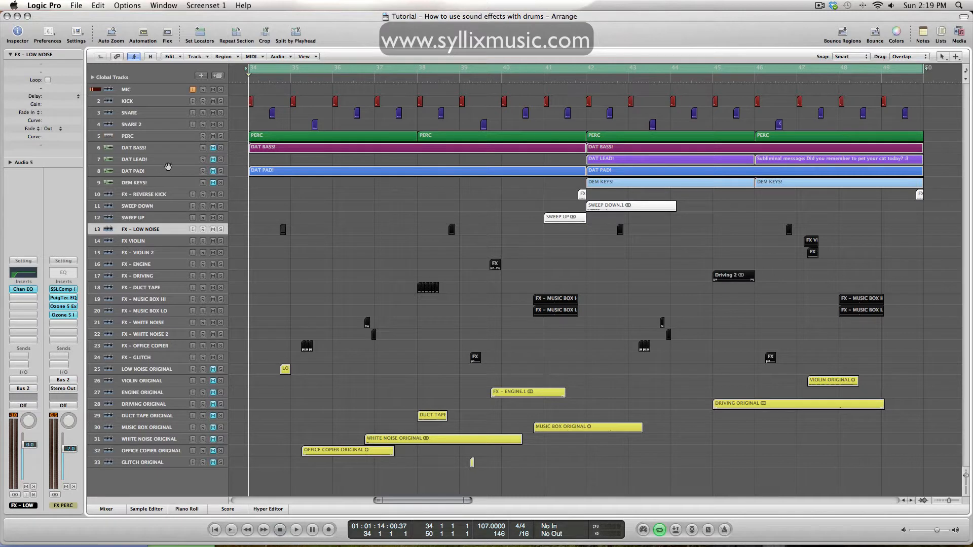
mouse_move(149, 185)
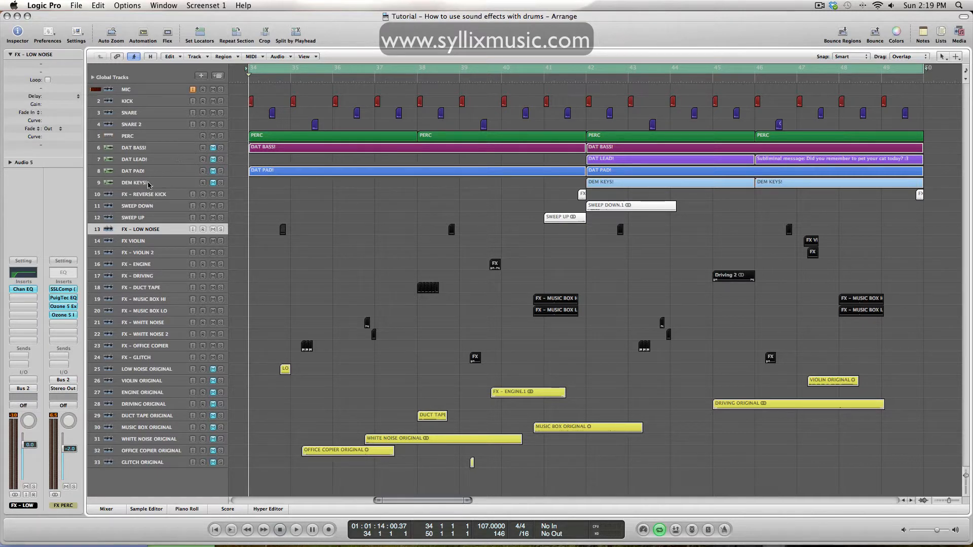
mouse_move(345, 230)
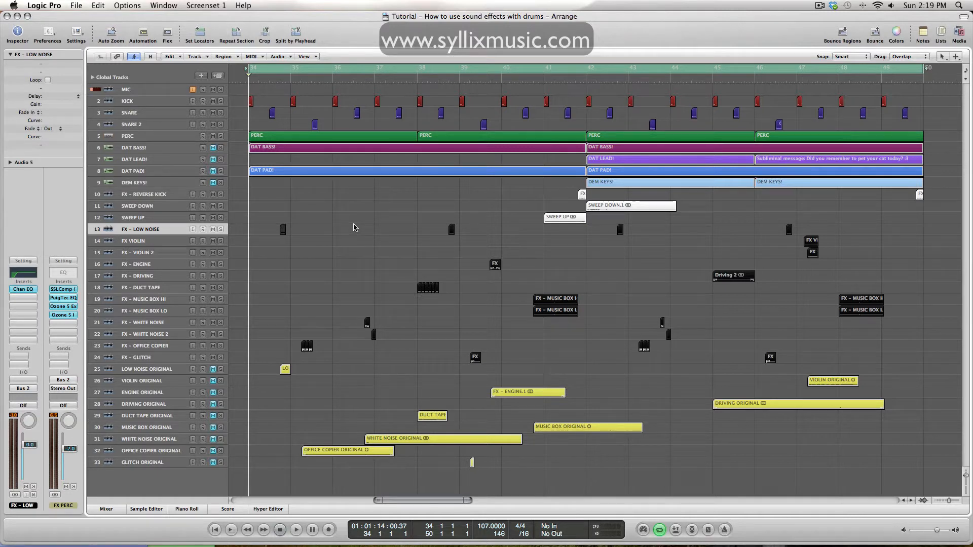
mouse_move(468, 218)
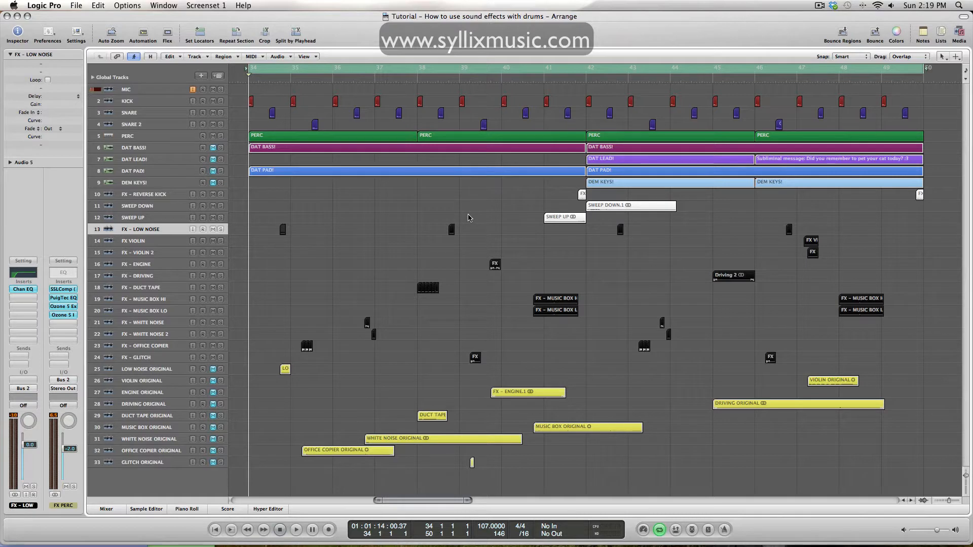
mouse_move(419, 247)
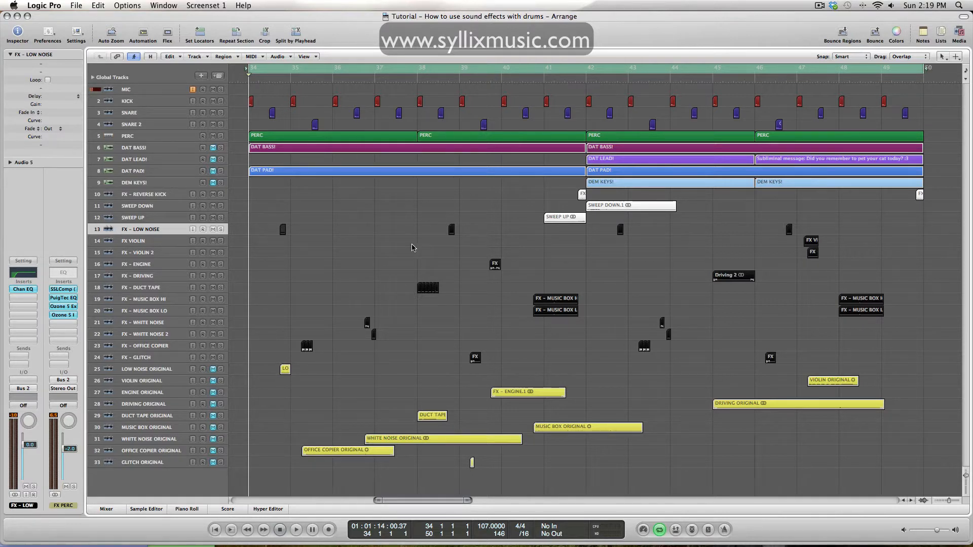
- Zoom in around bar 34 on the FX - LOW NOISE region above LOW NOISE ORIGINAL
left_click(296, 529)
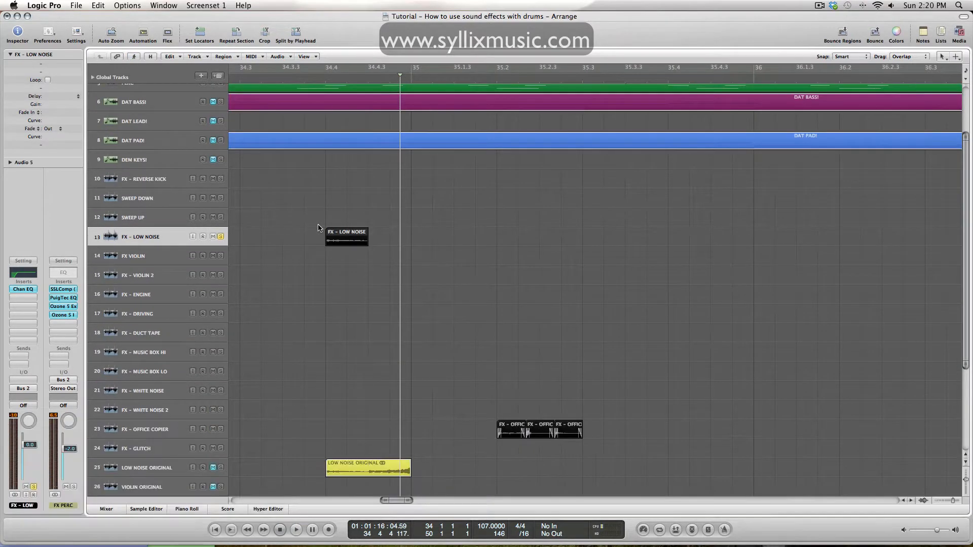
- Play the low noise effect from just before its region near bar 34
scroll("down", 3)
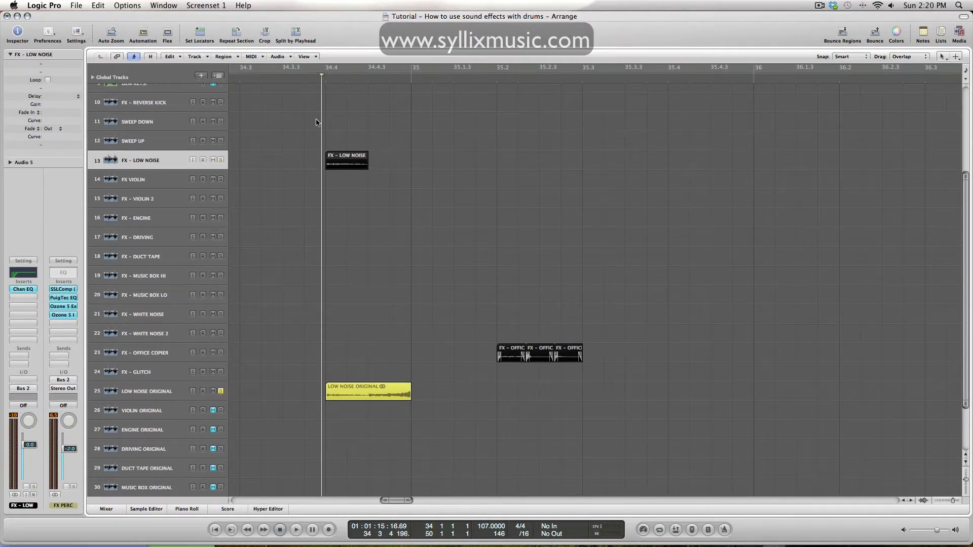
left_click(296, 529)
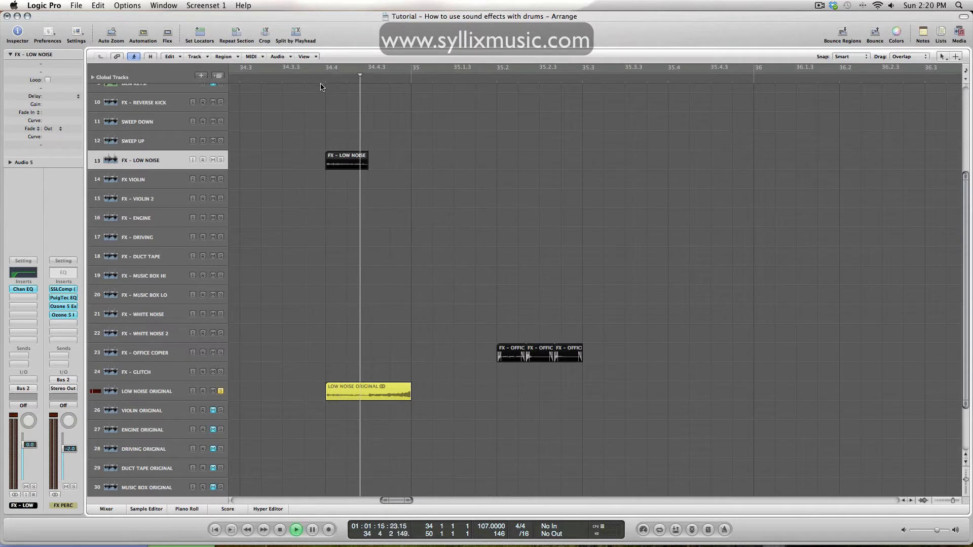
left_click(295, 529)
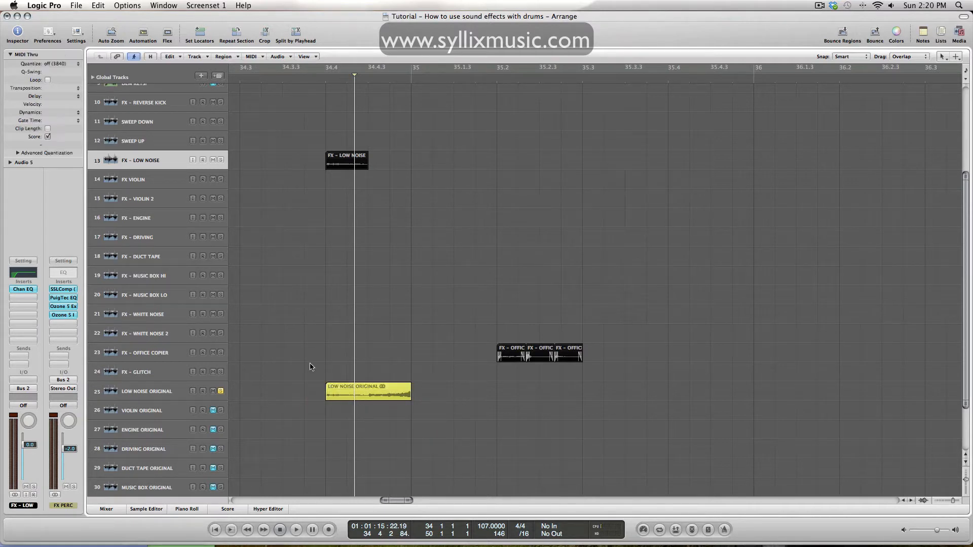
mouse_move(422, 365)
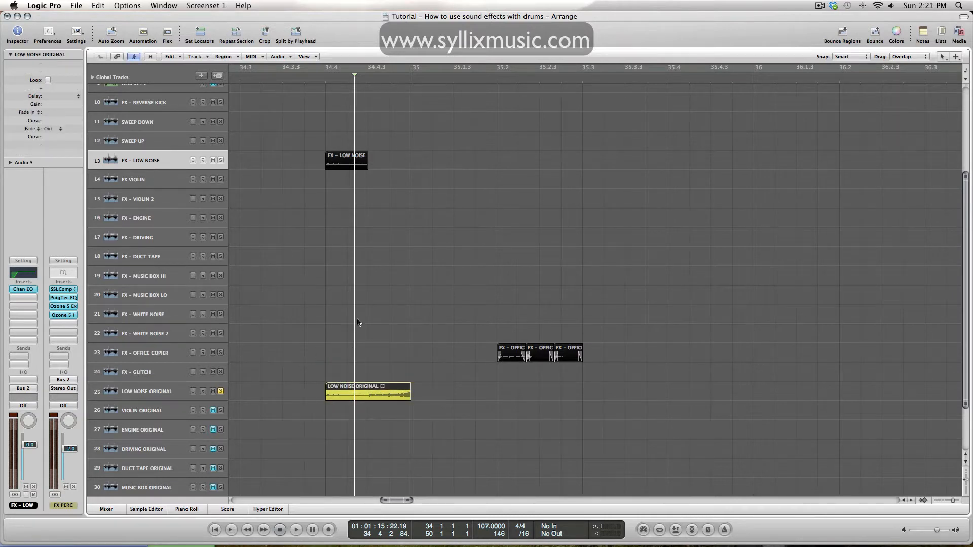
mouse_move(276, 416)
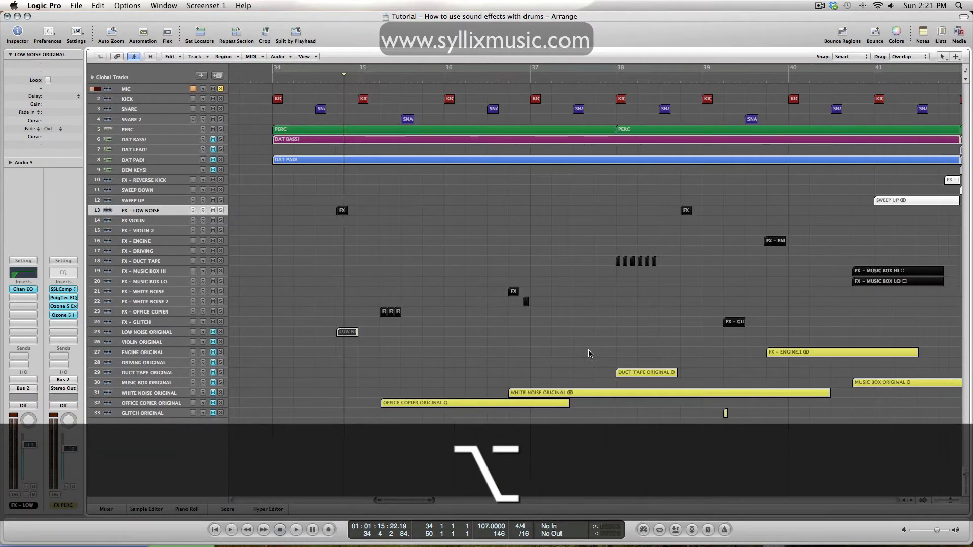
- Select FX - VIOLIN 2 and play the violin effect regions near bar 47
scroll("right", 3)
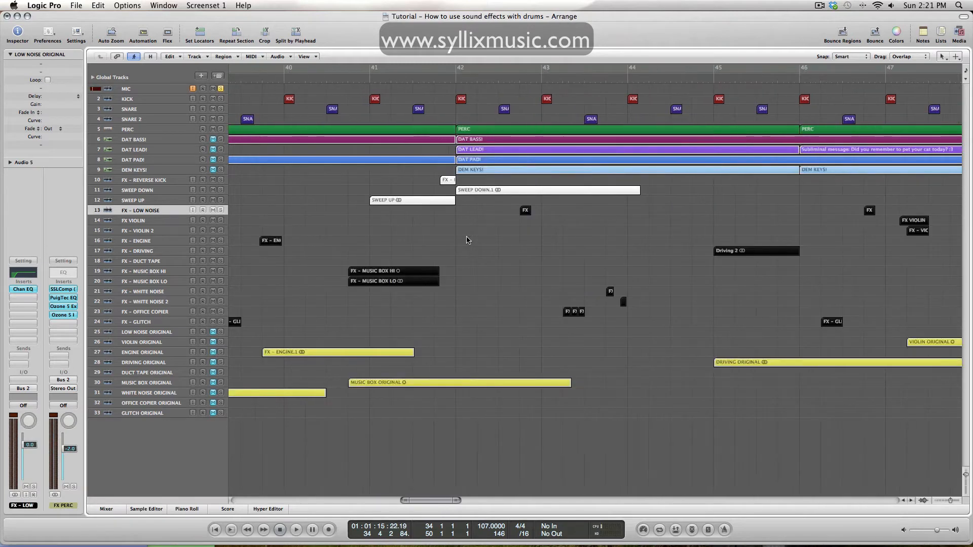
left_click(132, 220)
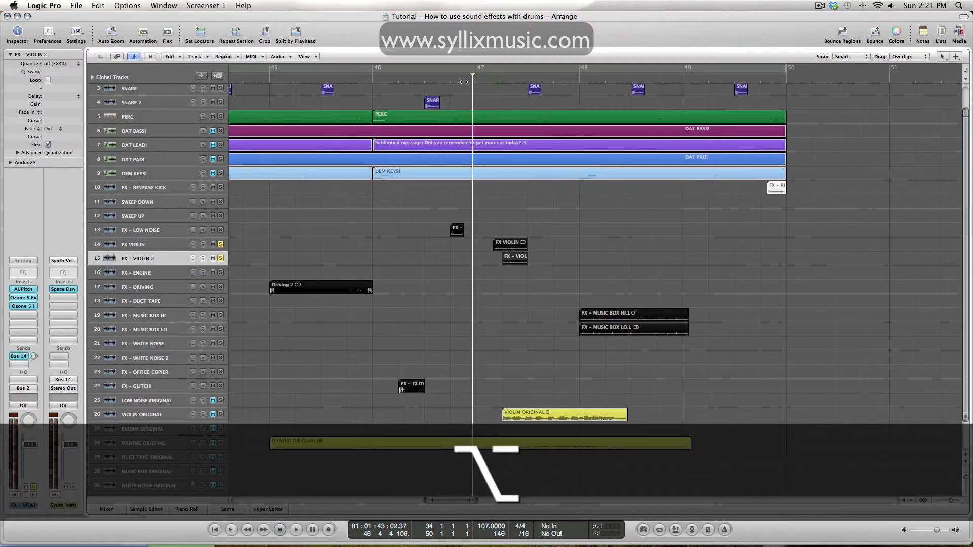
left_click(295, 529)
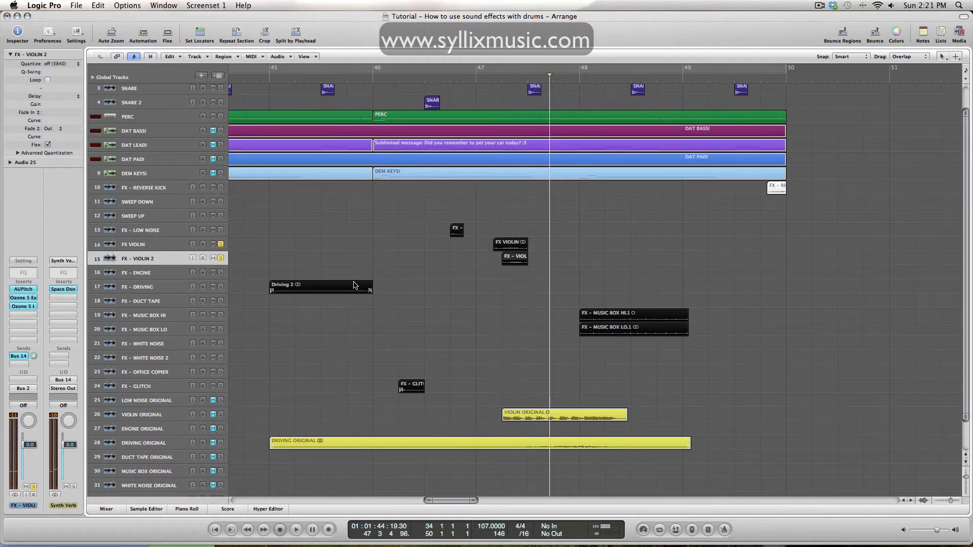
mouse_move(334, 285)
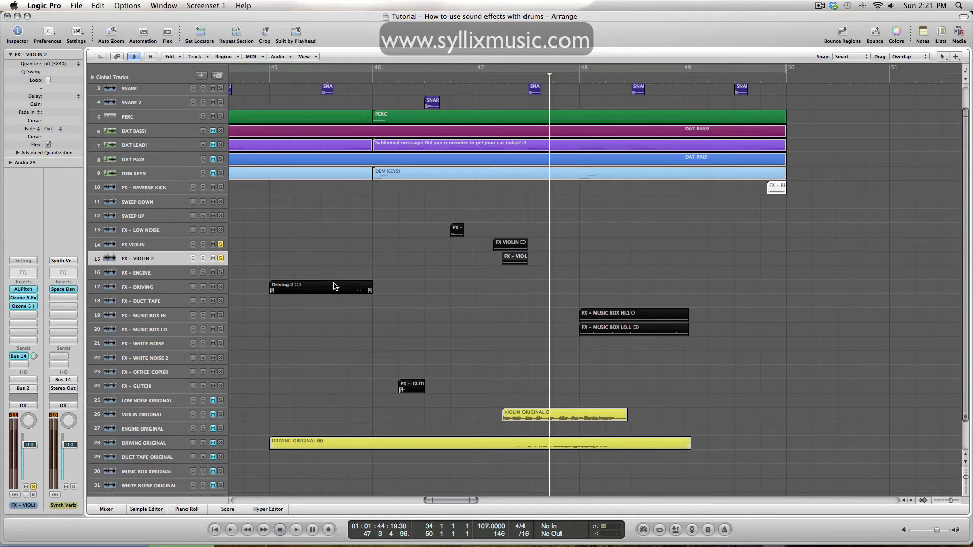
mouse_move(480, 308)
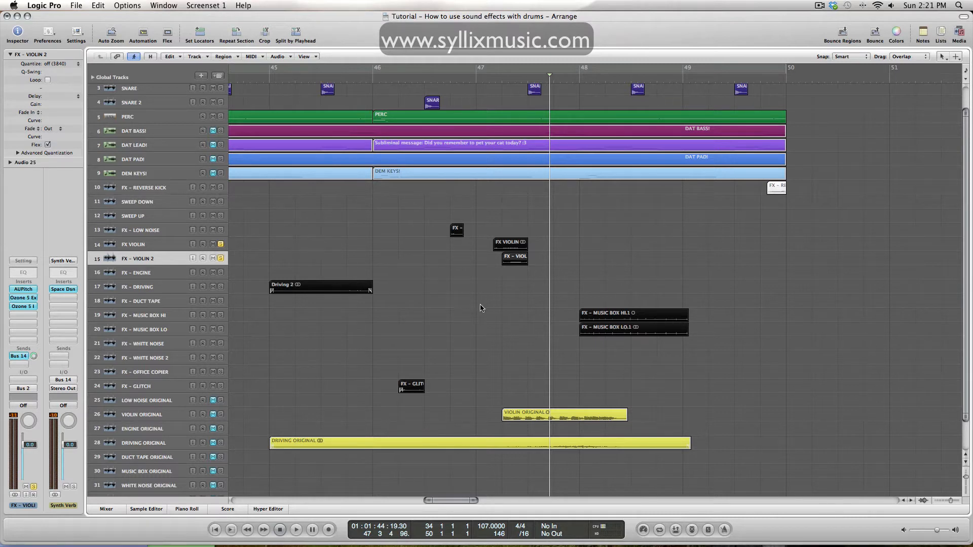
- Solo VIOLIN ORIGINAL and replay the violin effects from bar 47
left_click(220, 259)
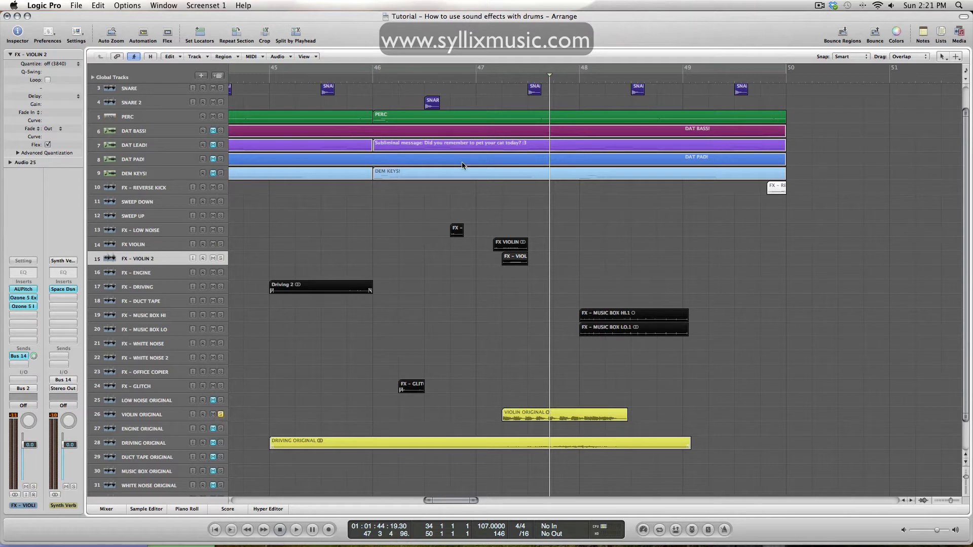
left_click(490, 66)
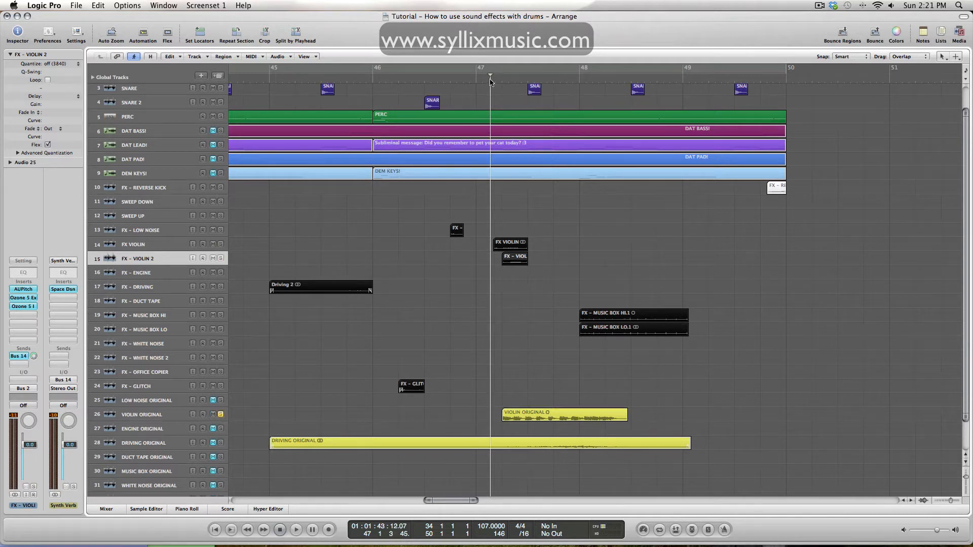
left_click(296, 529)
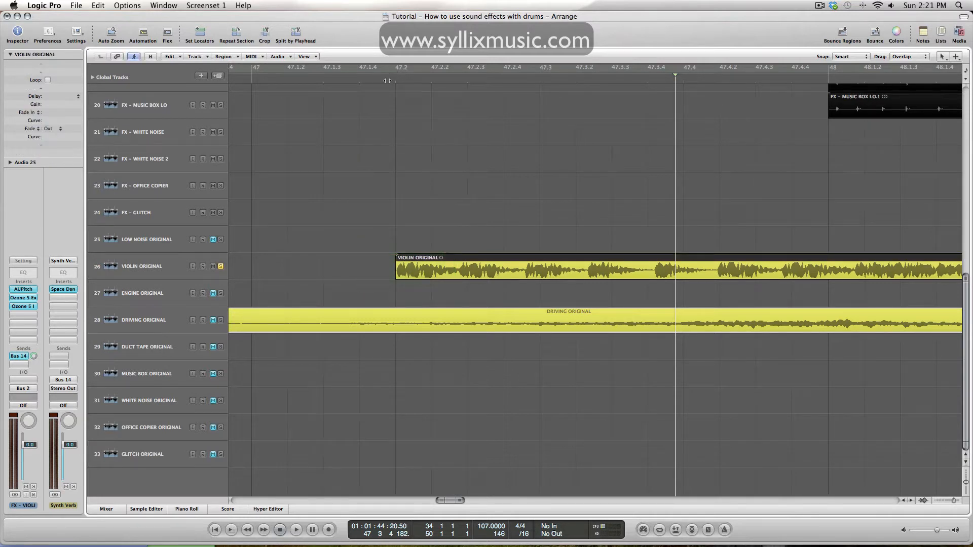
- Move the playhead before the violin source and widen the view to bars 46–50
left_click(434, 67)
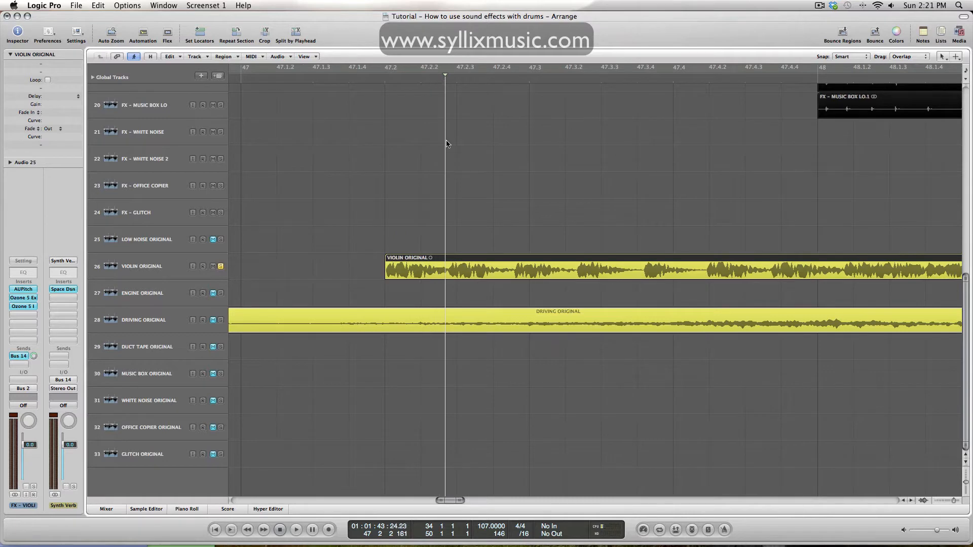
scroll("up", 3)
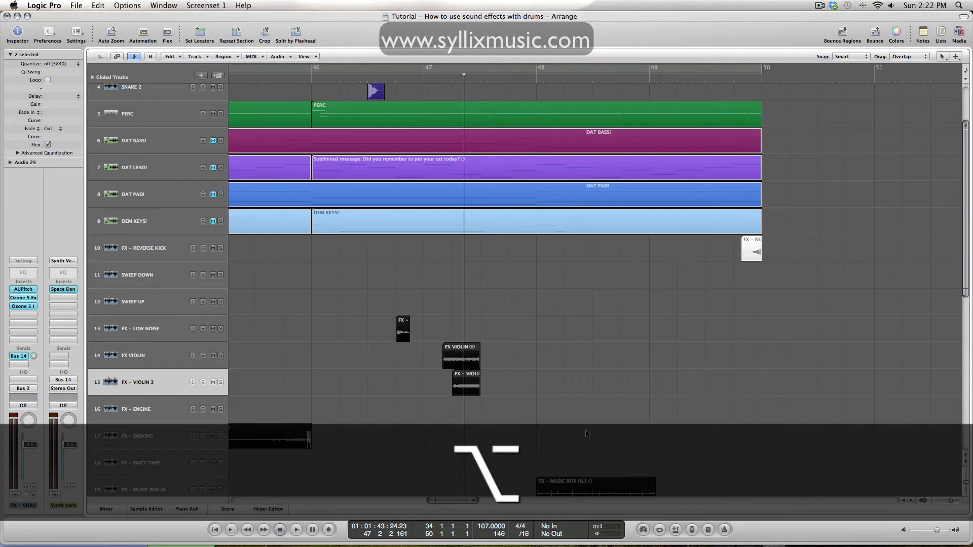
- Show Flex view and check FX VIOLIN's flex mode list, leaving it on Polyphonic
left_click(132, 355)
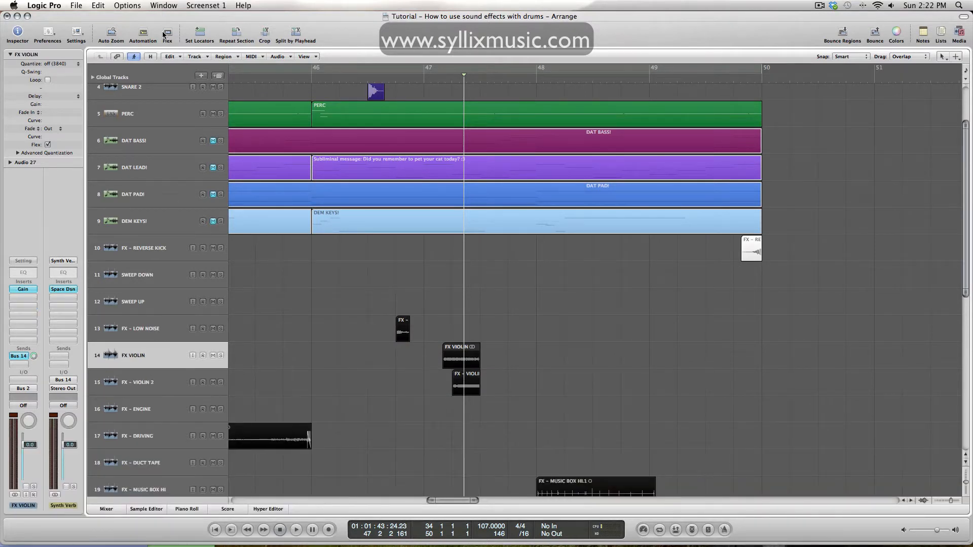
left_click(167, 34)
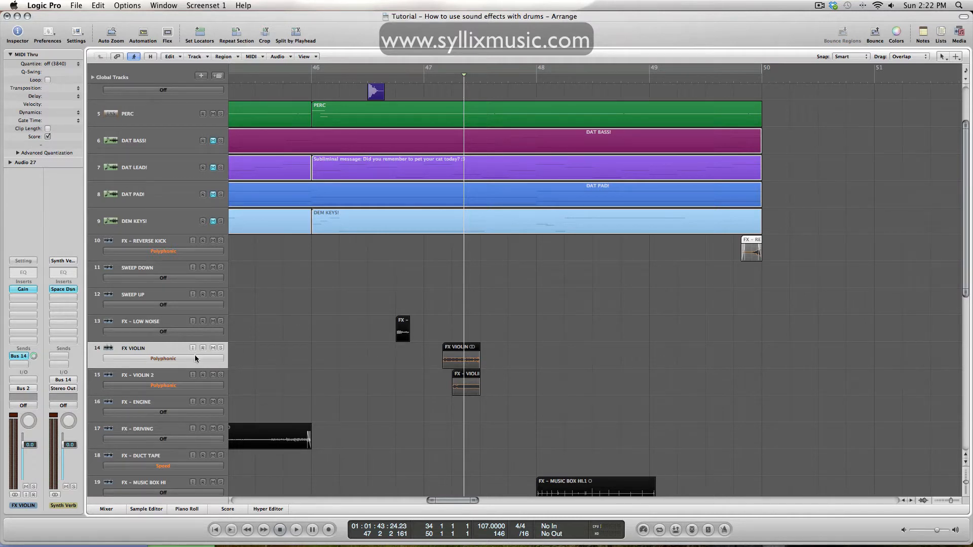
left_click(162, 358)
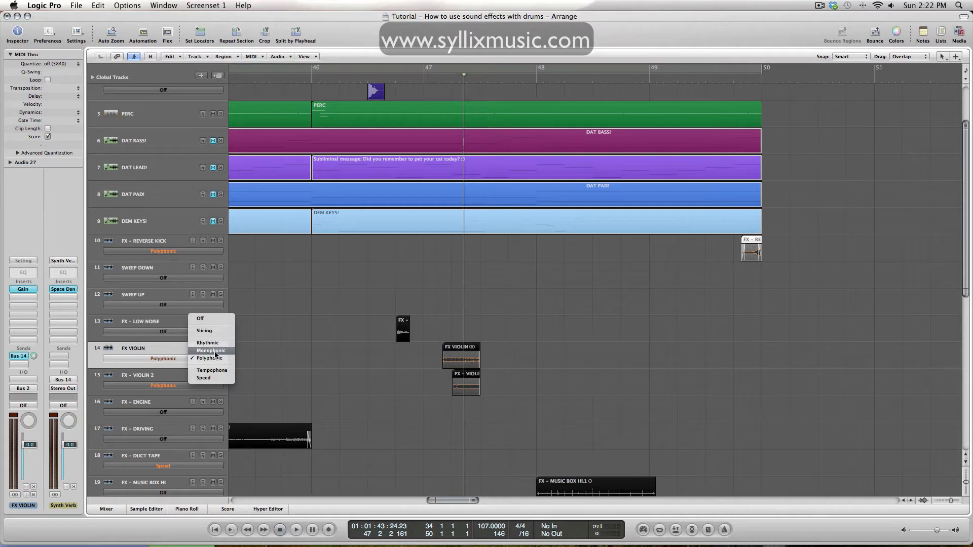
mouse_move(404, 364)
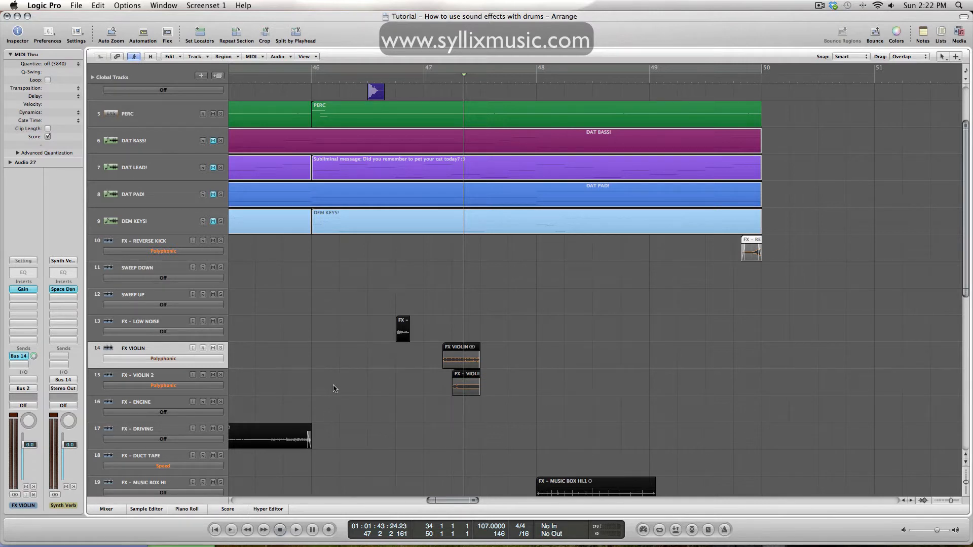
mouse_move(363, 363)
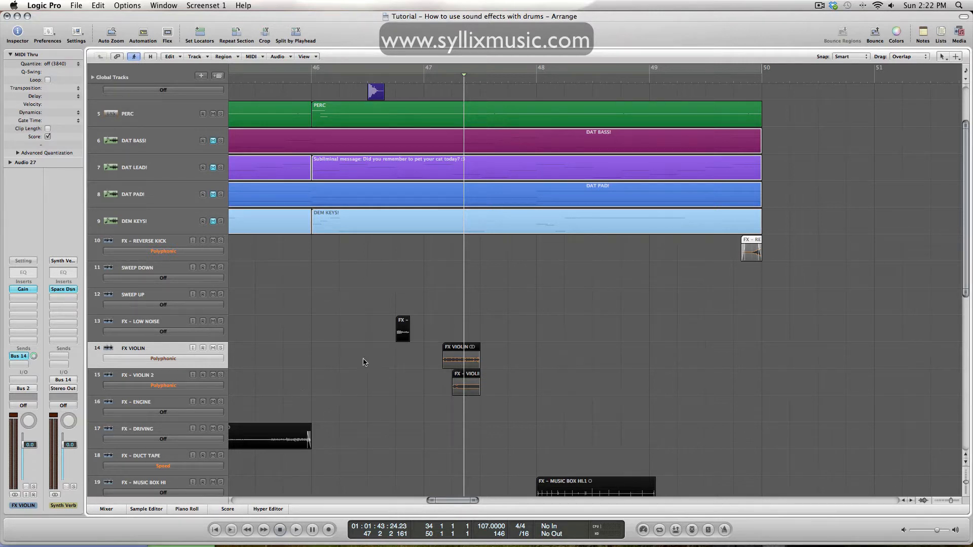
mouse_move(449, 328)
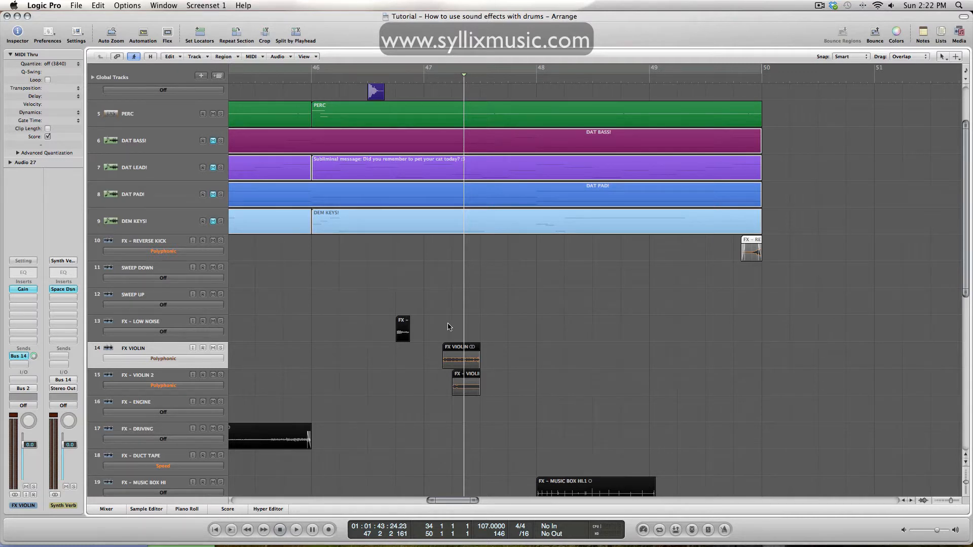
mouse_move(438, 351)
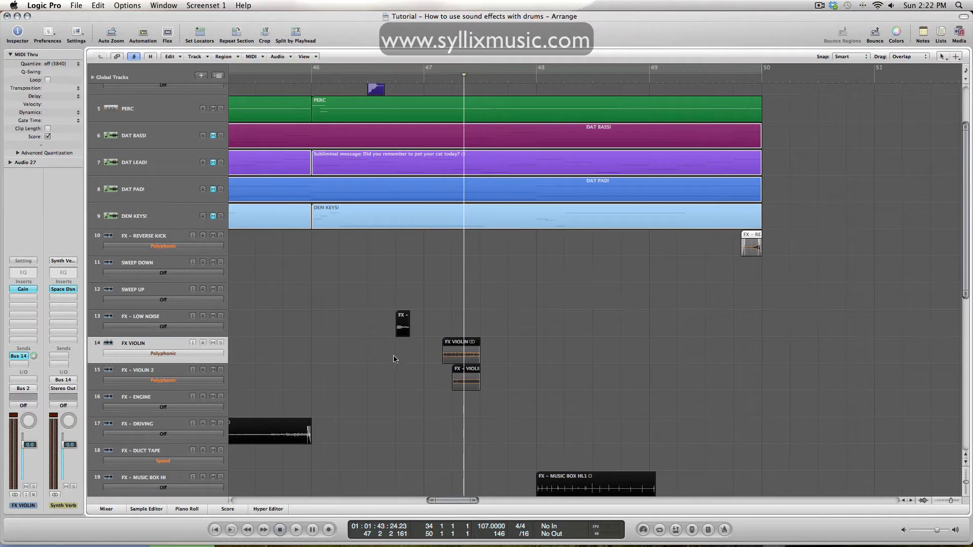
- Select the FX - VIOLIN 2 region to reveal its AUPitch and Ozone inserts
scroll("down", 3)
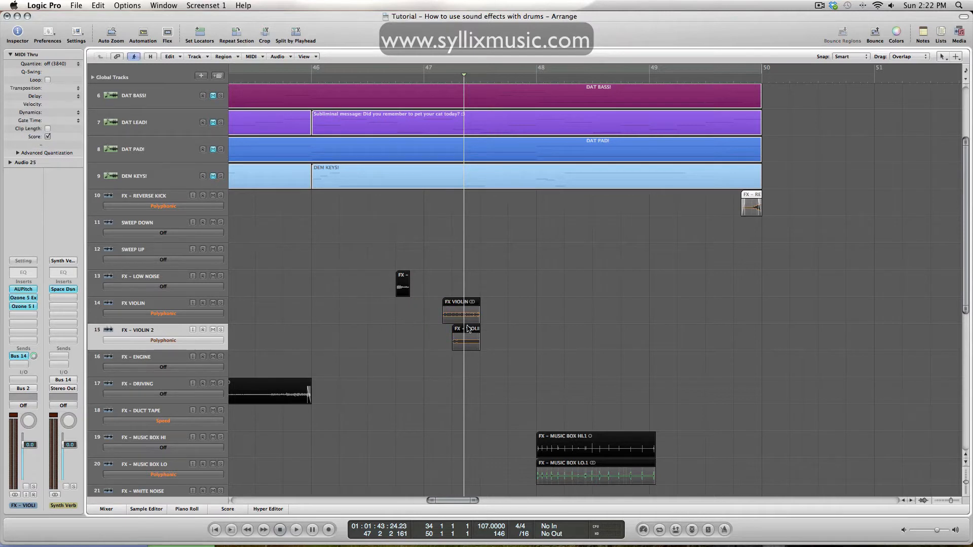
left_click(465, 341)
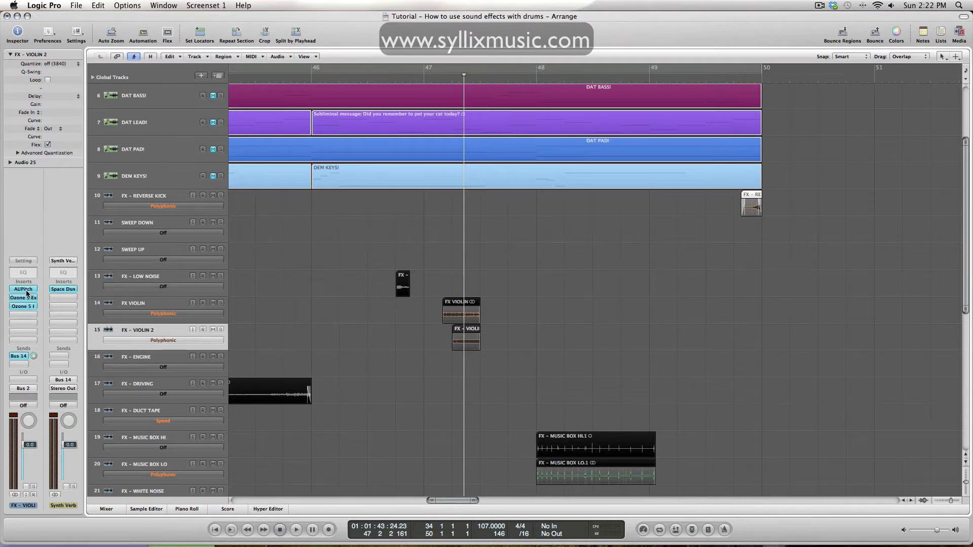
- Inspect AUPitch's 390-cent shift on FX - VIOLIN 2, then hide the flex mode settings
left_click(24, 289)
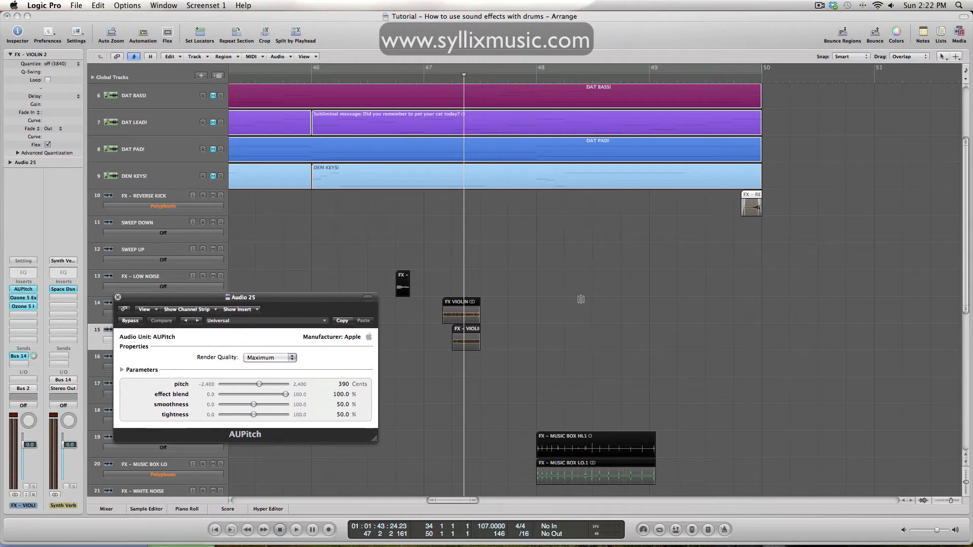
mouse_move(438, 284)
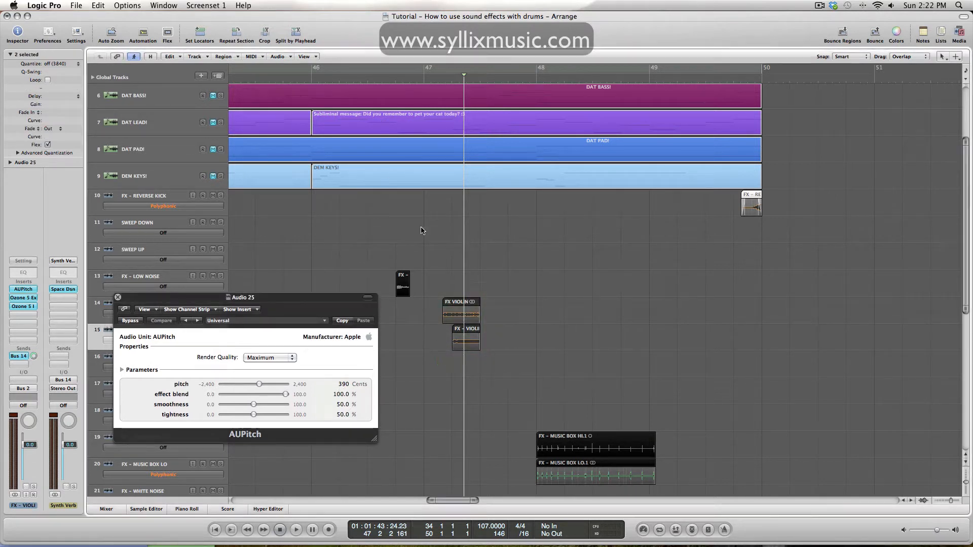
mouse_move(336, 290)
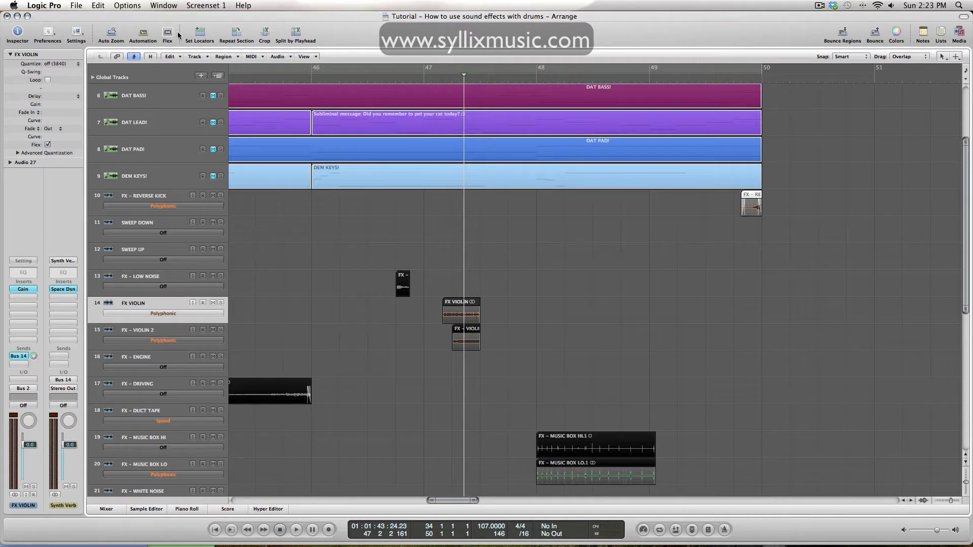
left_click(137, 336)
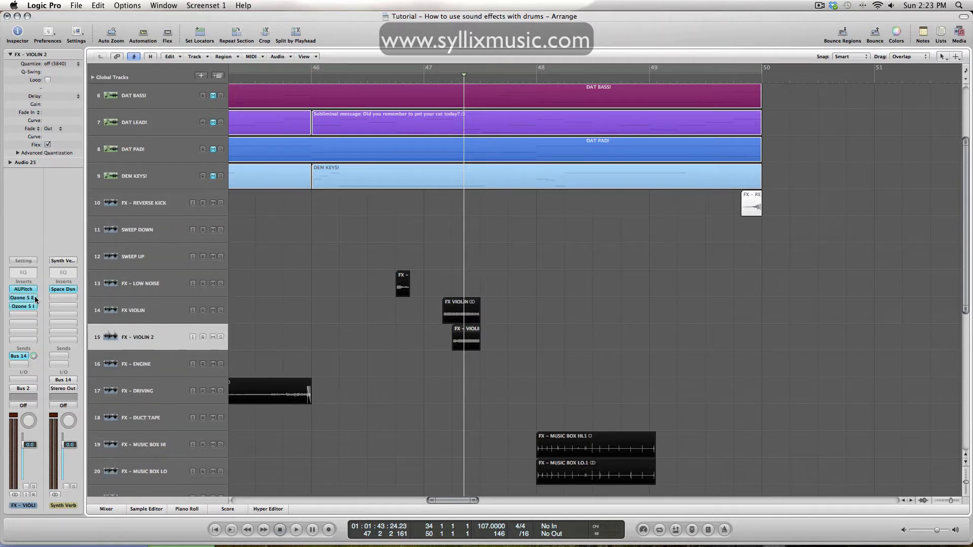
- Inspect the Ozone 5 Imager on FX - VIOLIN 2 and close it
left_click(24, 298)
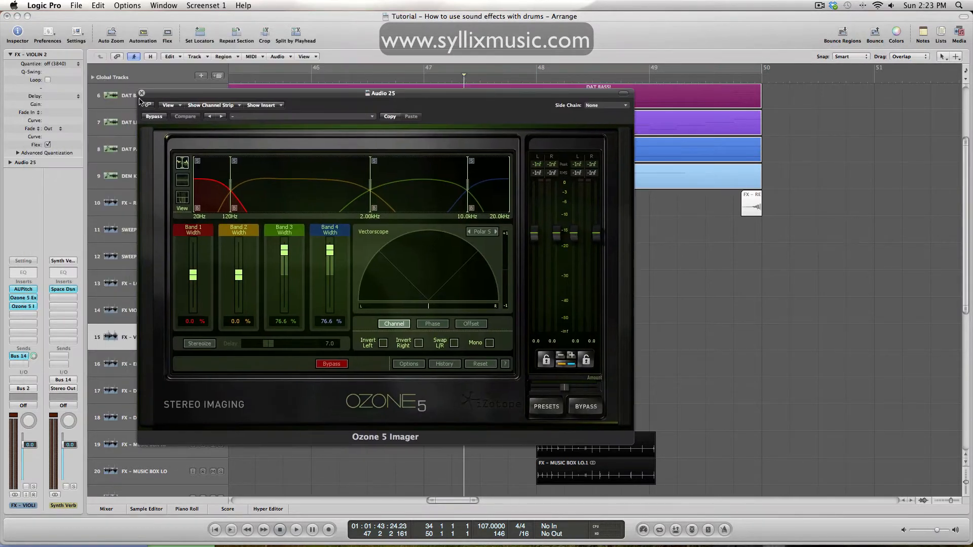
left_click(141, 93)
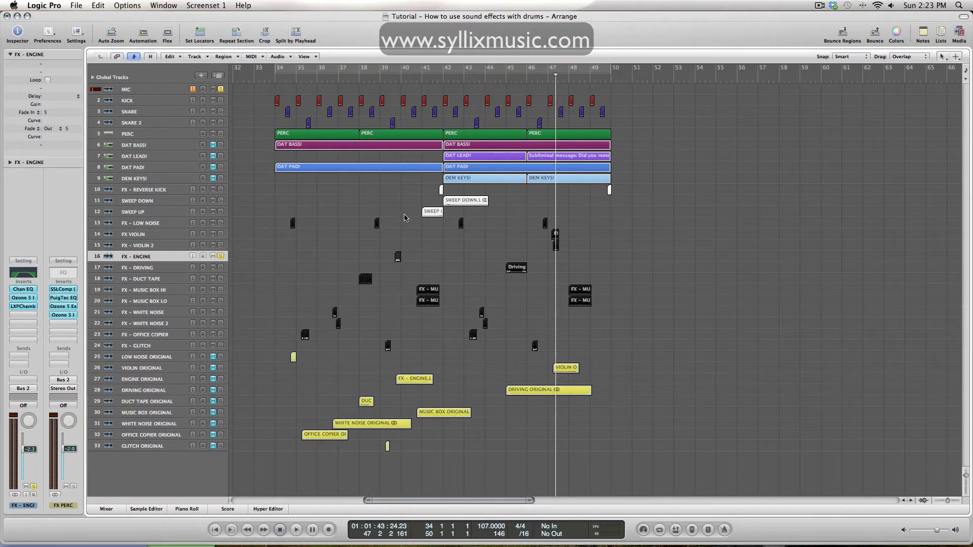
- Solo FX - ENGINE with ENGINE ORIGINAL and play them back from around bar 39
left_click(296, 529)
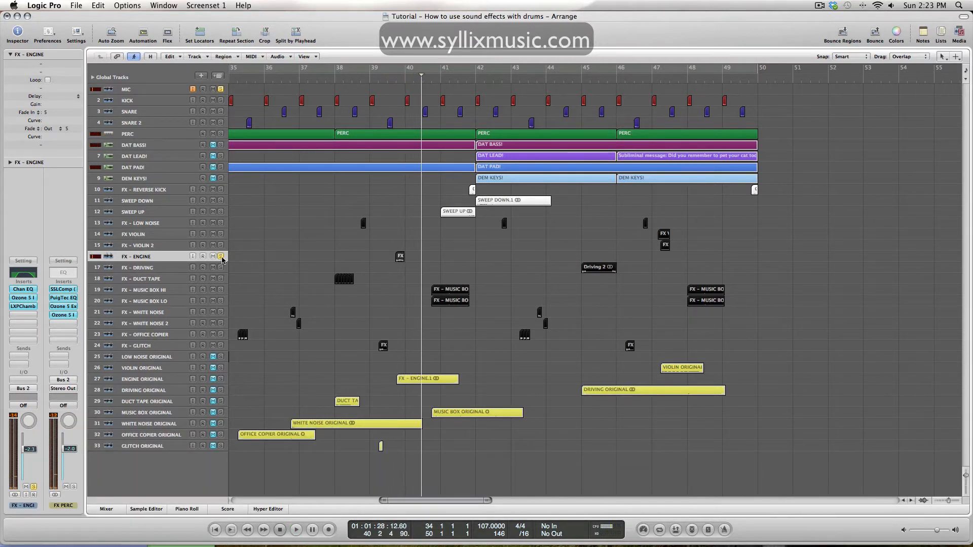
left_click(220, 257)
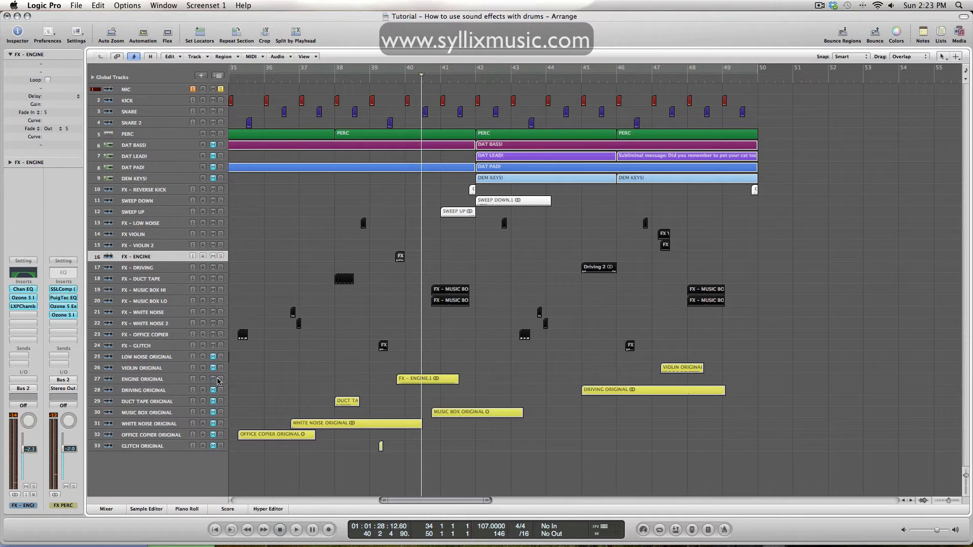
left_click(391, 67)
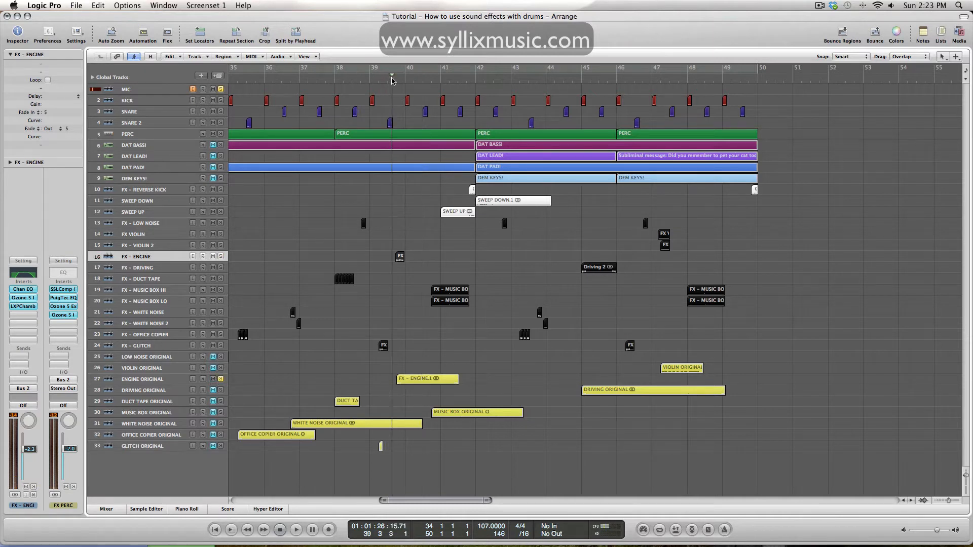
left_click(296, 529)
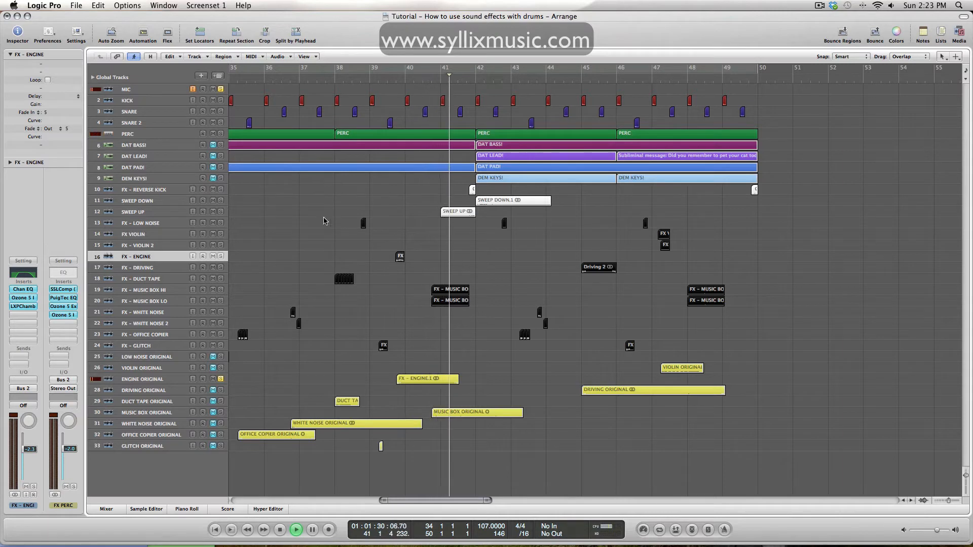
left_click(311, 529)
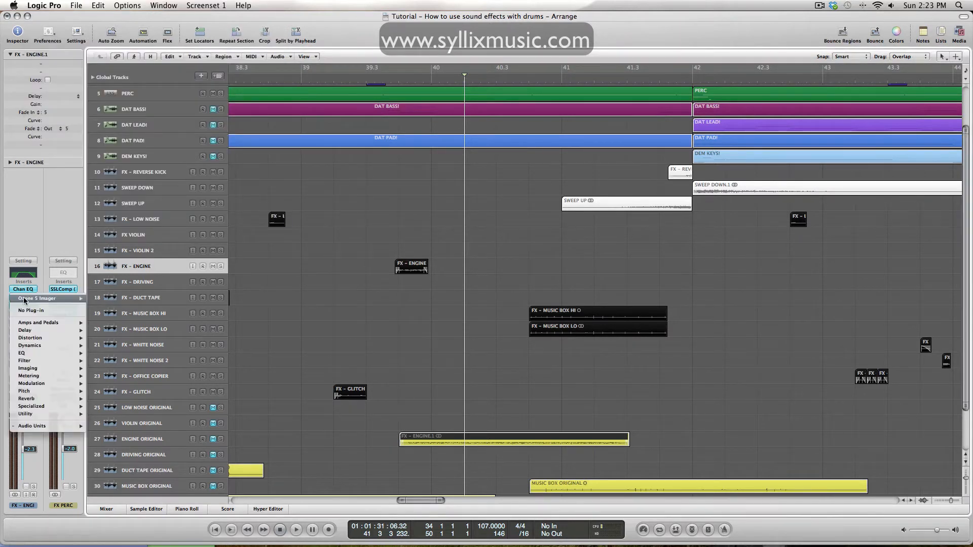
left_click(37, 298)
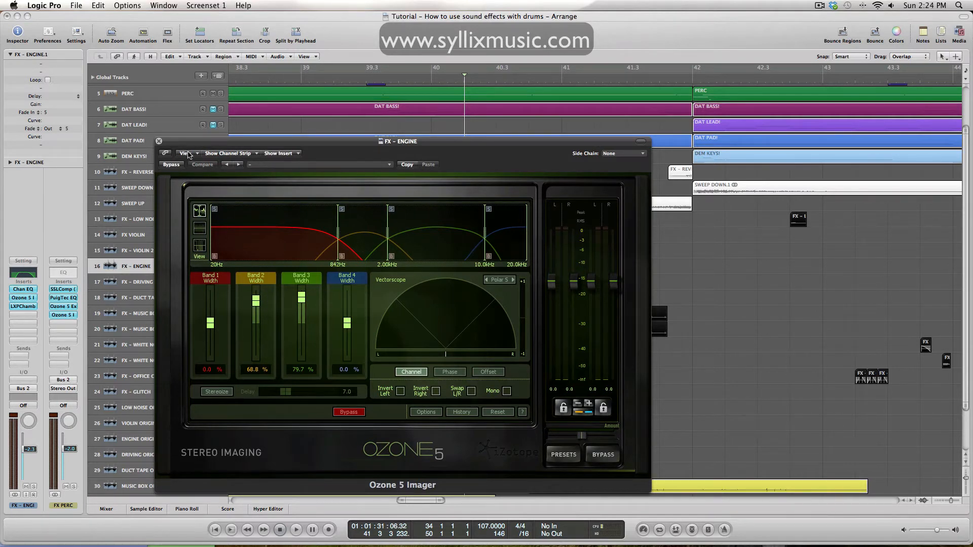
left_click(159, 141)
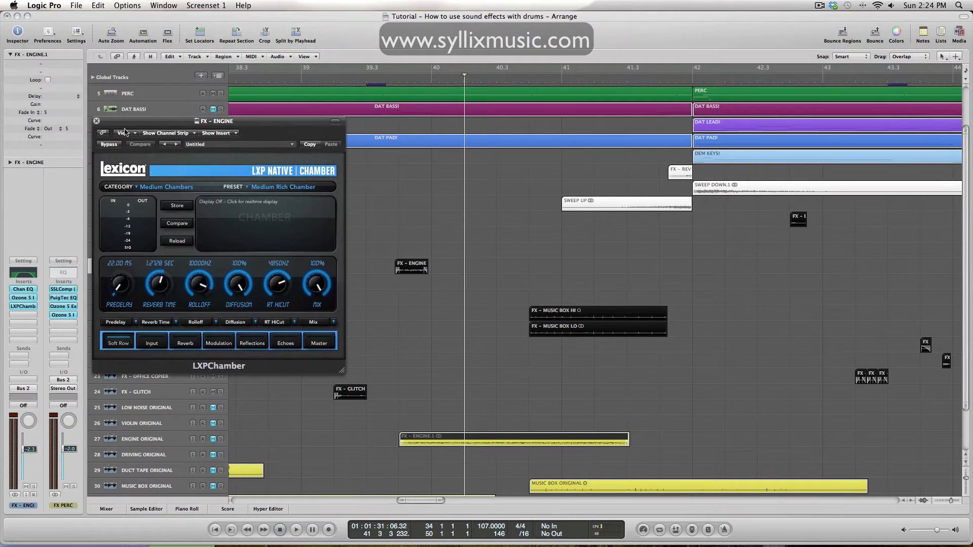
left_click(96, 120)
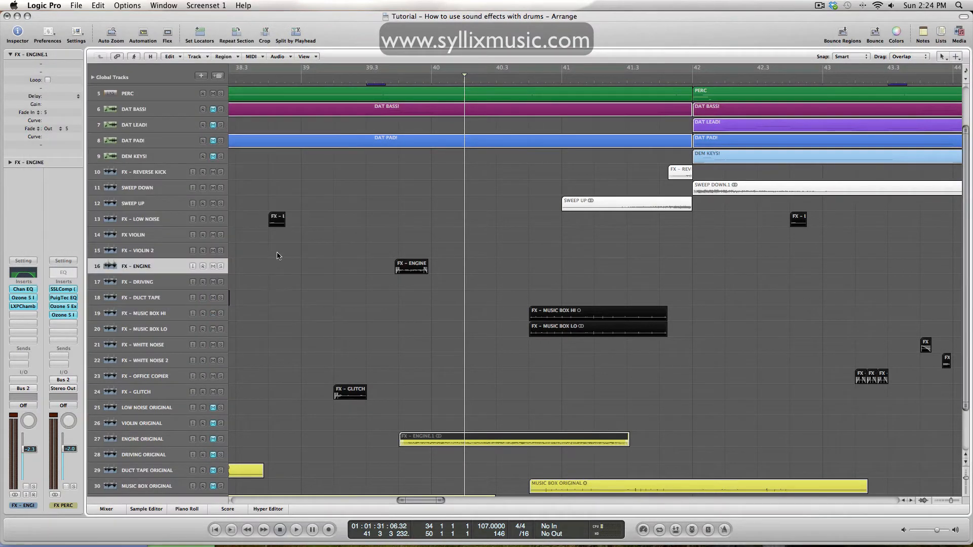
scroll("down", 3)
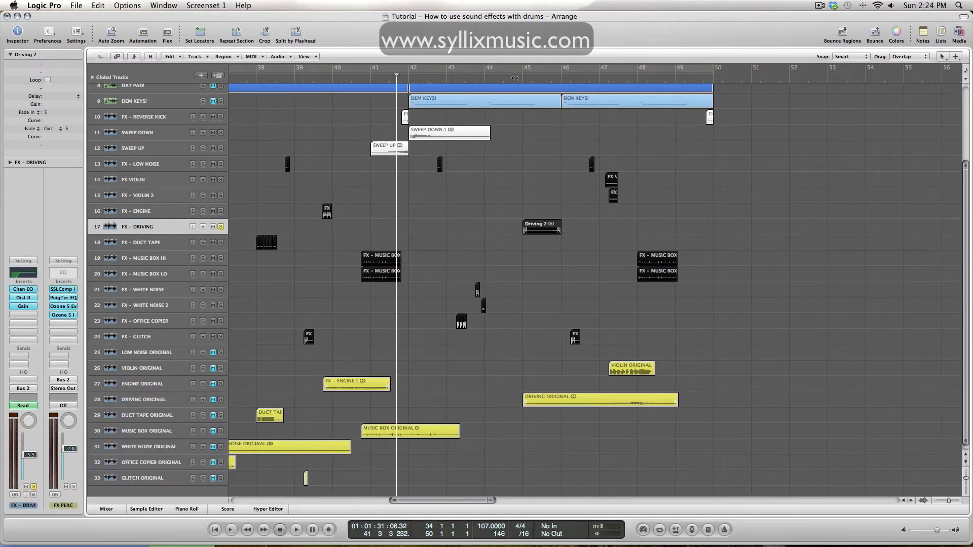
- Play the FX - DRIVING passage briefly and take solo off the track
left_click(295, 528)
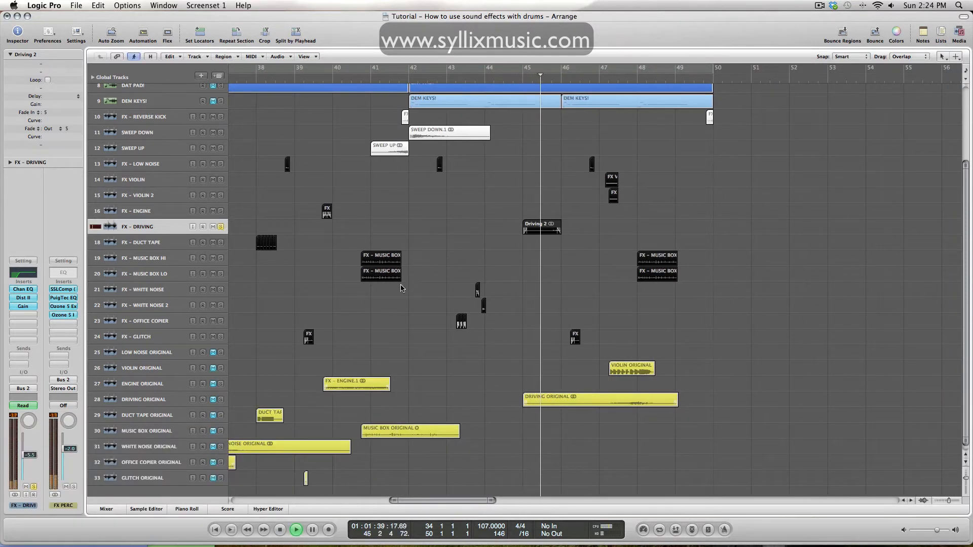
left_click(221, 226)
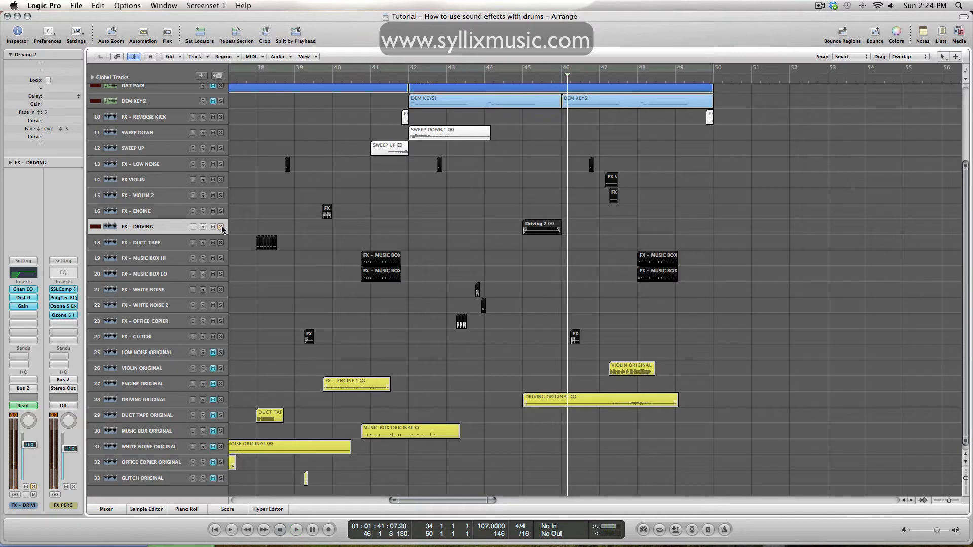
left_click(143, 400)
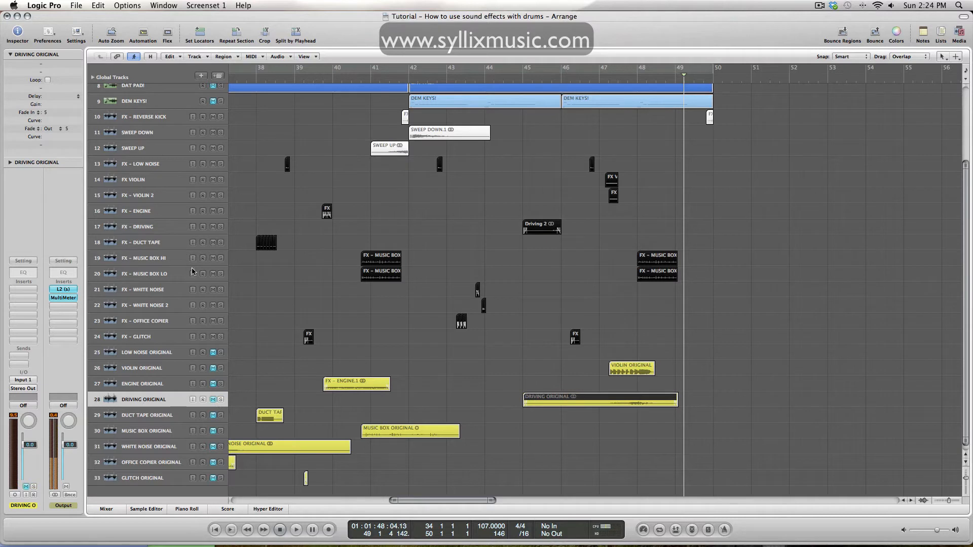
- Select FX - DRIVING and inspect its Distortion II insert
left_click(142, 226)
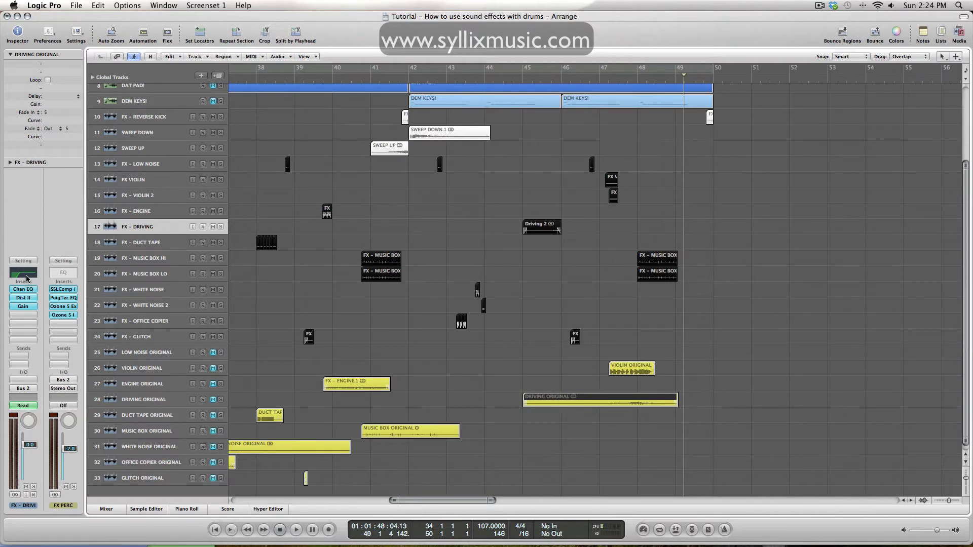
left_click(24, 297)
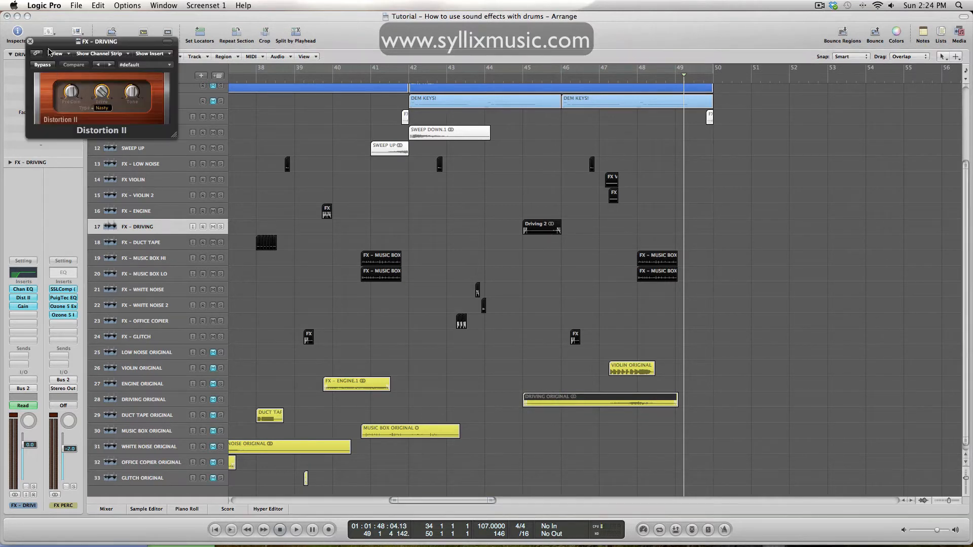
left_click(29, 41)
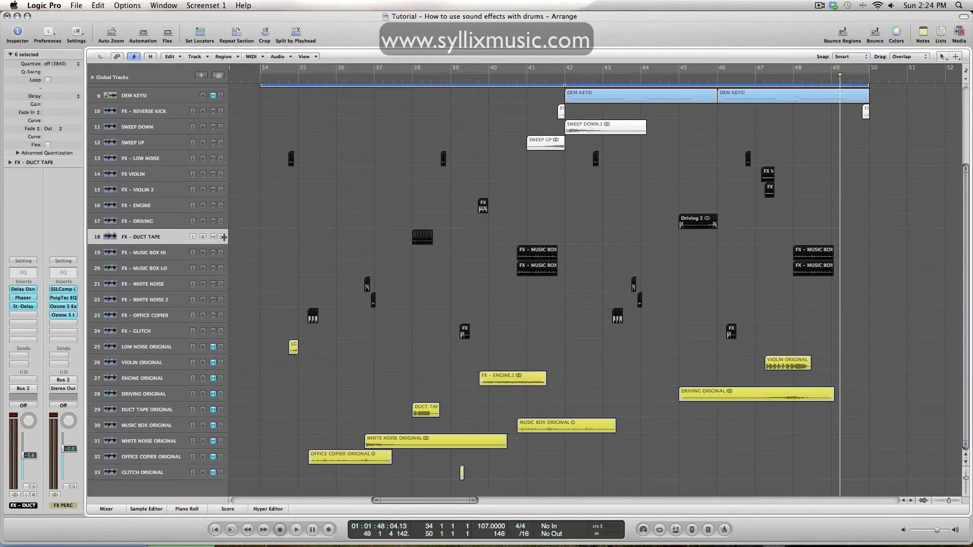
- Select DUCT TAPE ORIGINAL and play a short part of its recording
scroll("up", 3)
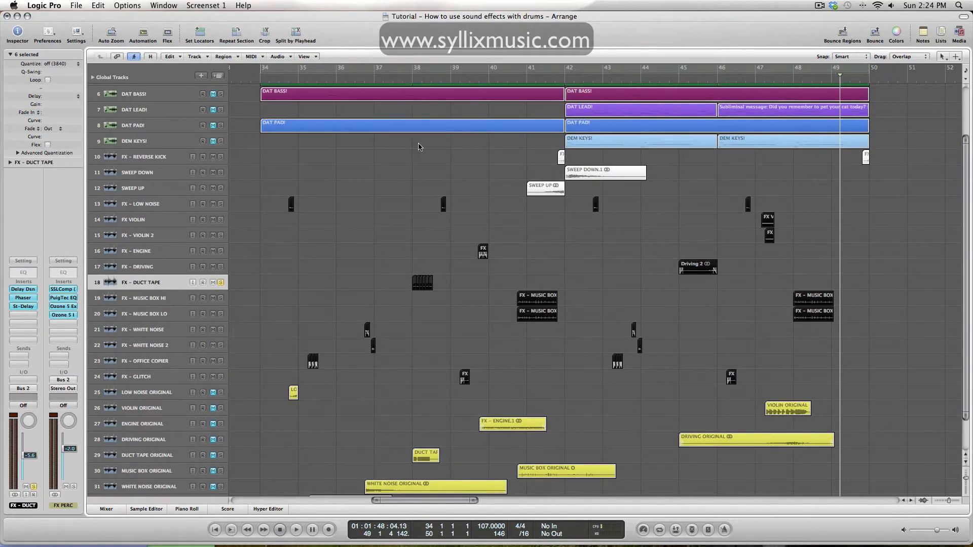
left_click(296, 529)
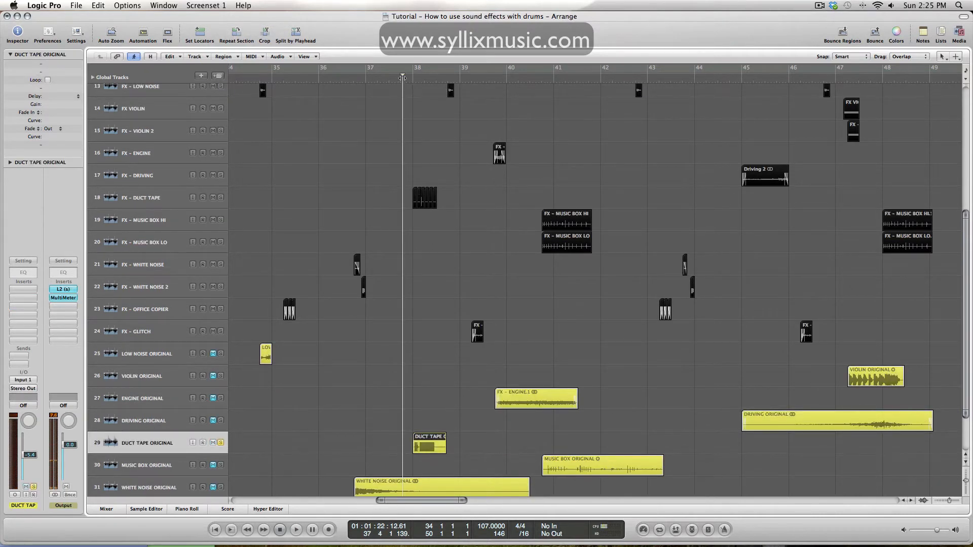
left_click(296, 529)
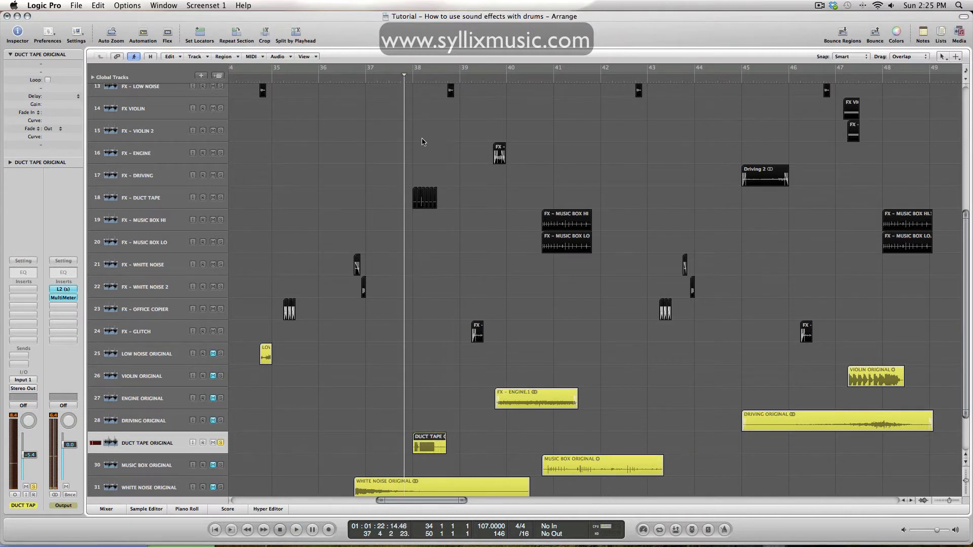
left_click(439, 421)
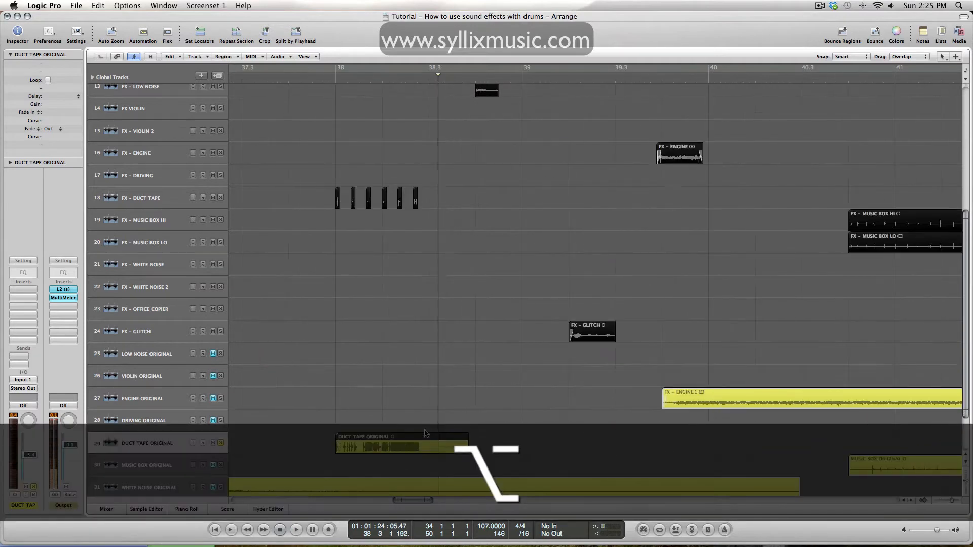
- Zoom near bar 38 with the playhead at the duct tape recording's start
scroll("down", 3)
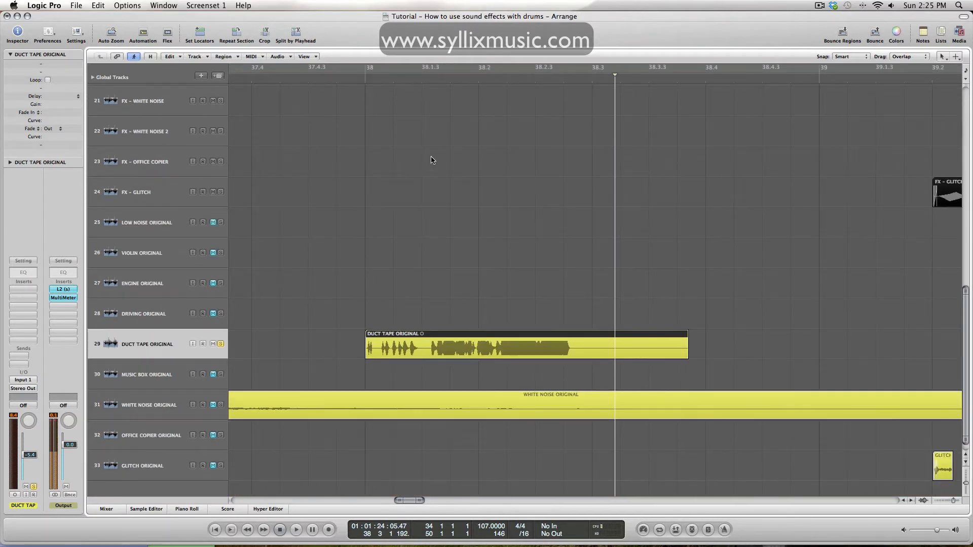
mouse_move(363, 79)
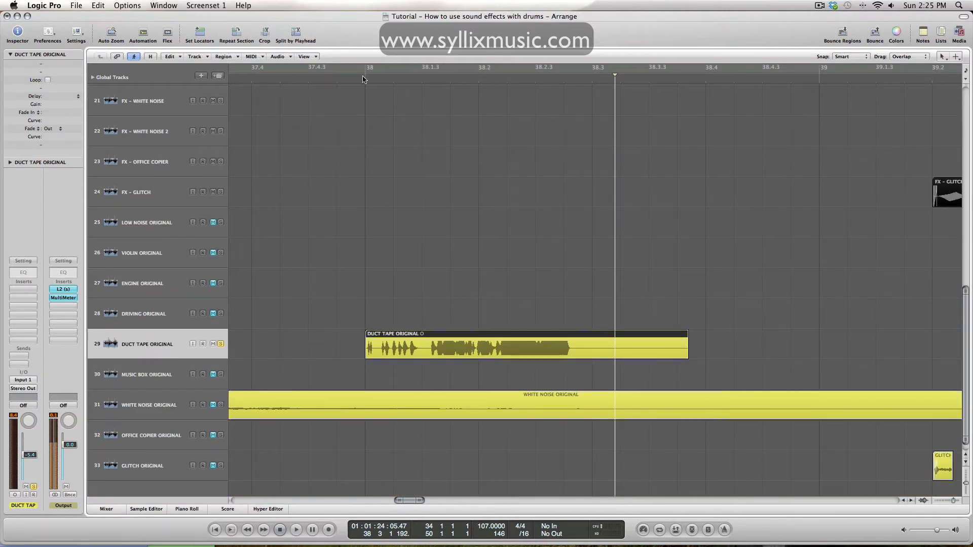
left_click(296, 529)
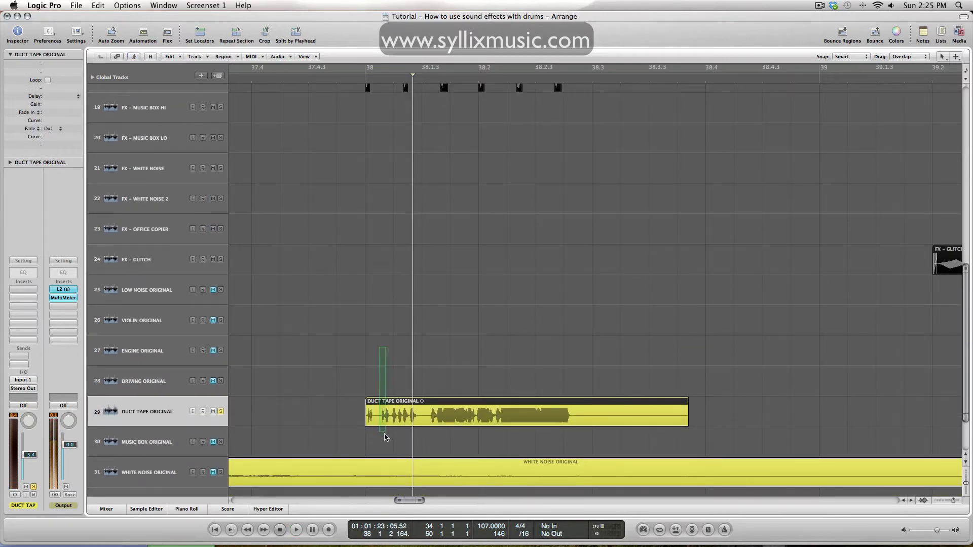
scroll("up", 3)
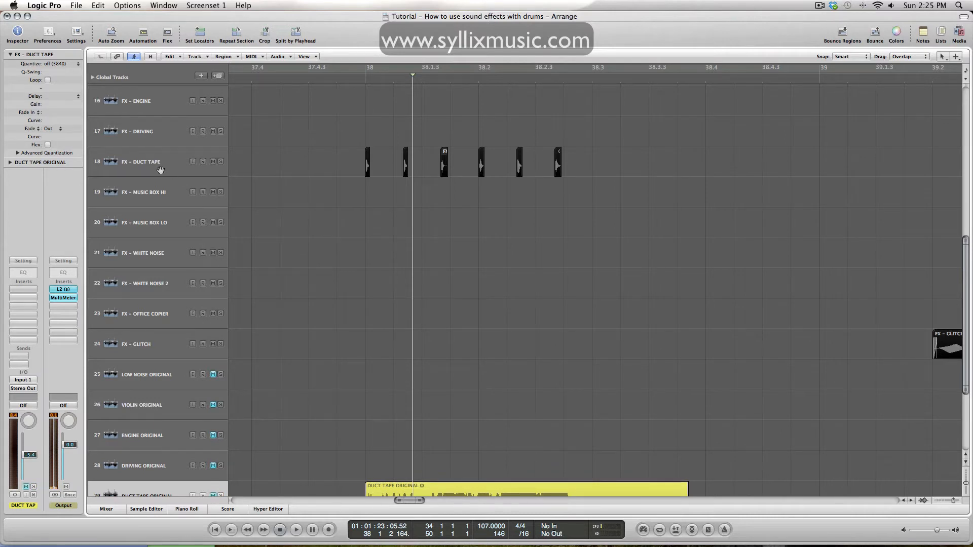
left_click(141, 161)
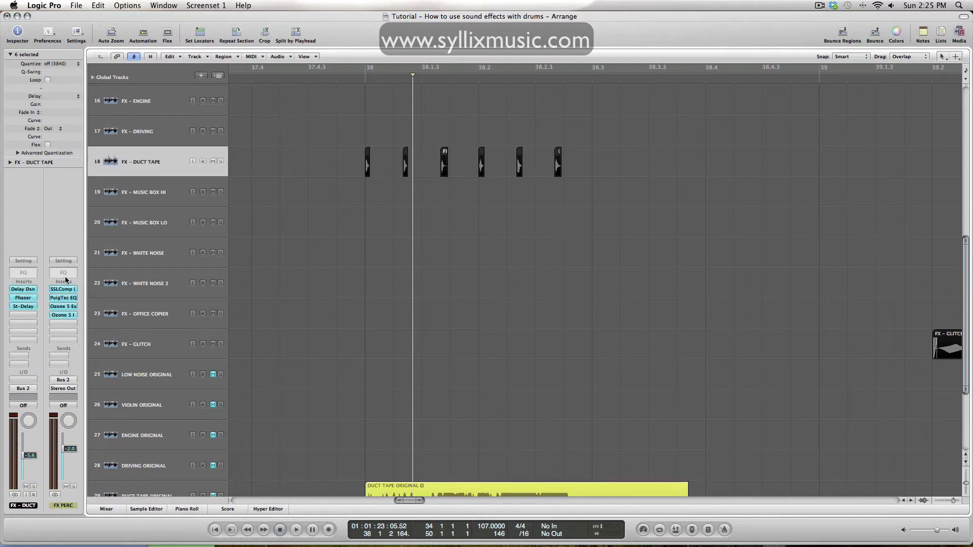
double_click(23, 289)
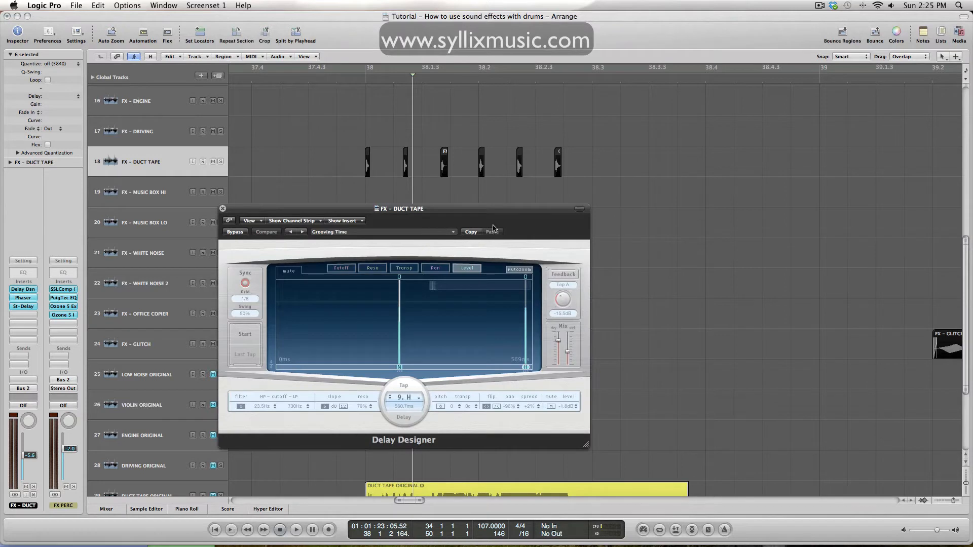
left_click(382, 231)
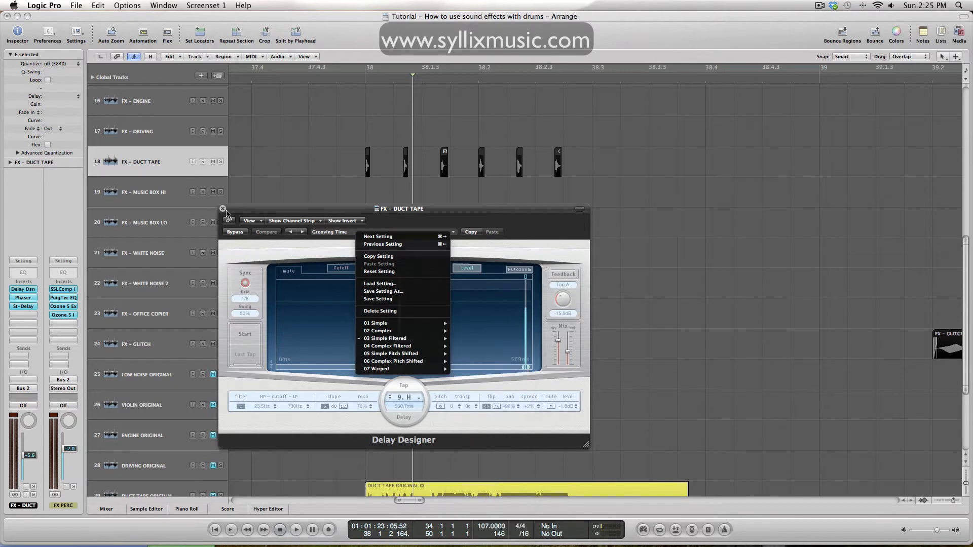
left_click(222, 209)
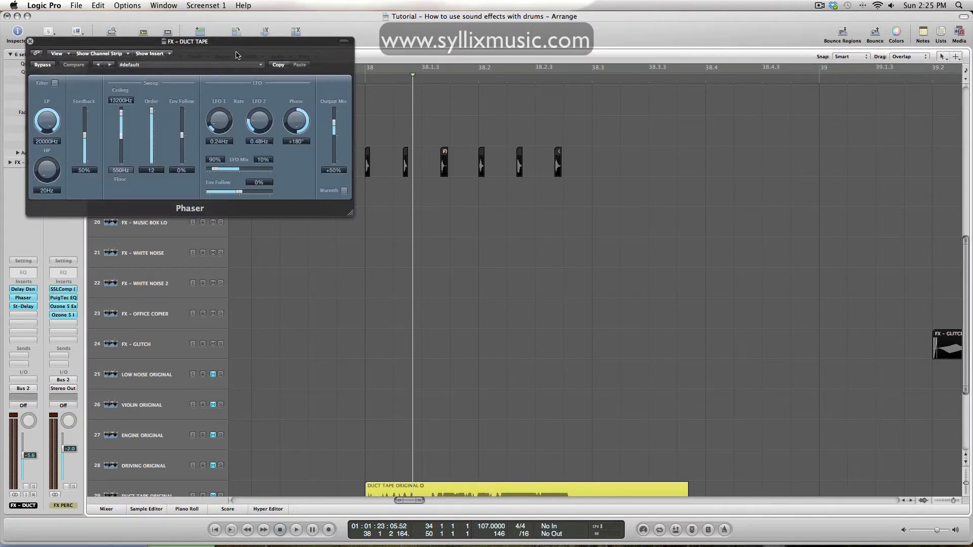
left_click_drag(189, 41, 405, 207)
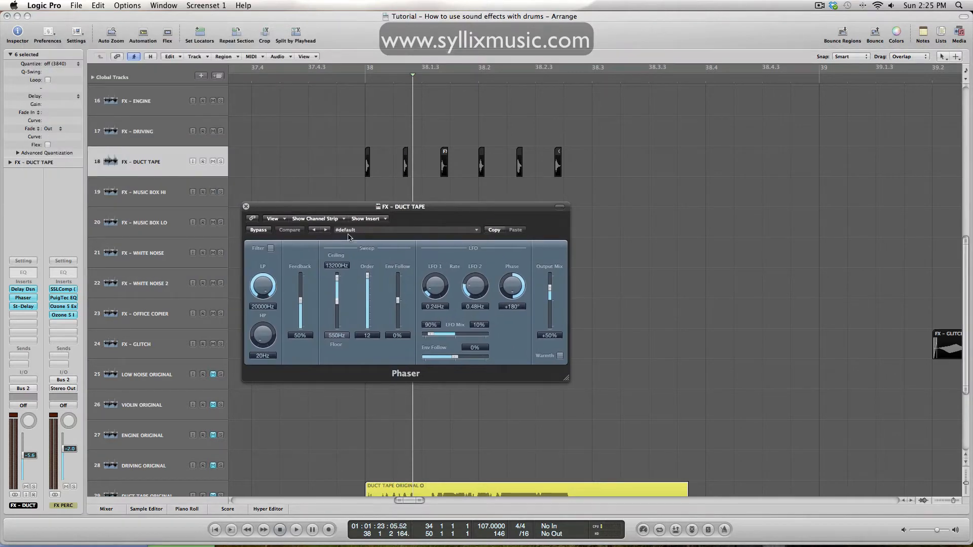
left_click(246, 207)
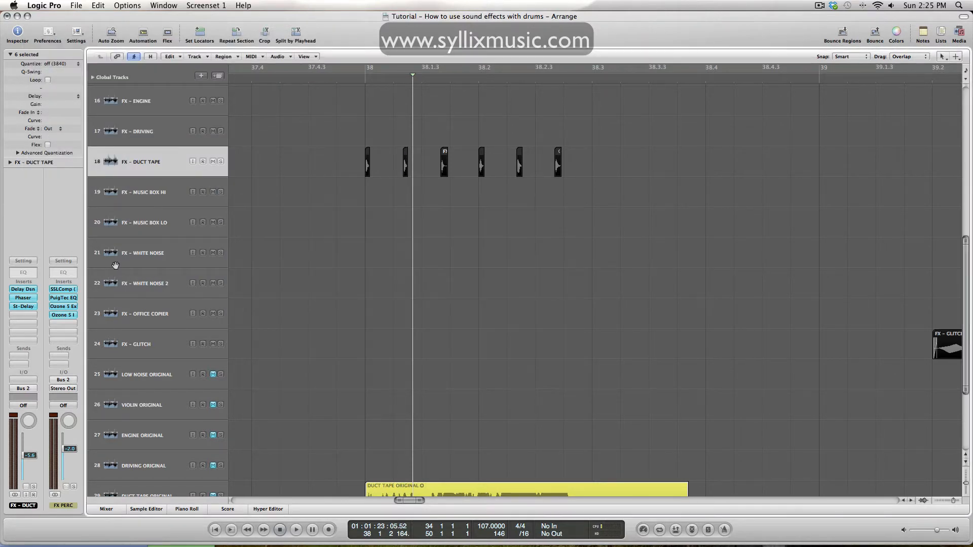
left_click(23, 288)
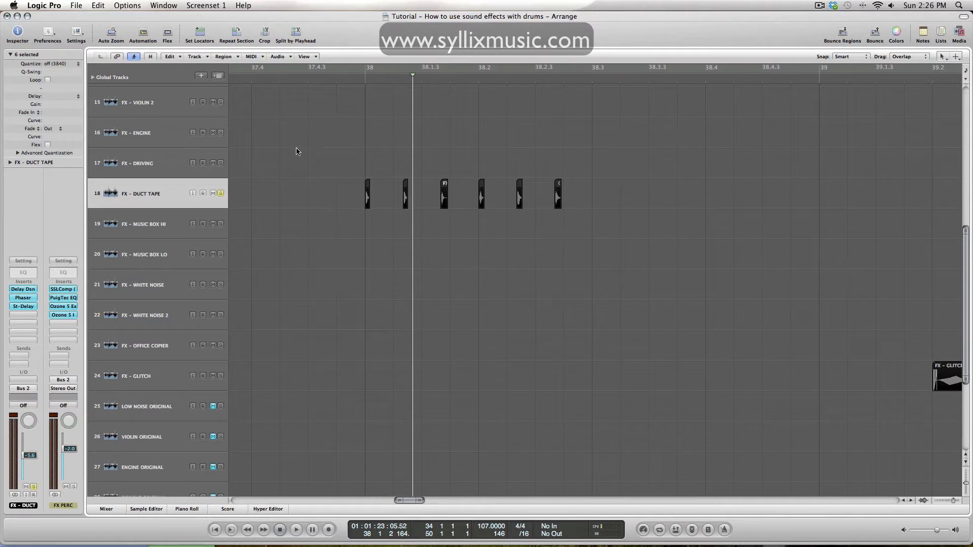
left_click(296, 529)
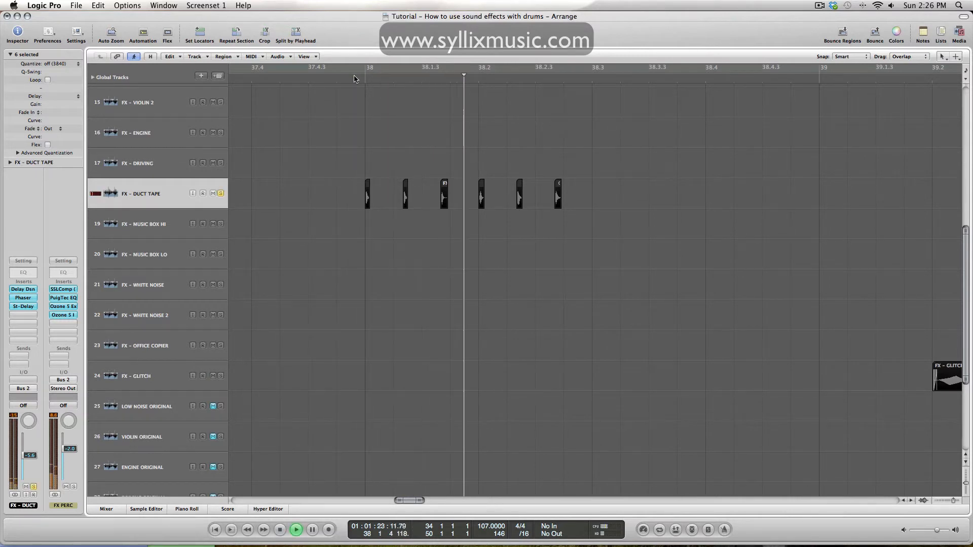
left_click(280, 529)
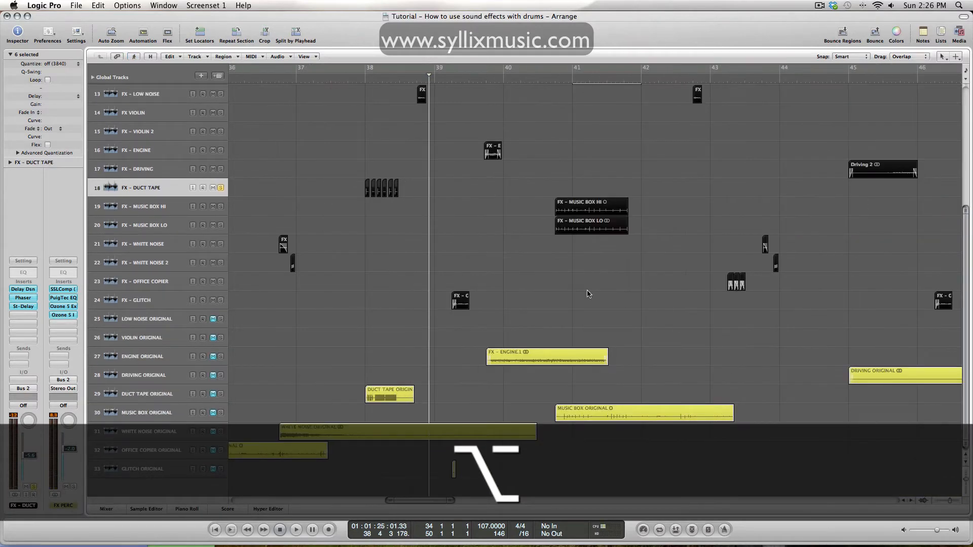
- Audition the music box section of the arrangement, then stop playback
scroll("right", 3)
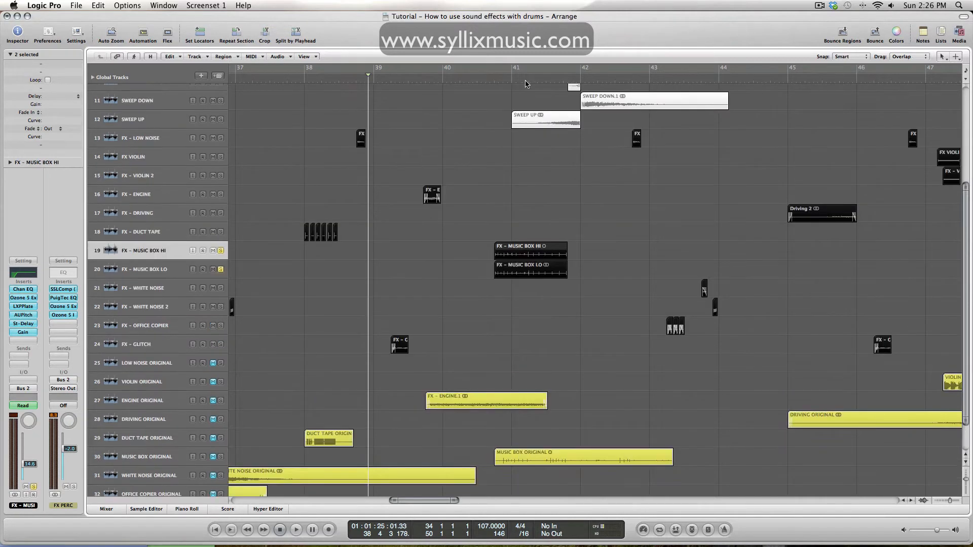
left_click(295, 529)
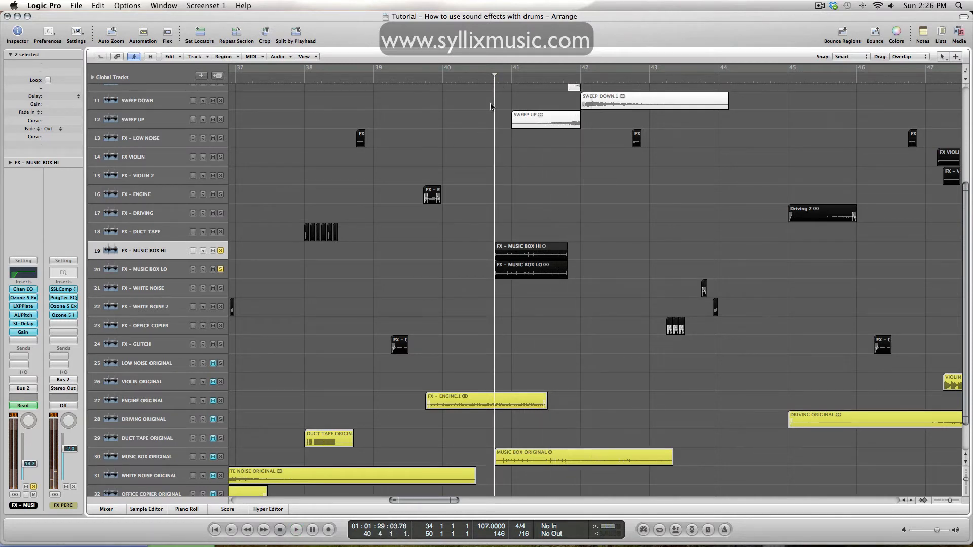
left_click(296, 529)
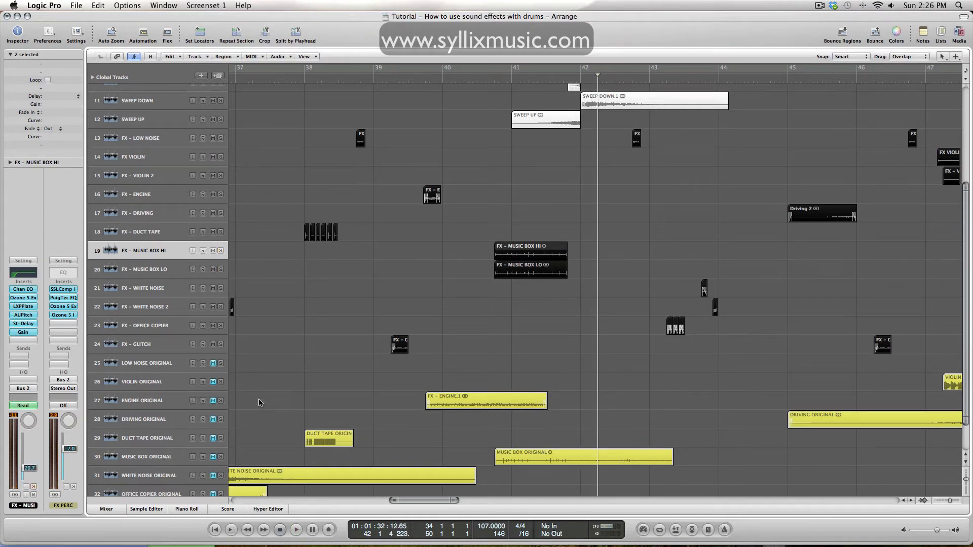
- Play the MUSIC BOX ORIGINAL recording from its start on its own track, then stop
left_click(146, 457)
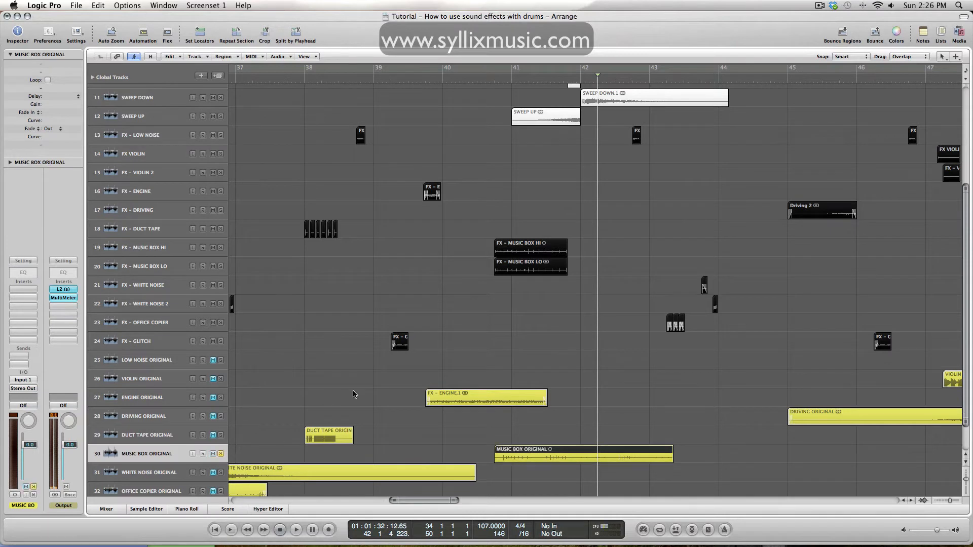
left_click(491, 79)
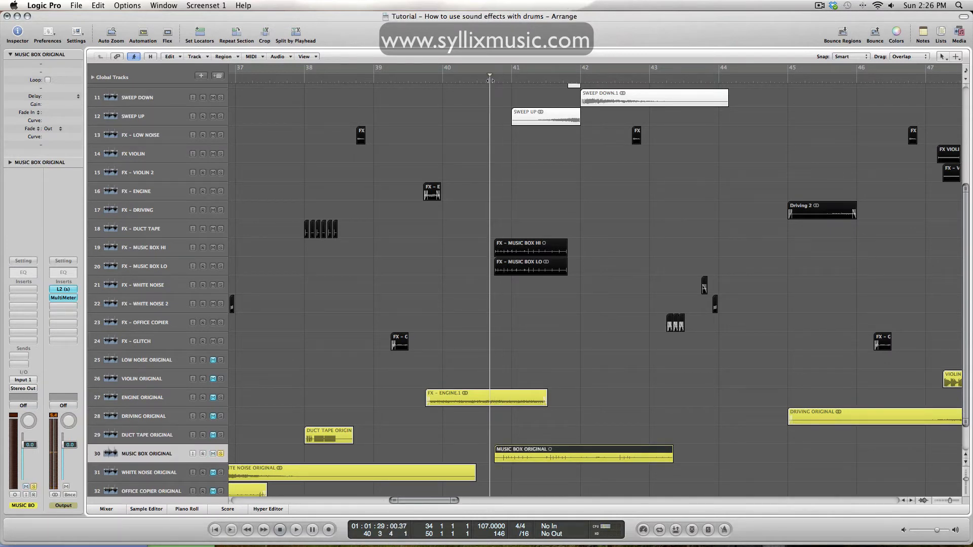
left_click(296, 529)
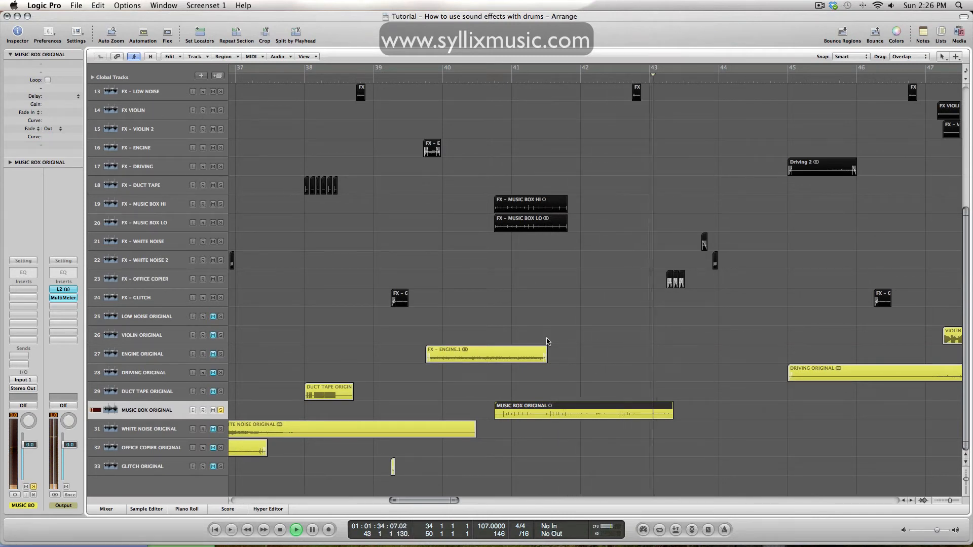
left_click(295, 529)
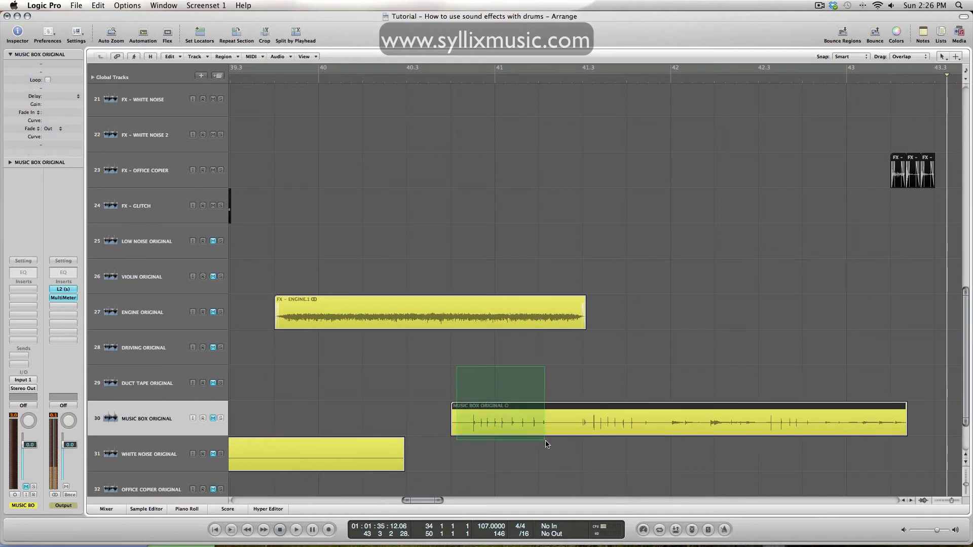
- Zoom in on the FX – MUSIC BOX HI and LO clips near bar 41 and select the HI track
scroll("down", 3)
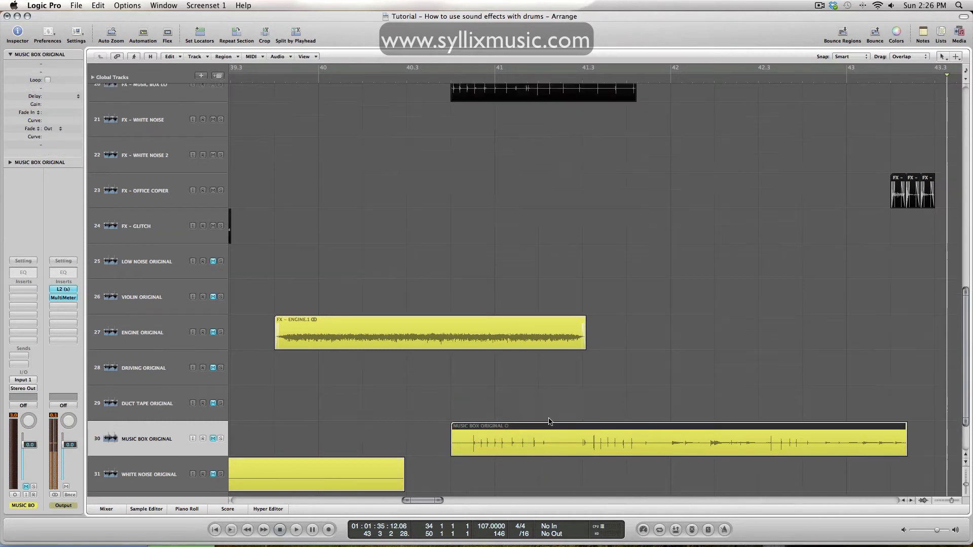
scroll("up", 3)
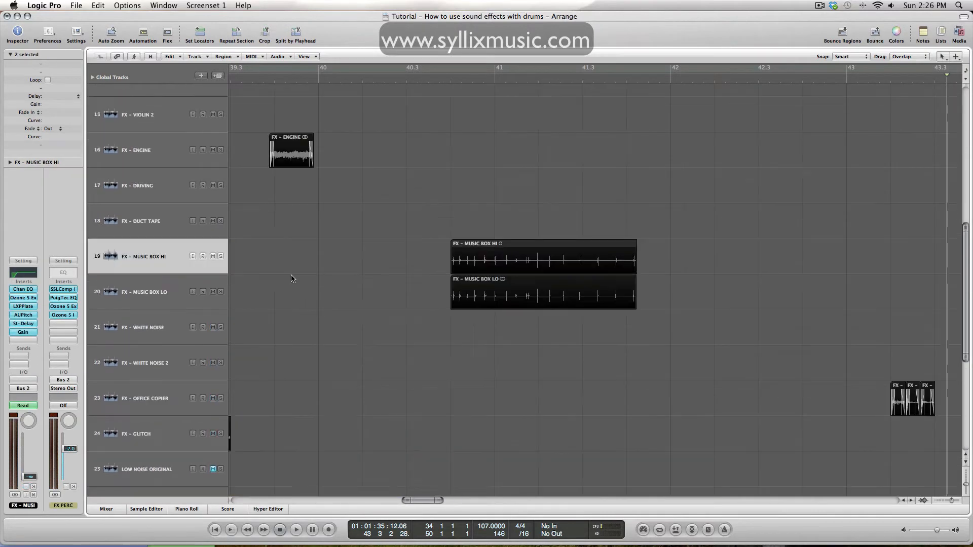
left_click(220, 255)
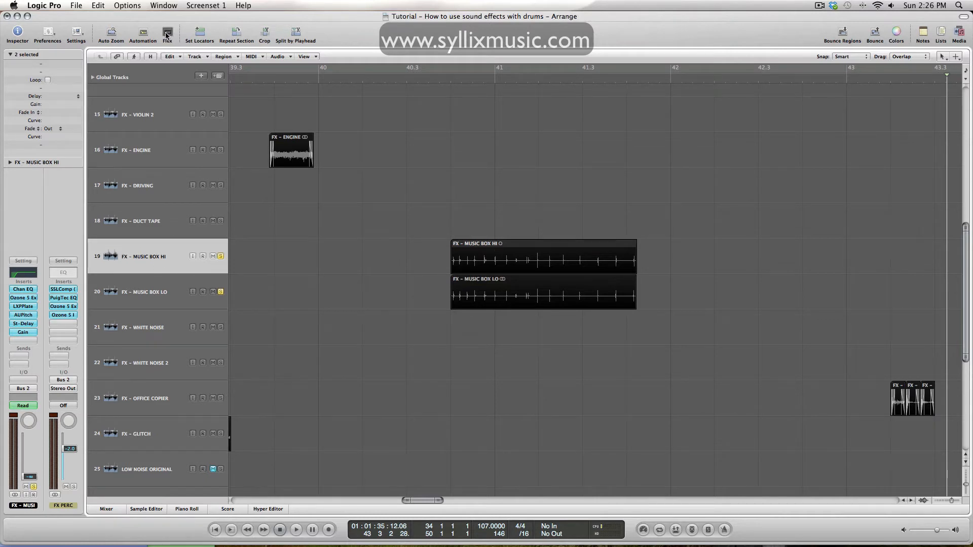
- Hide the tracks' flex mode settings in the Arrange area
left_click(166, 33)
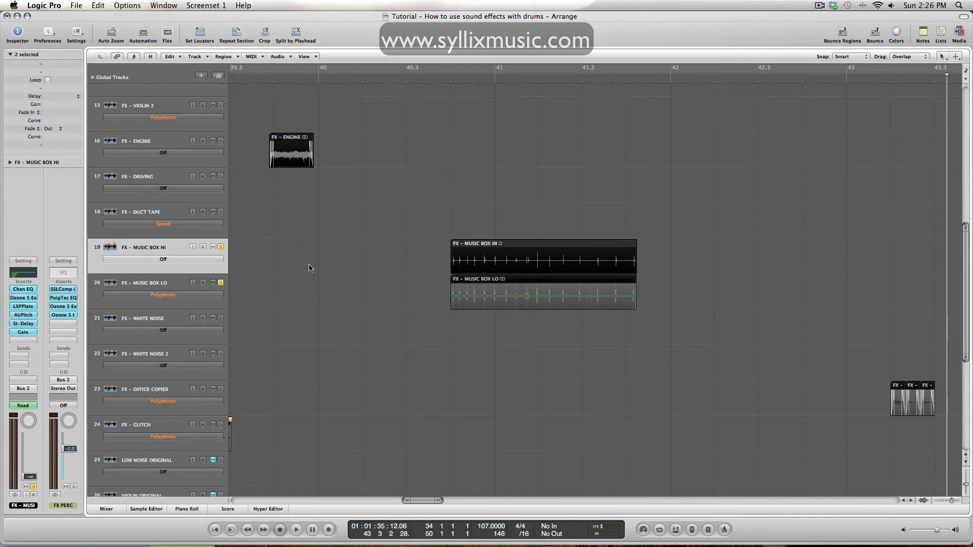
mouse_move(568, 253)
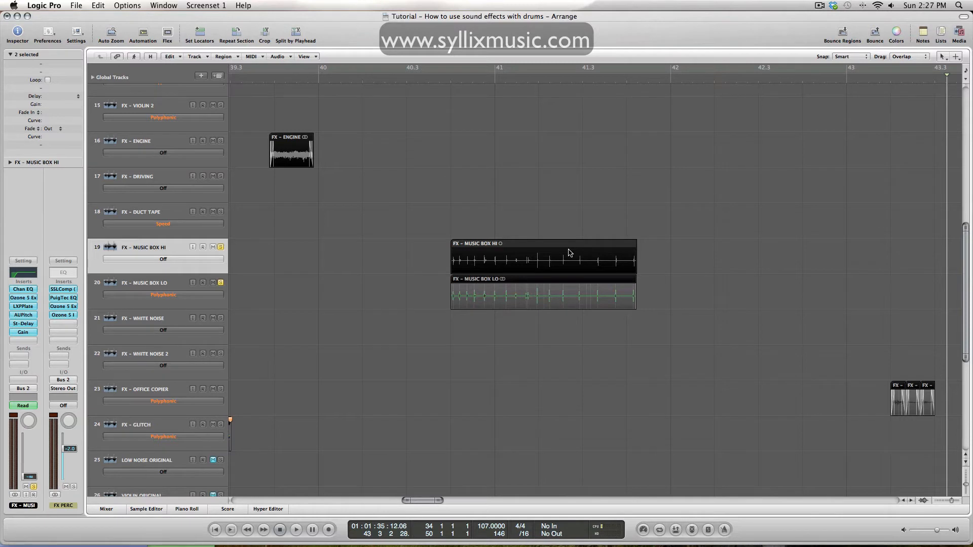
mouse_move(353, 283)
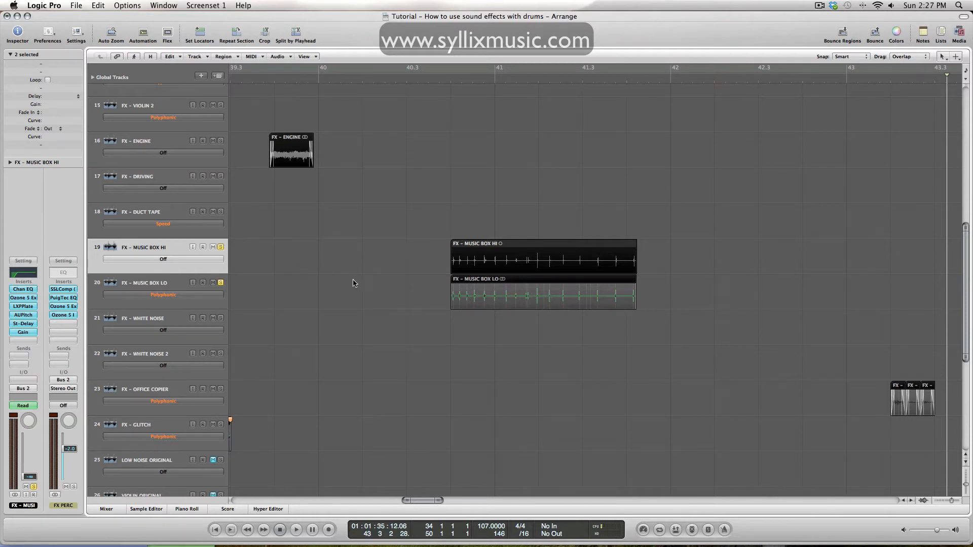
left_click(220, 248)
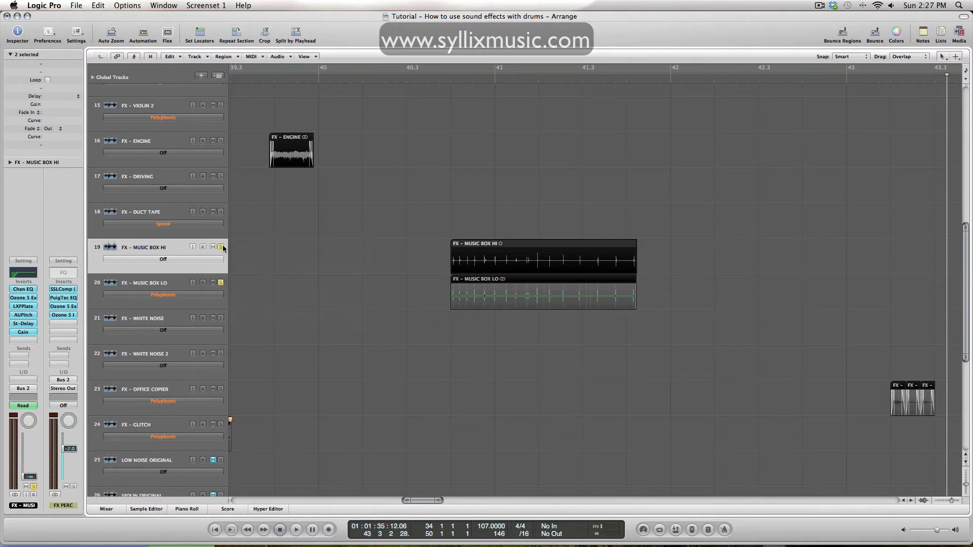
left_click(220, 247)
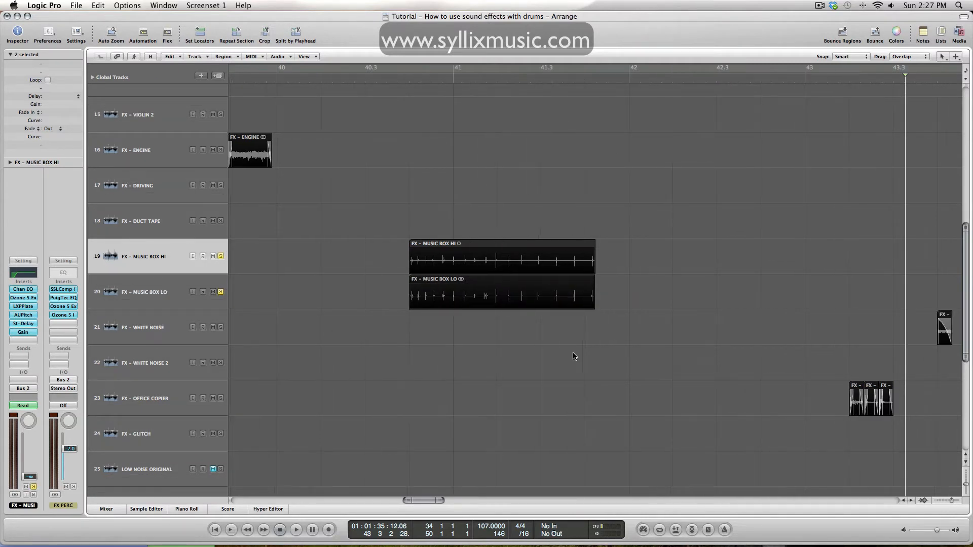
mouse_move(612, 245)
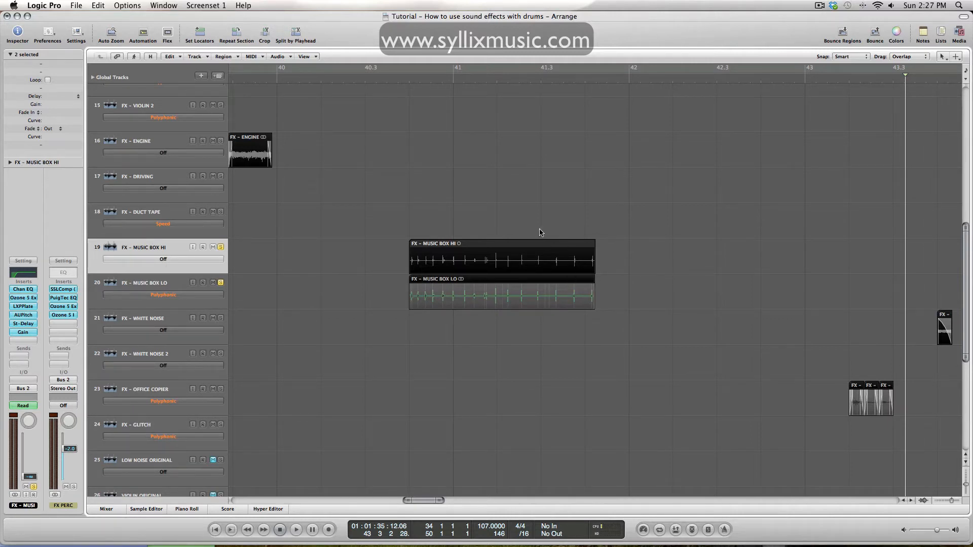
- Check the Flex Mode choices on MUSIC BOX HI and leave flex processing Off
left_click(162, 258)
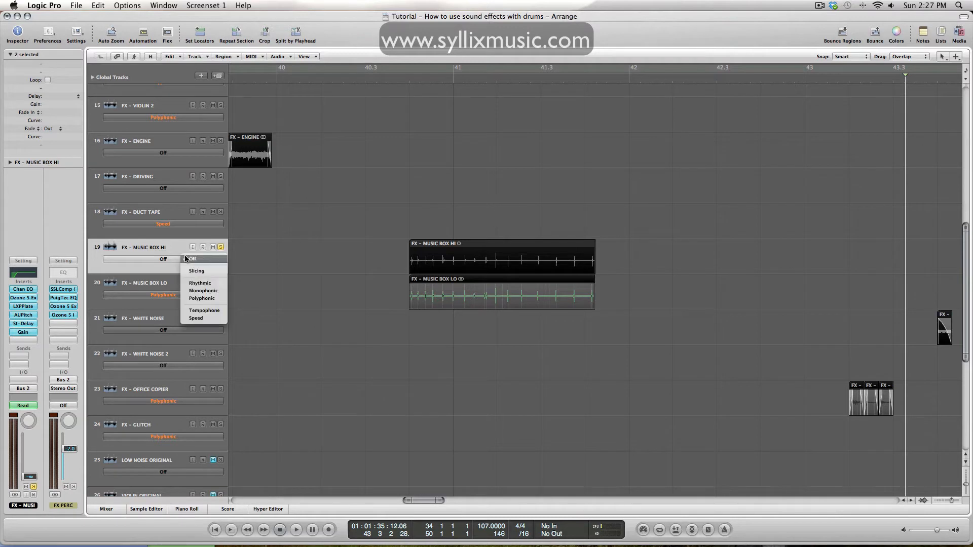
mouse_move(203, 322)
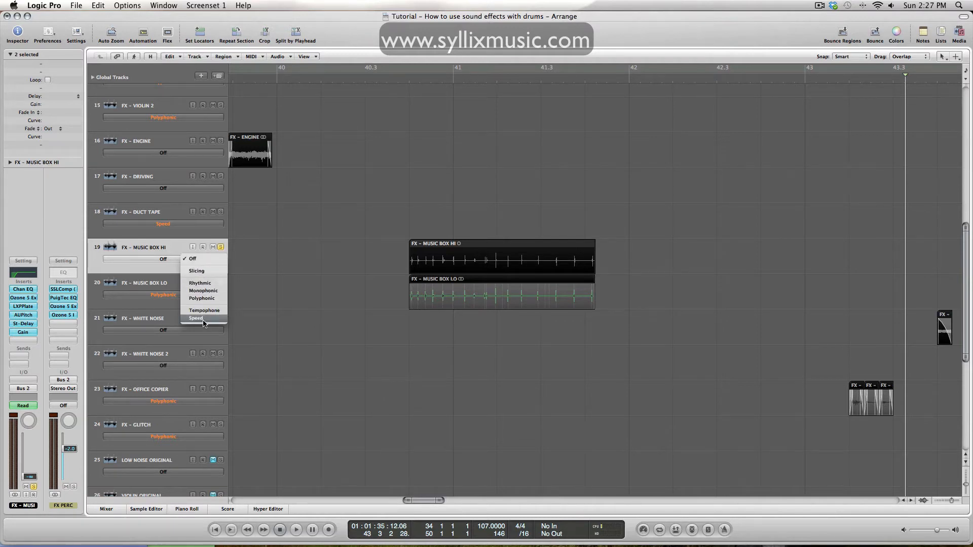
left_click(193, 258)
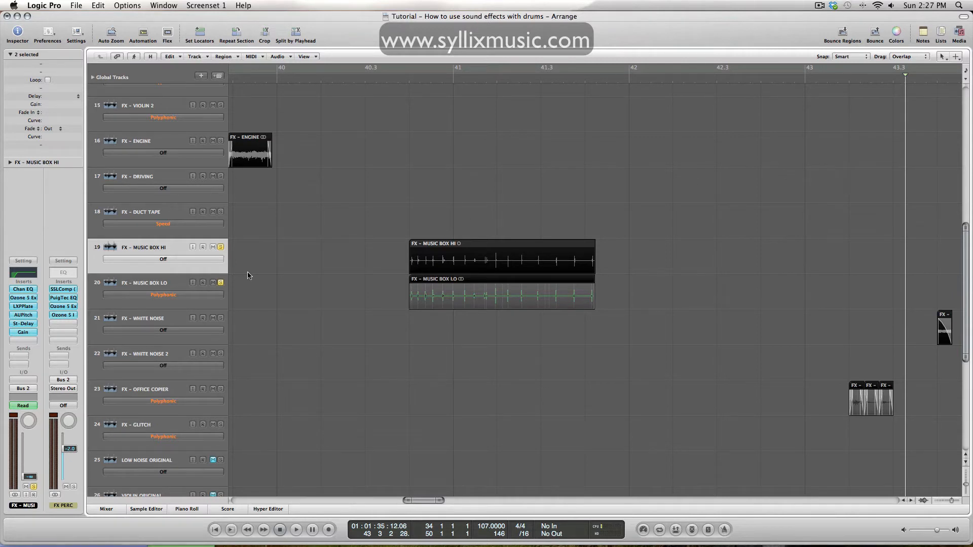
mouse_move(260, 269)
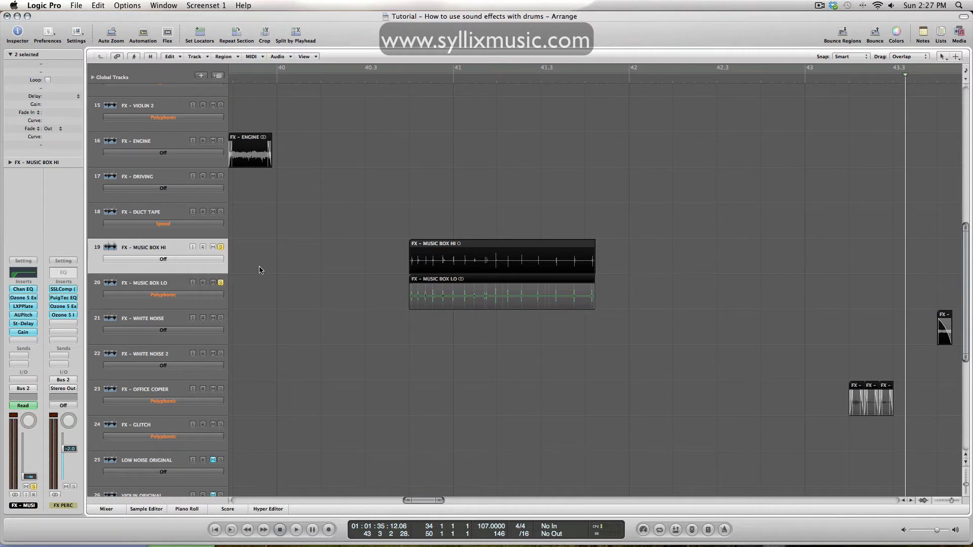
mouse_move(765, 261)
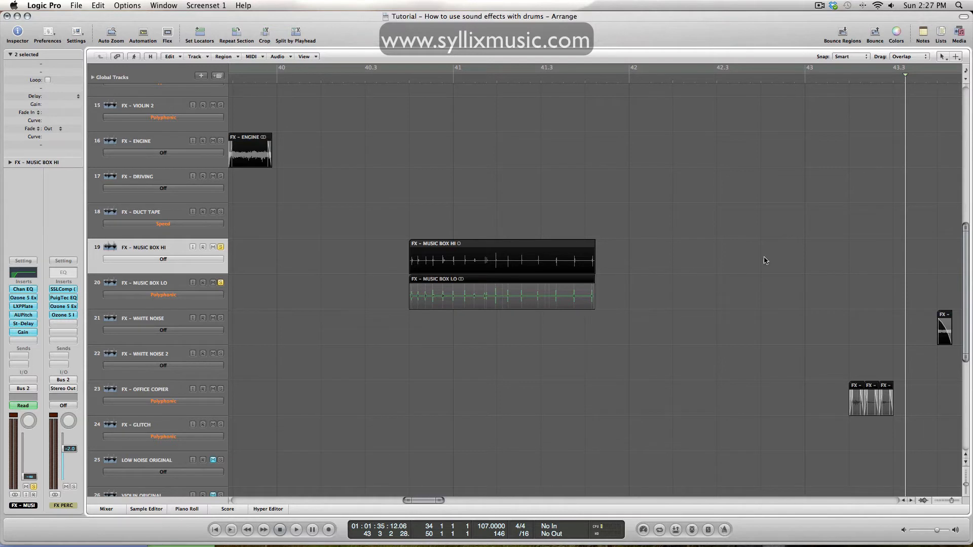
mouse_move(139, 298)
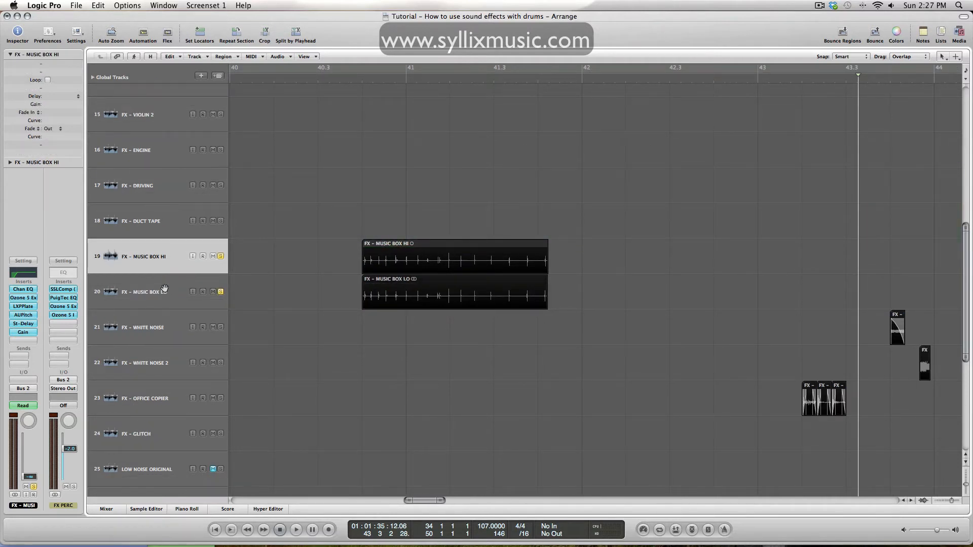
- Review MUSIC BOX LO's LXPPlate reverb insert, then close its window to show the mix automation
left_click(144, 292)
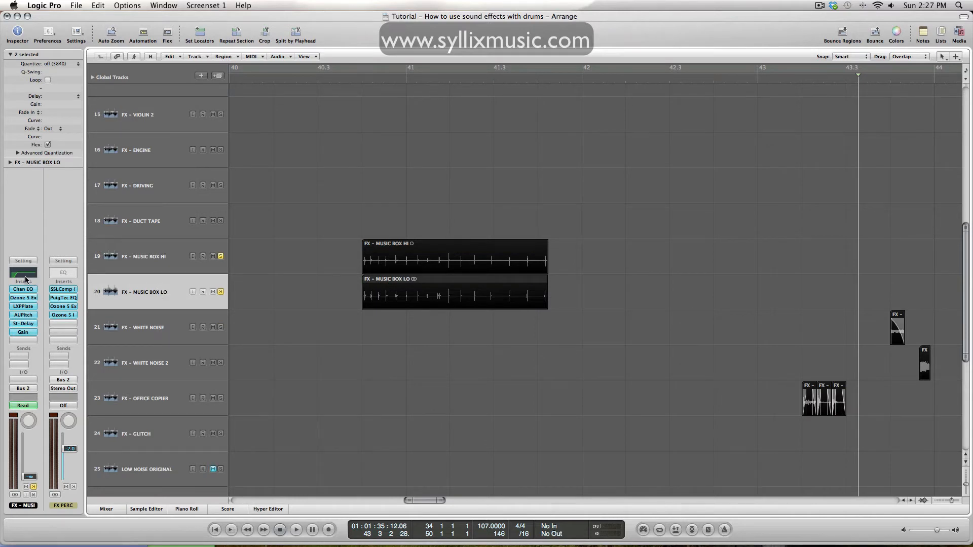
mouse_move(43, 231)
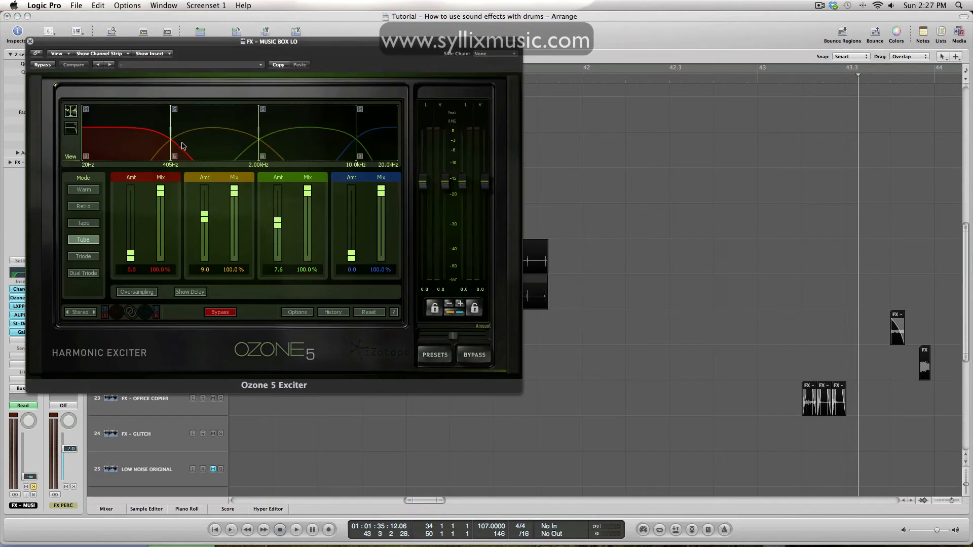
left_click(29, 40)
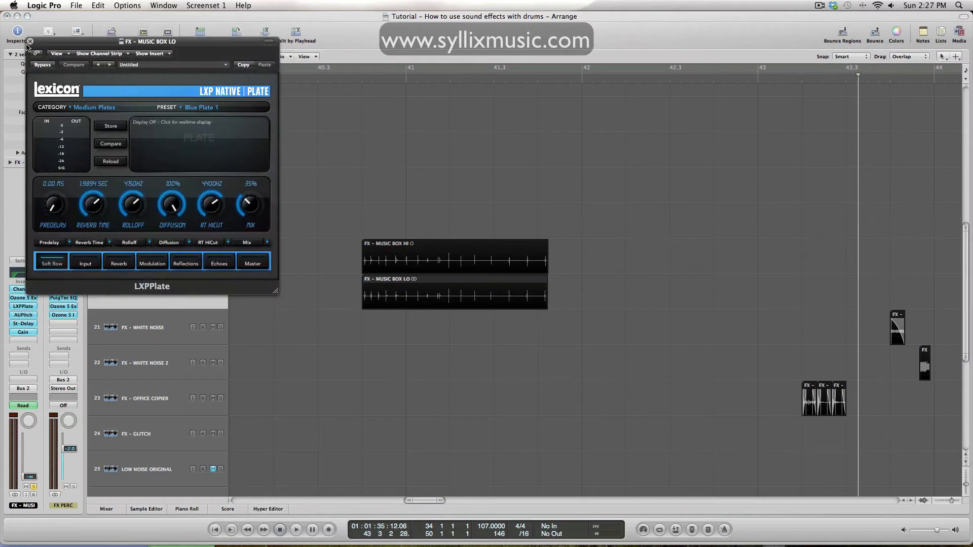
left_click(29, 40)
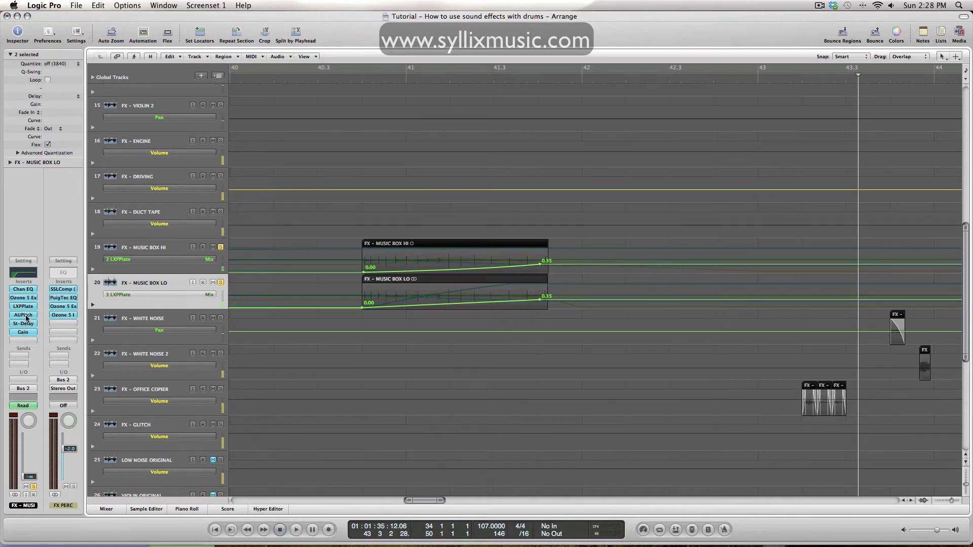
- Show the AUPitch pitch automation on MUSIC BOX LO
left_click(24, 314)
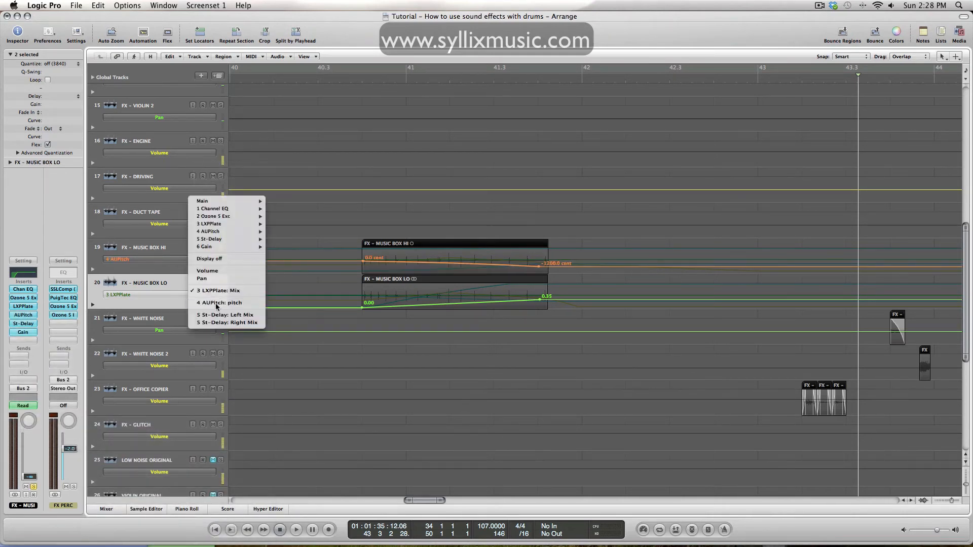
left_click(219, 302)
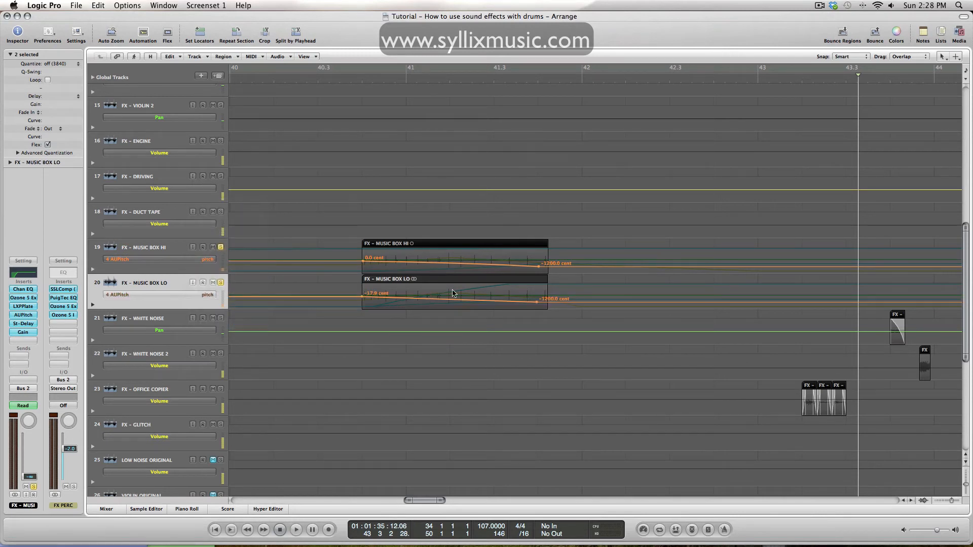
mouse_move(391, 271)
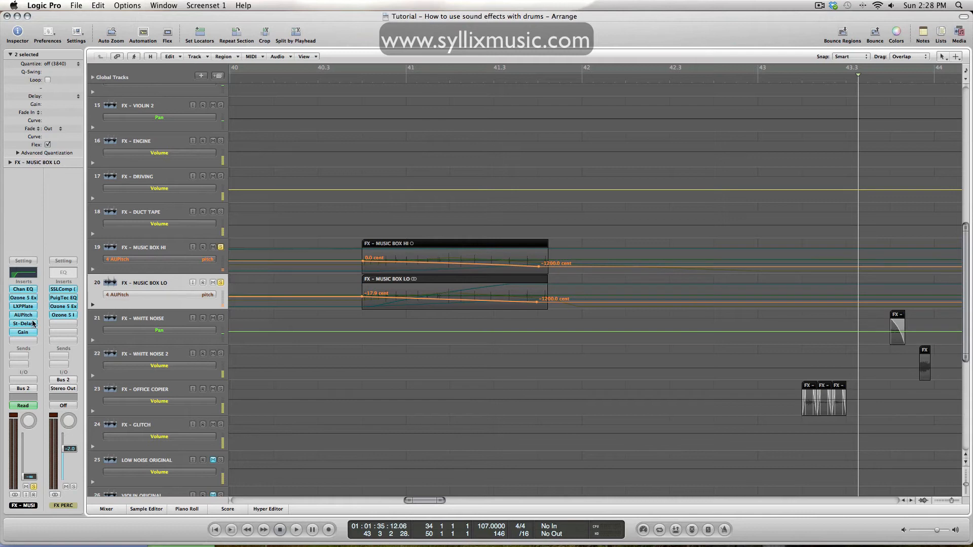
- Show the Stereo Delay Left Mix and Right Mix ramps on the Music Box tracks
left_click(159, 153)
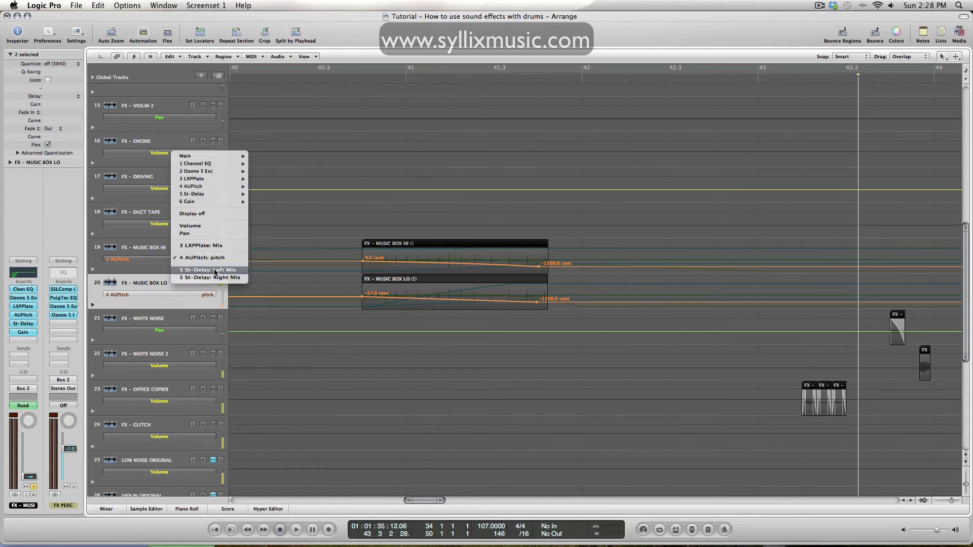
left_click(206, 269)
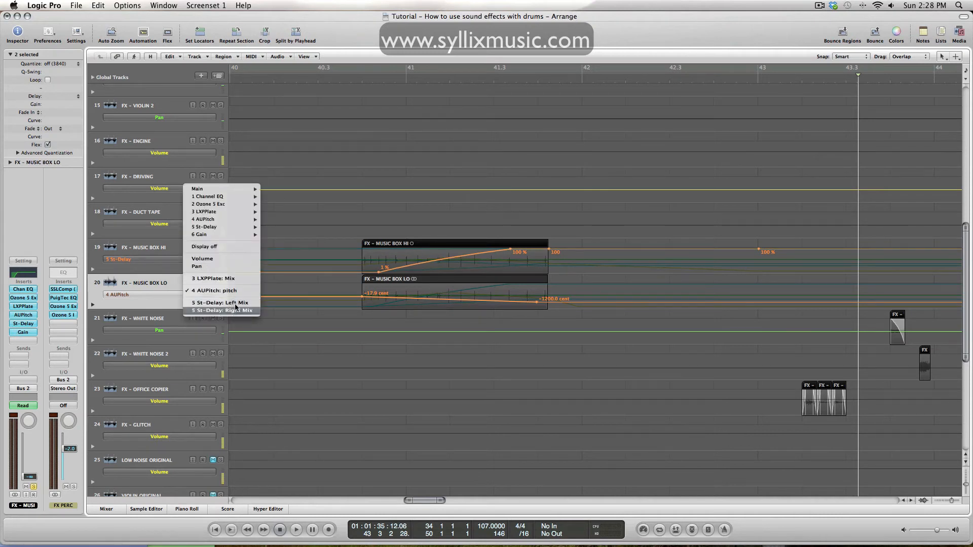
left_click(219, 310)
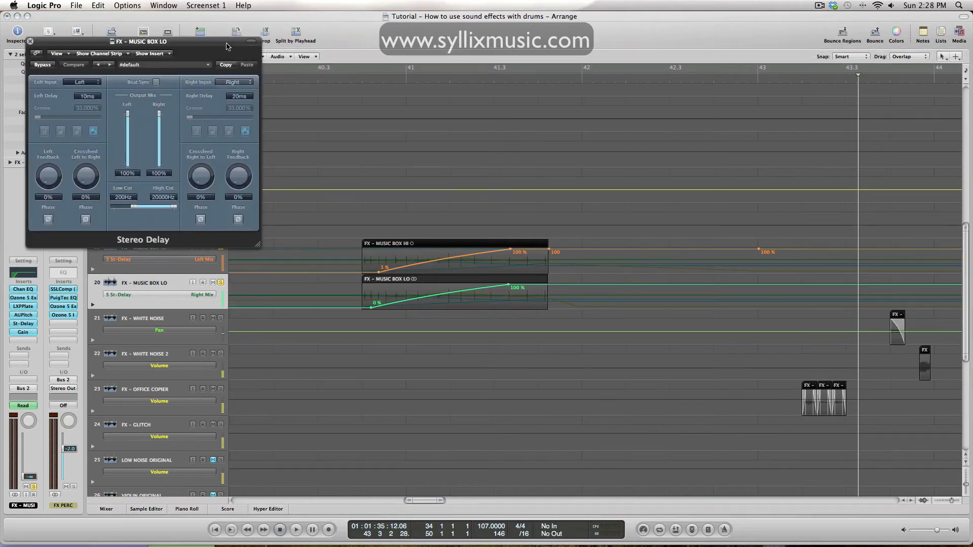
- Set Stereo Delay to 10 and 20 ms with tempo sync off, check the +3.6 dB Gain plugin, close both
left_click_drag(142, 41, 397, 196)
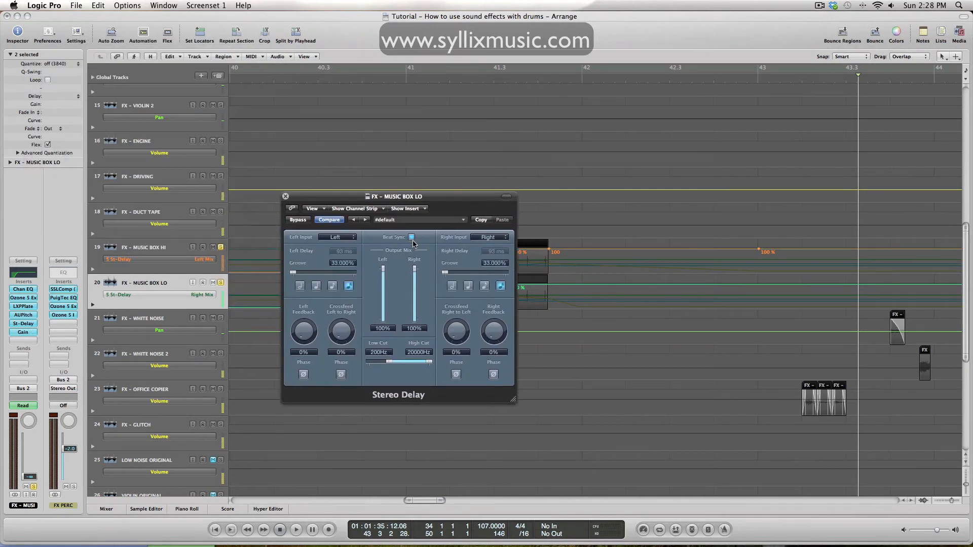
left_click(410, 237)
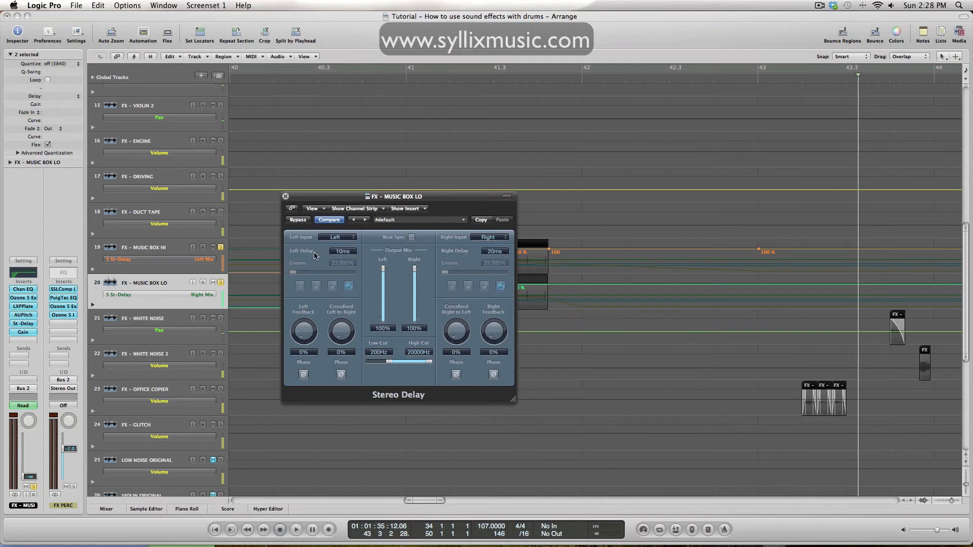
mouse_move(418, 254)
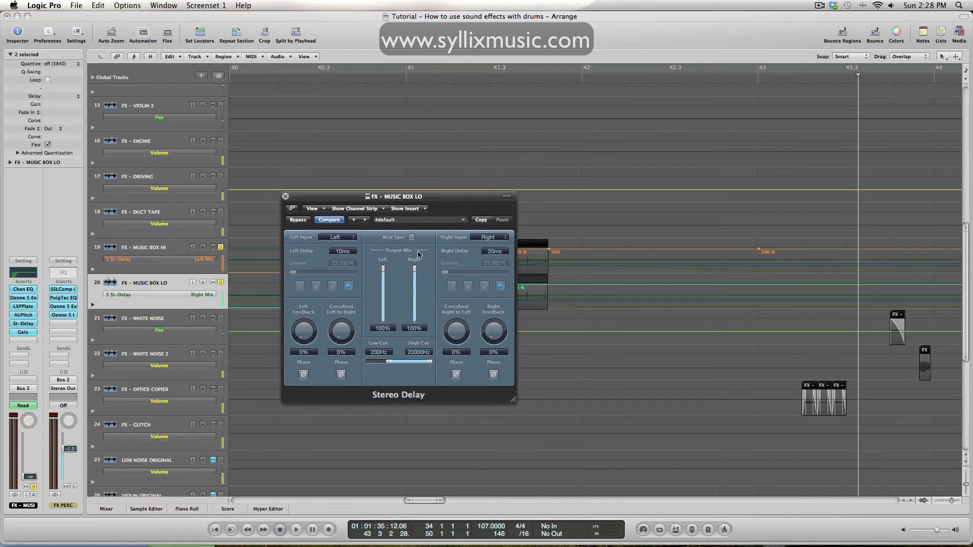
mouse_move(286, 196)
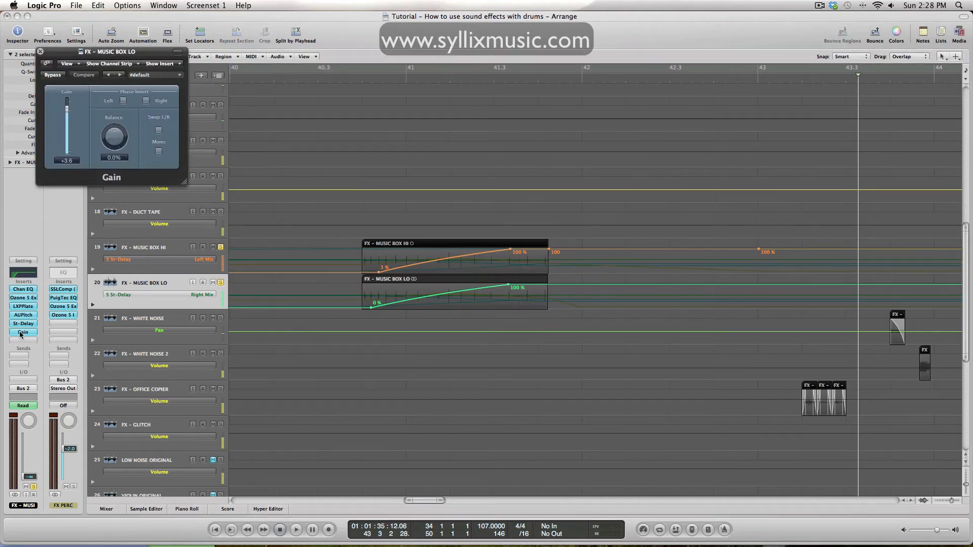
left_click(39, 52)
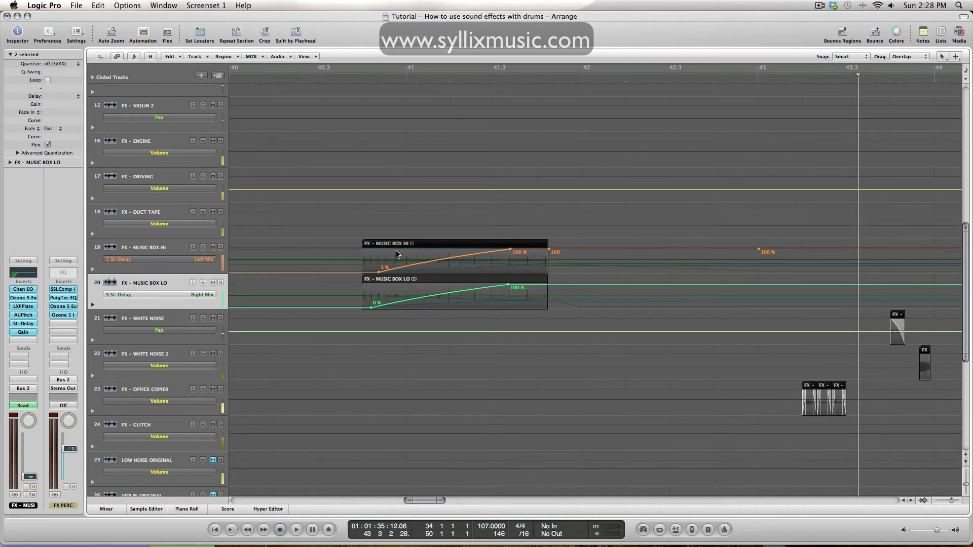
mouse_move(432, 258)
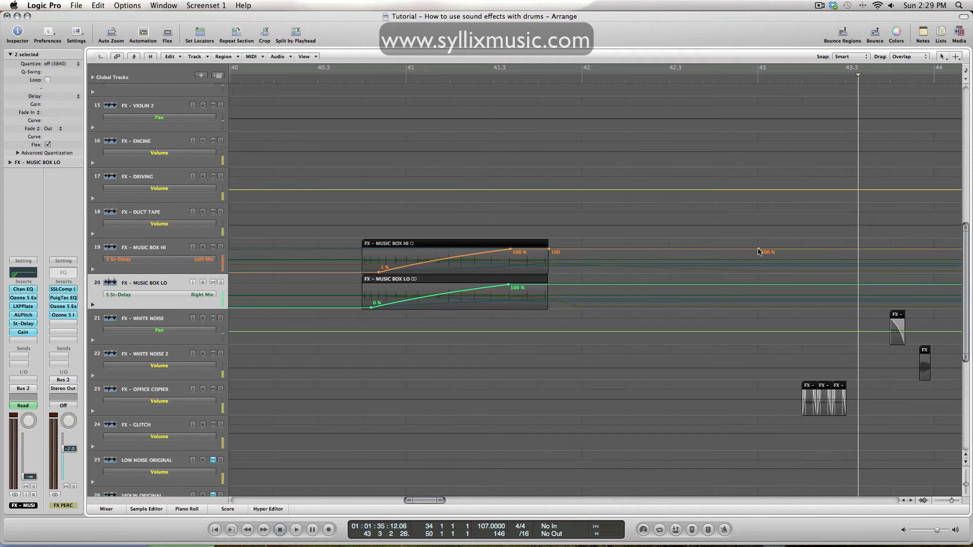
mouse_move(754, 248)
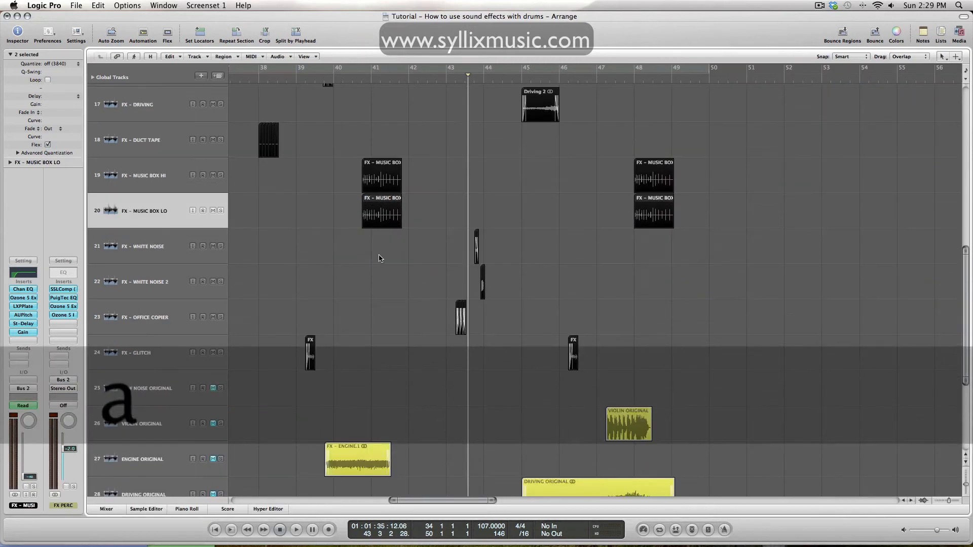
- Play and stop the arrangement while scrolling the track list across the effect tracks
scroll("down", 3)
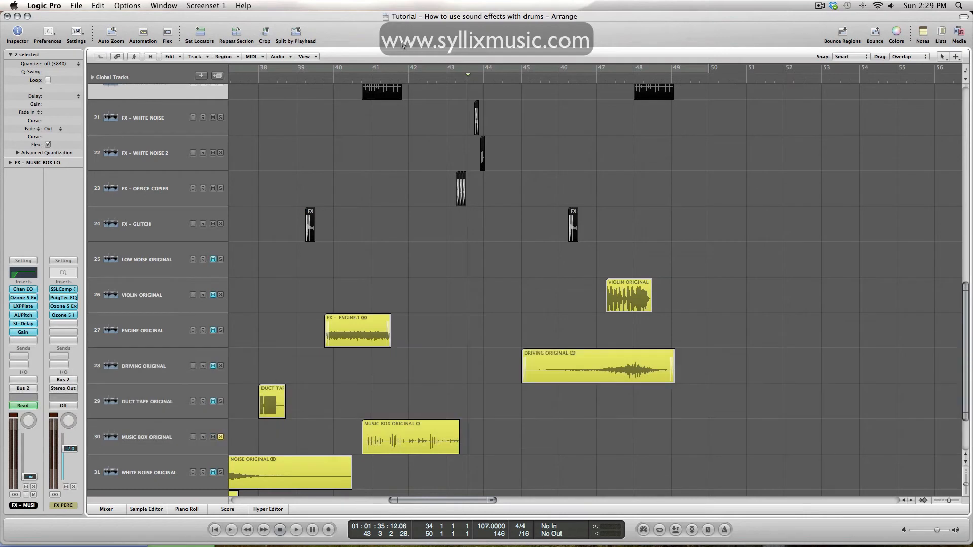
left_click(296, 529)
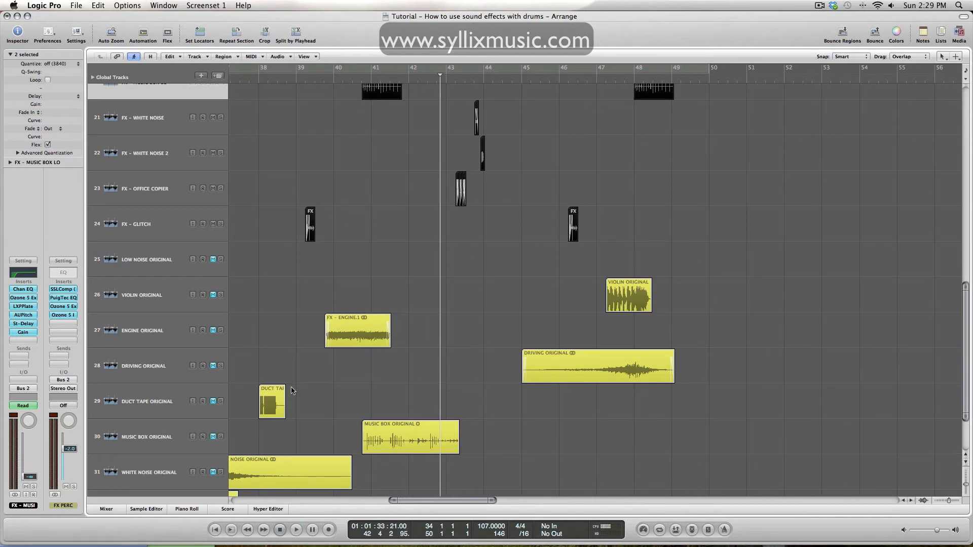
scroll("up", 3)
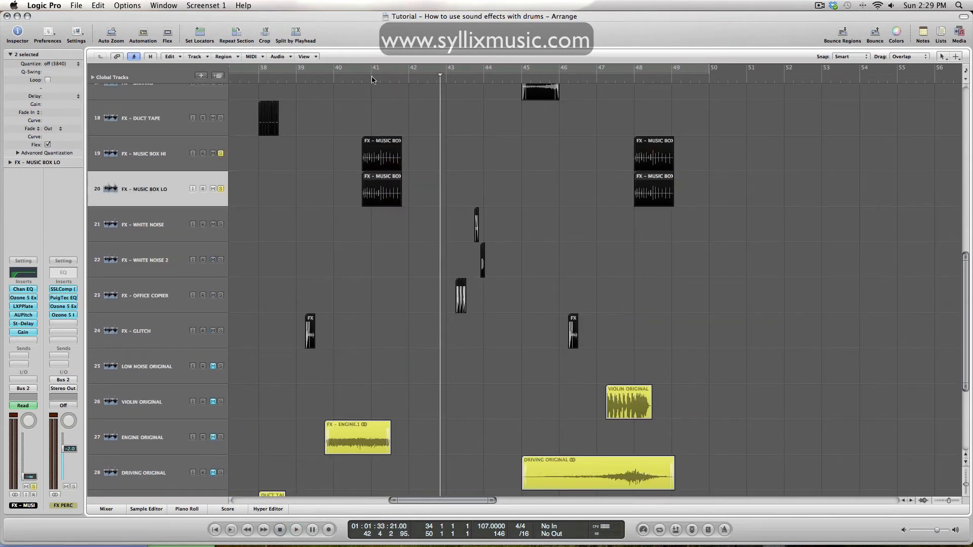
left_click(295, 529)
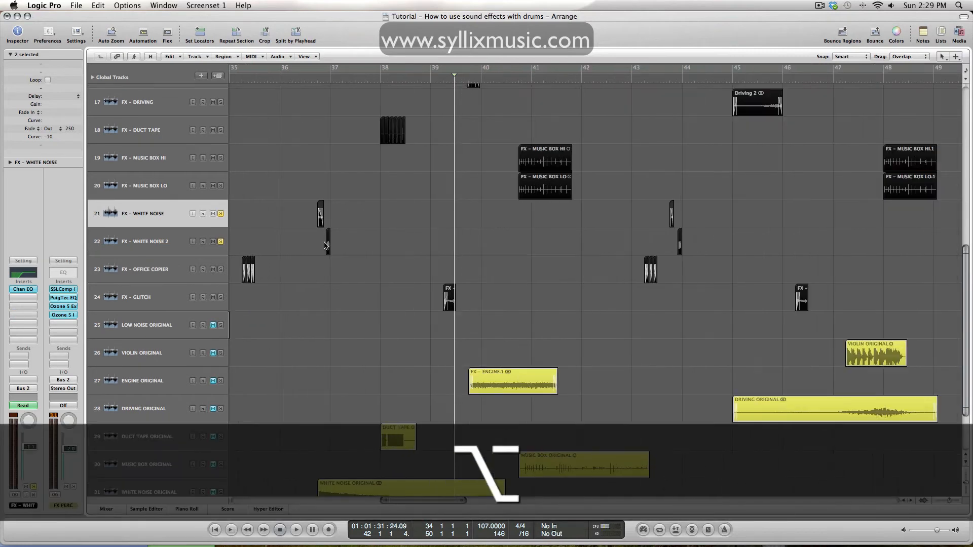
scroll("down", 3)
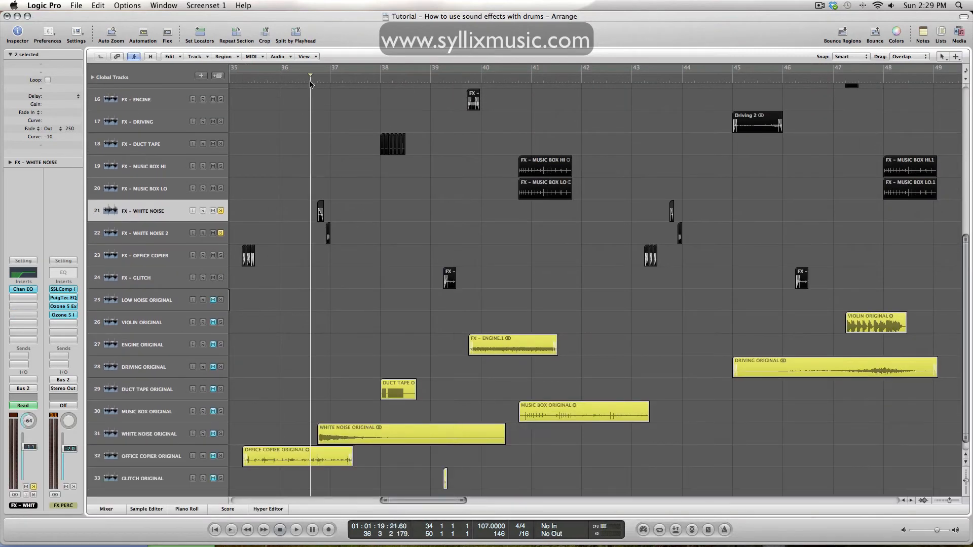
left_click(295, 529)
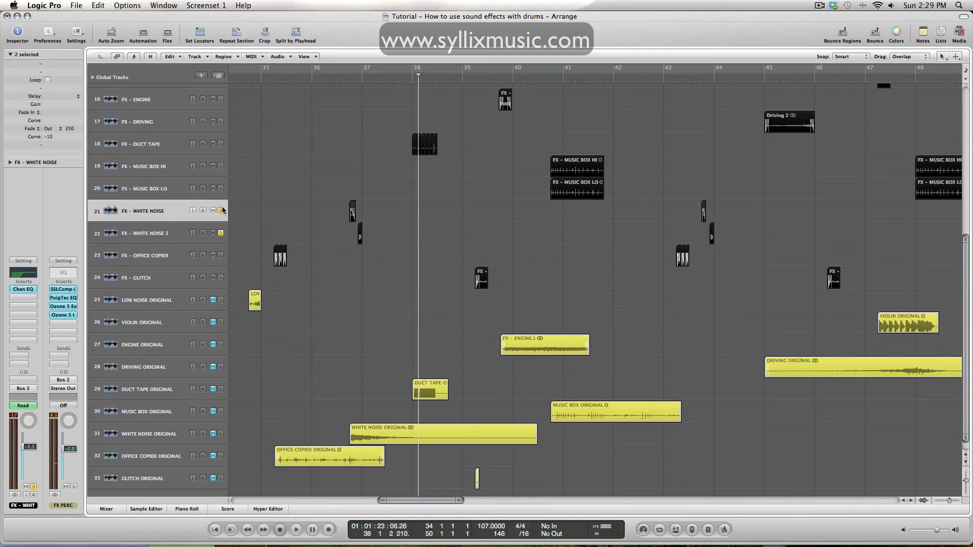
left_click(220, 211)
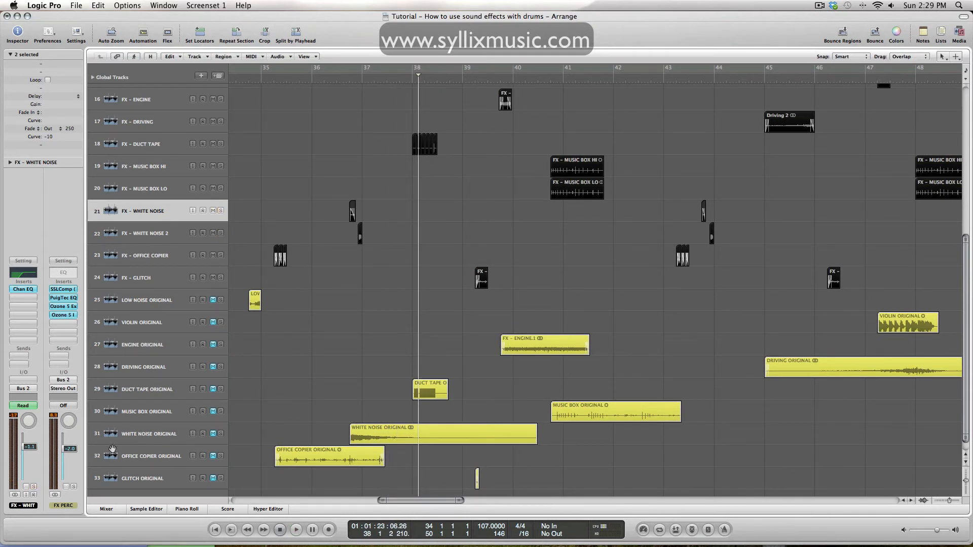
left_click(149, 432)
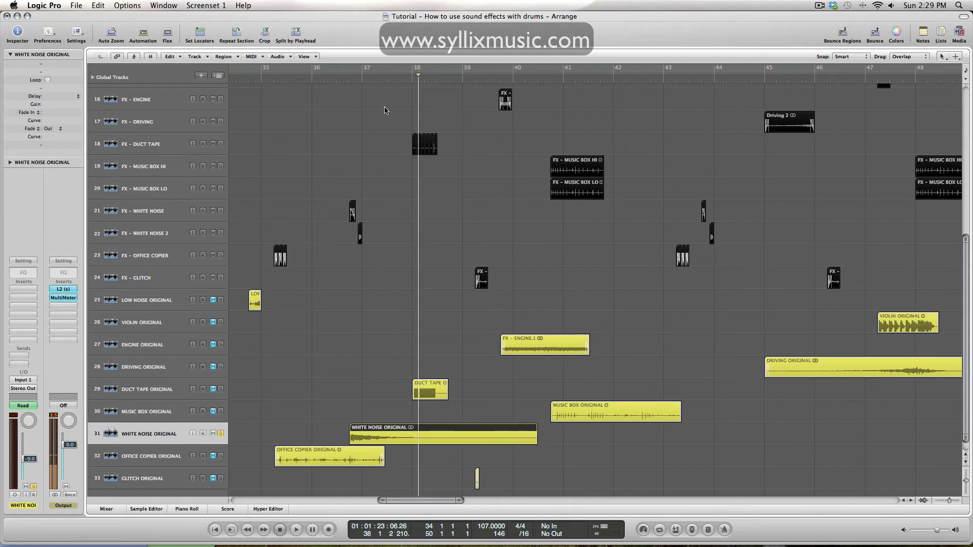
left_click(295, 529)
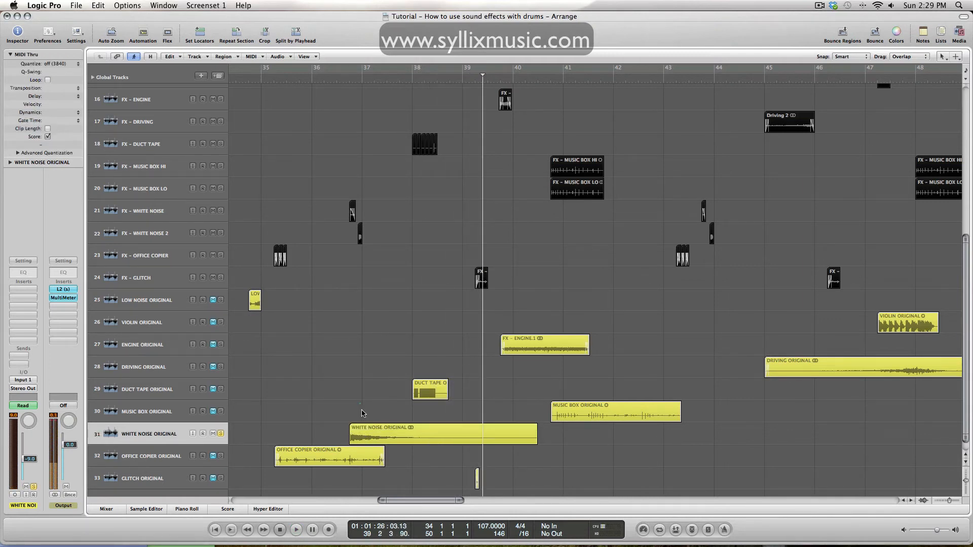
left_click(442, 433)
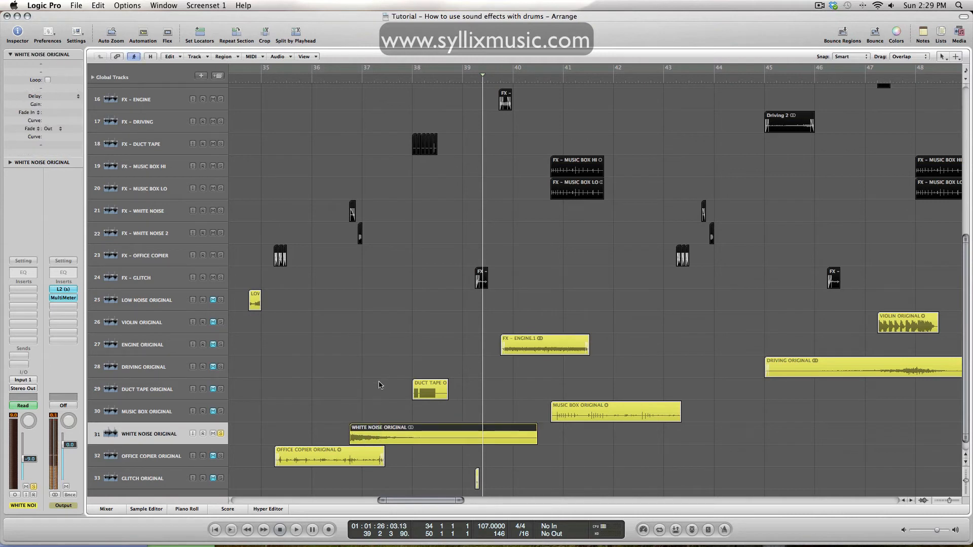
left_click(146, 233)
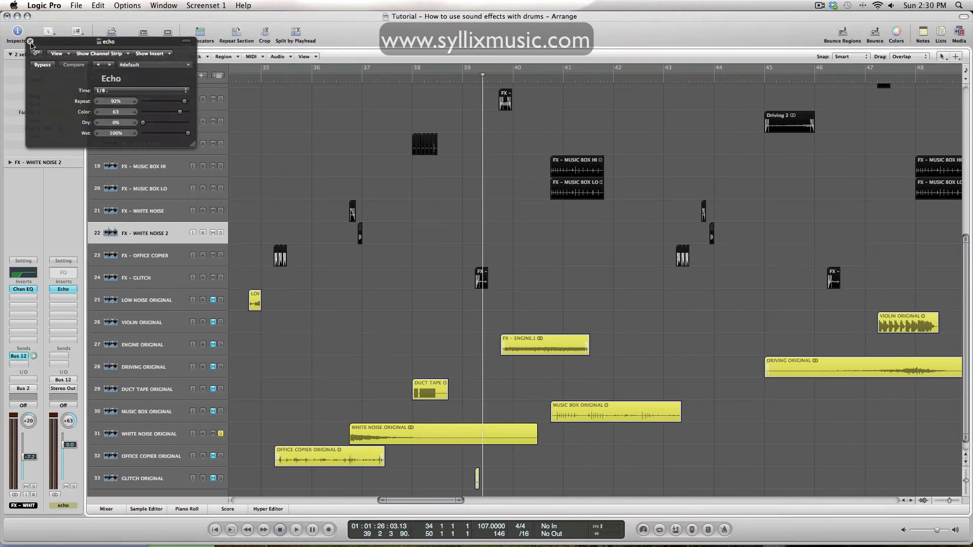
left_click(30, 43)
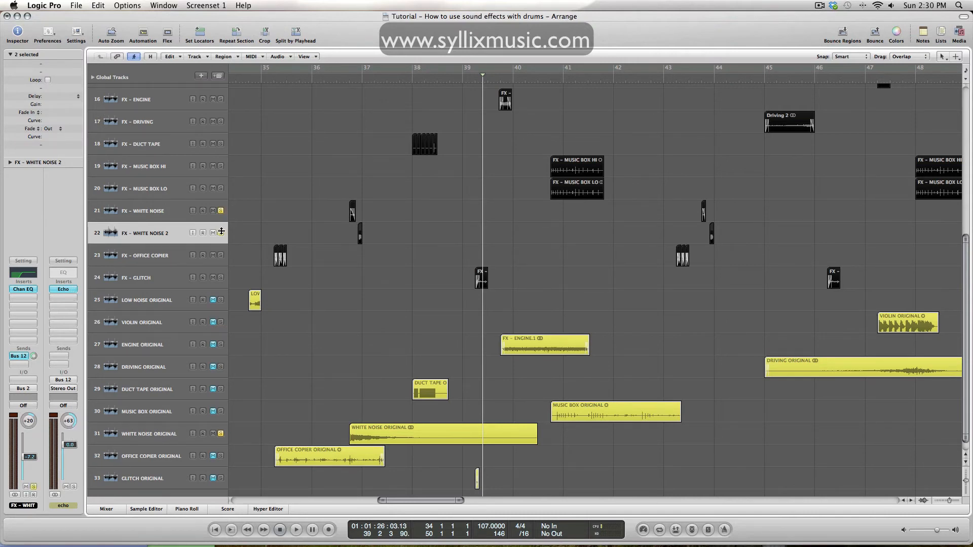
left_click(220, 233)
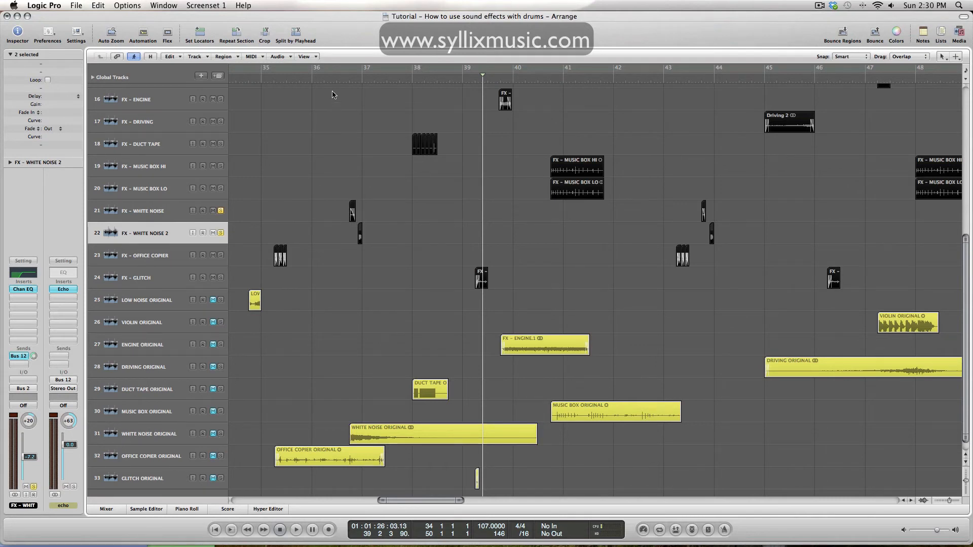
left_click(296, 529)
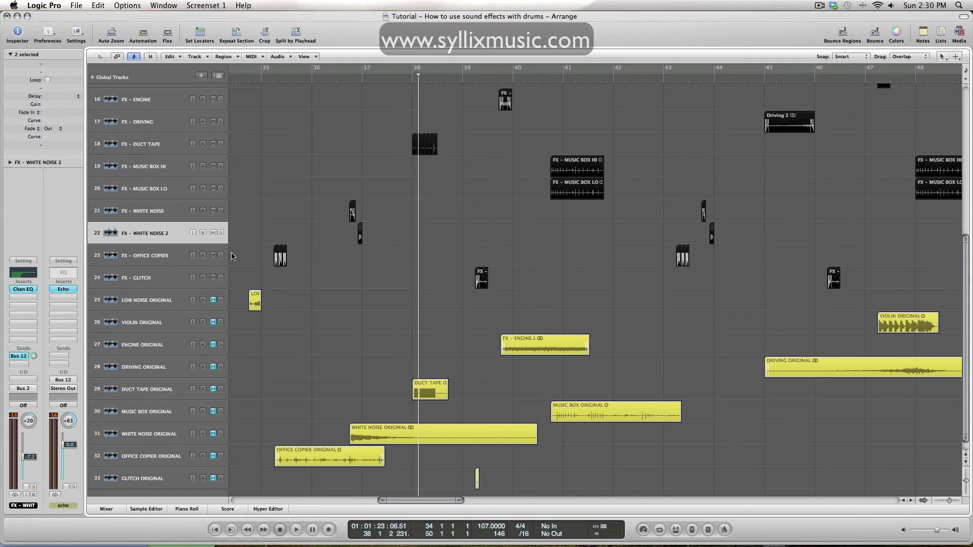
- Solo FX - OFFICE COPIER and play it from just before bar 35's copier hits, then stop
left_click(143, 255)
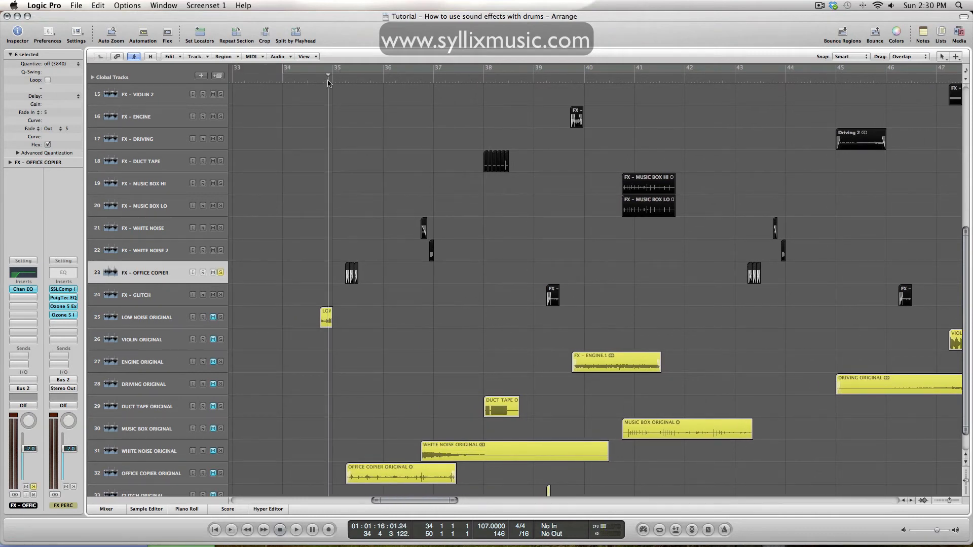
left_click(341, 76)
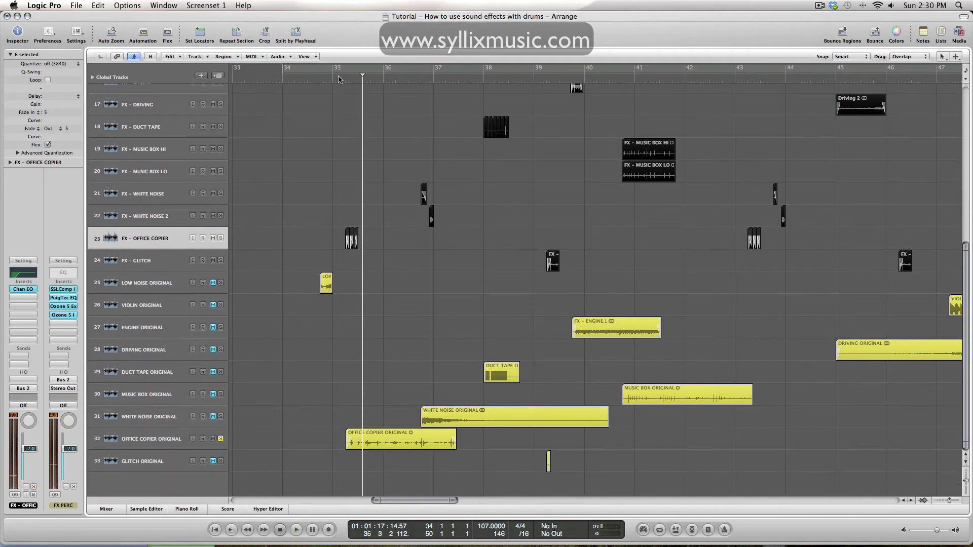
left_click(296, 529)
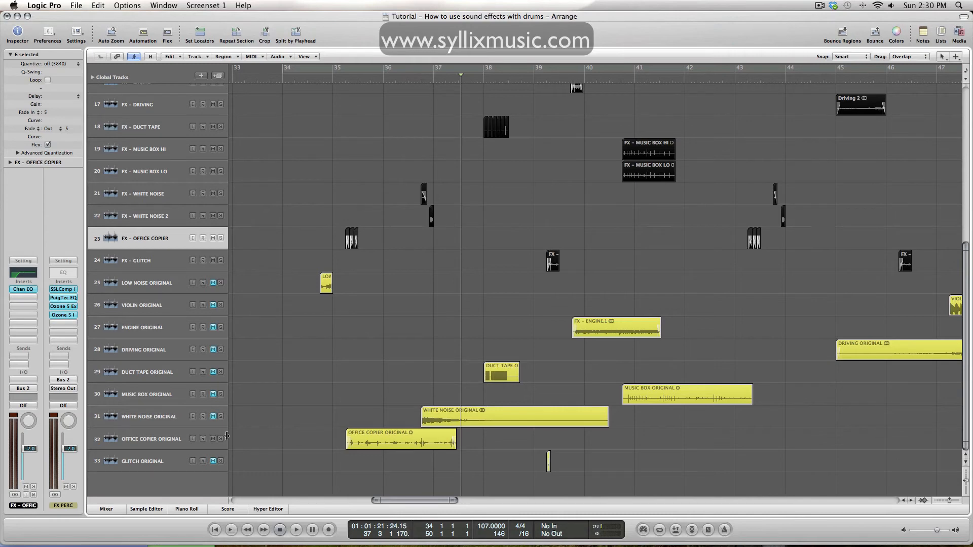
mouse_move(291, 403)
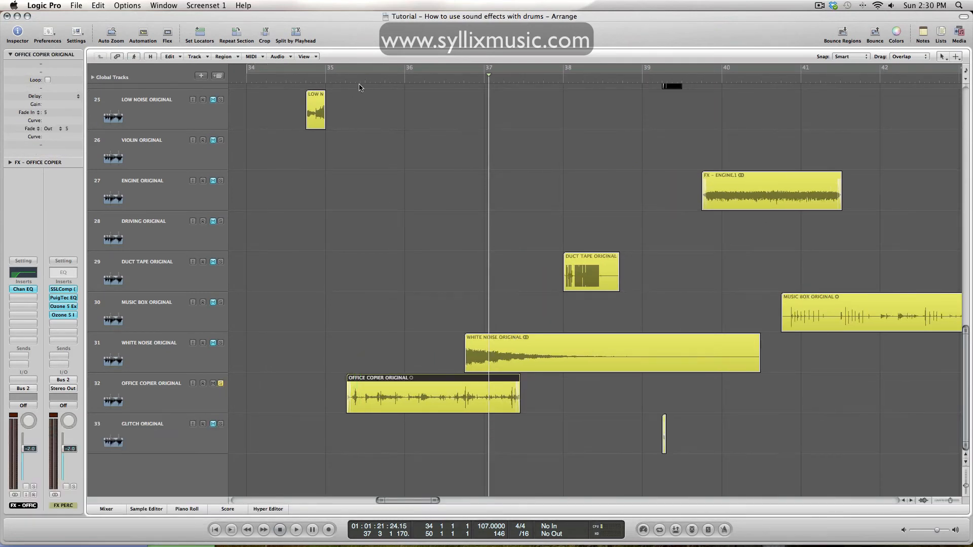
left_click(296, 528)
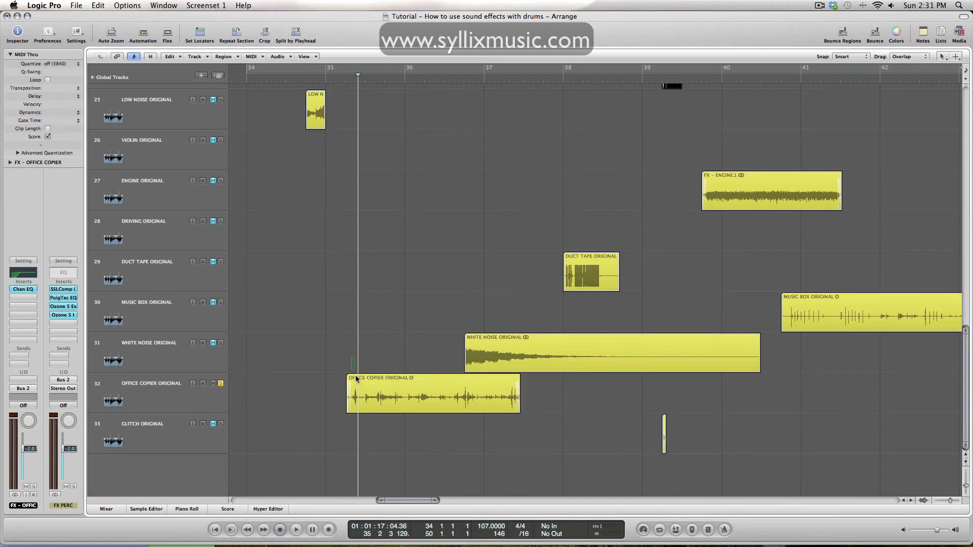
left_click(432, 393)
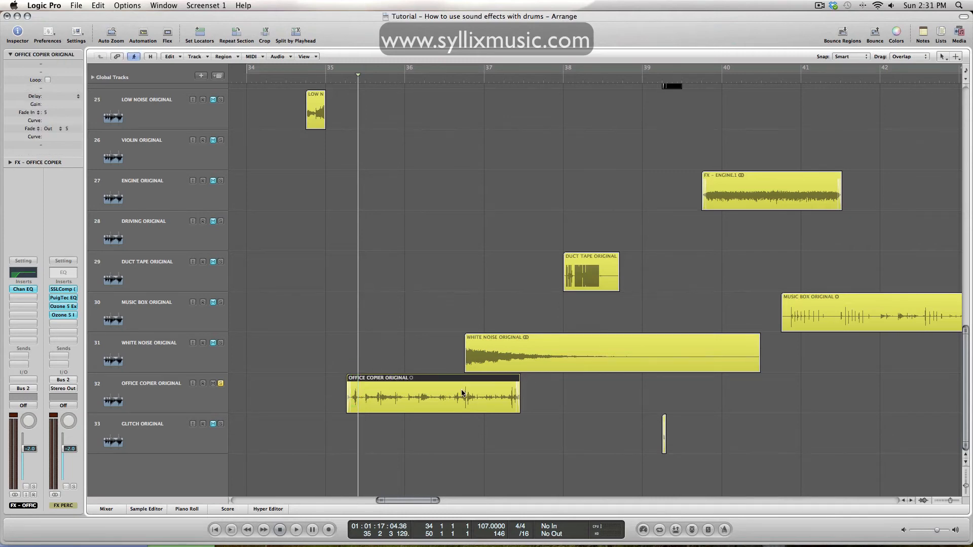
mouse_move(397, 374)
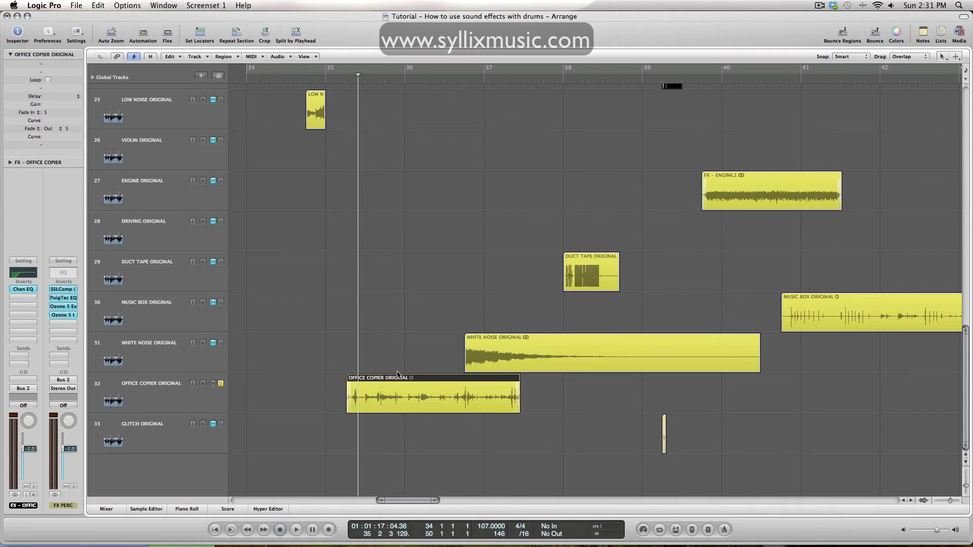
scroll("up", 3)
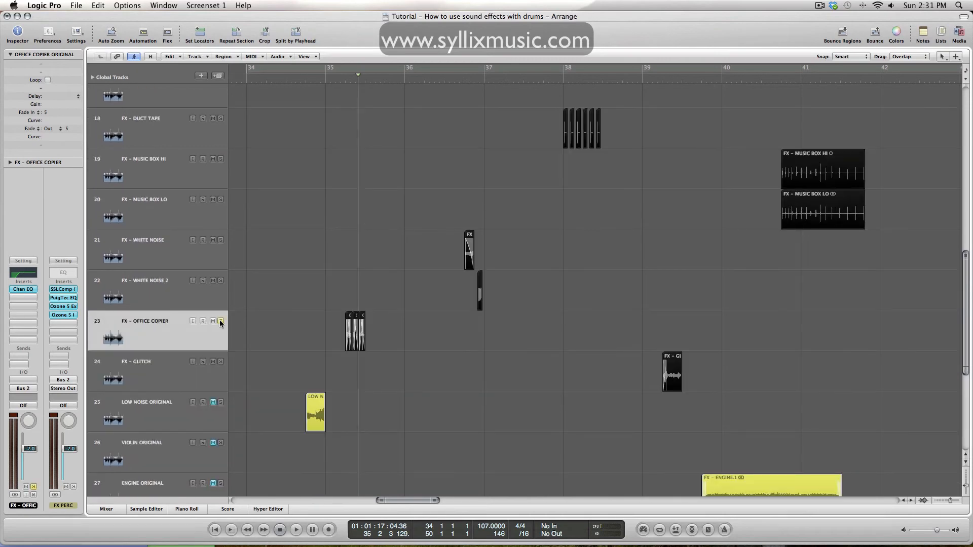
scroll("down", 3)
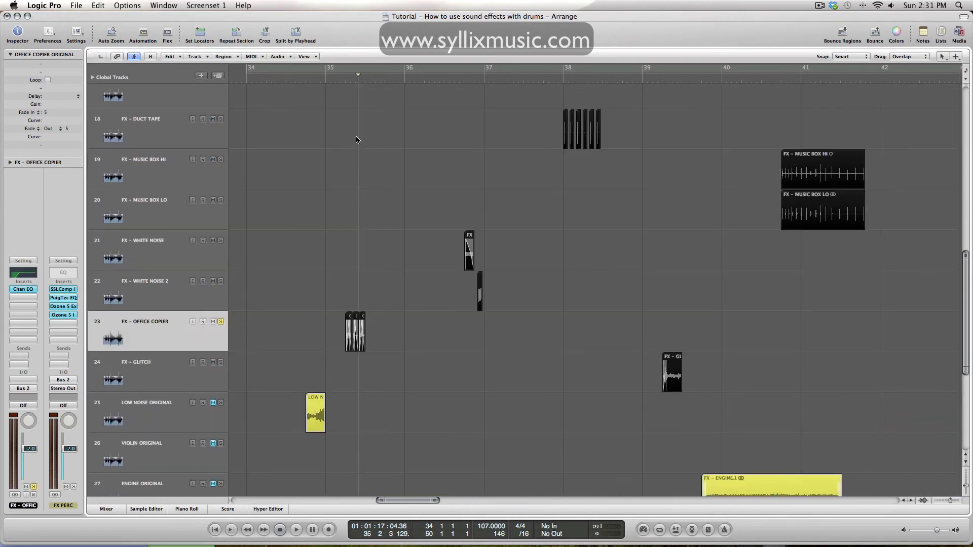
left_click(296, 529)
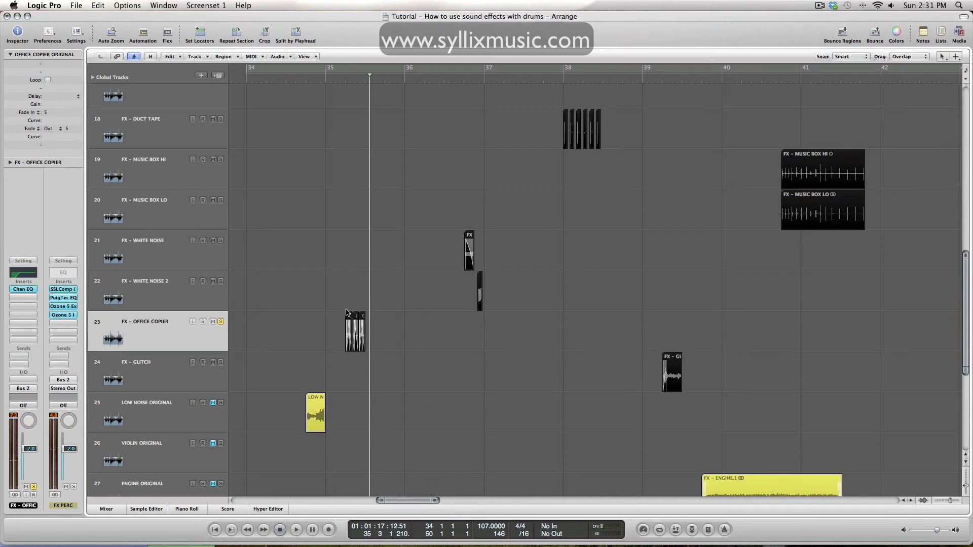
left_click(220, 321)
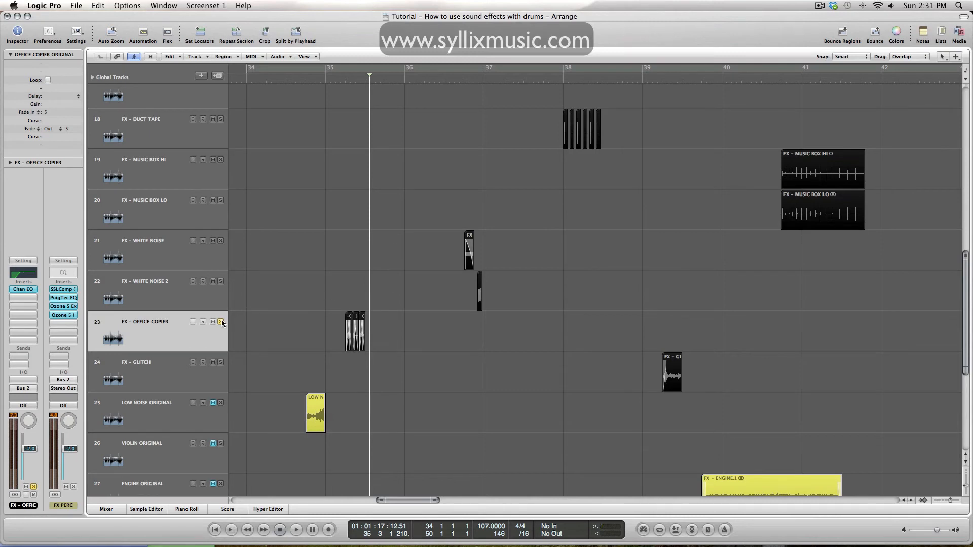
scroll("down", 3)
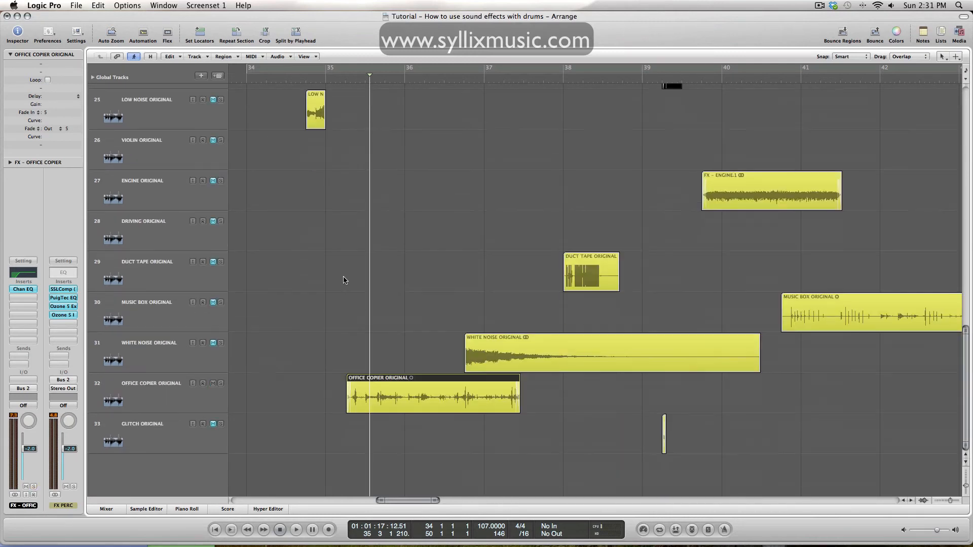
scroll("up", 3)
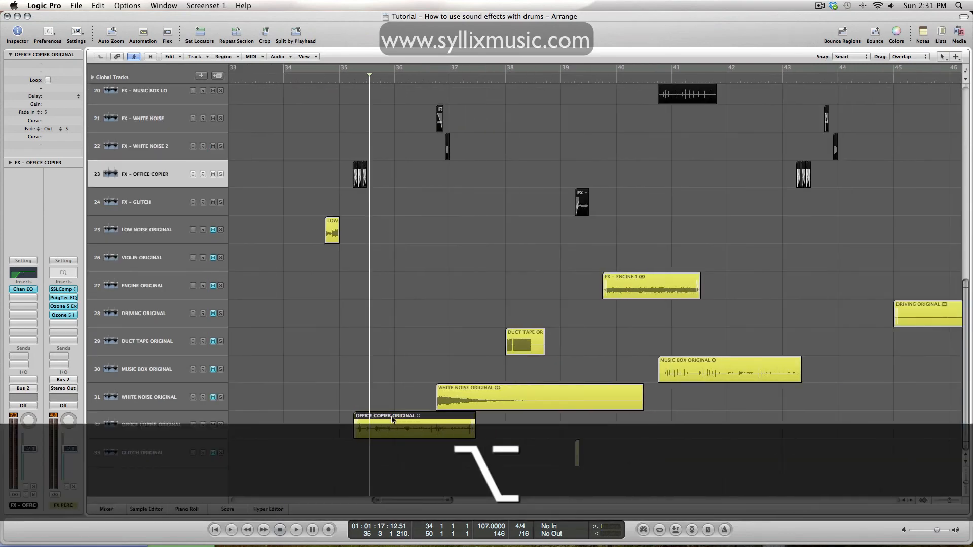
- Solo the FX - GLITCH track and zoom in on the glitch regions
scroll("up", 3)
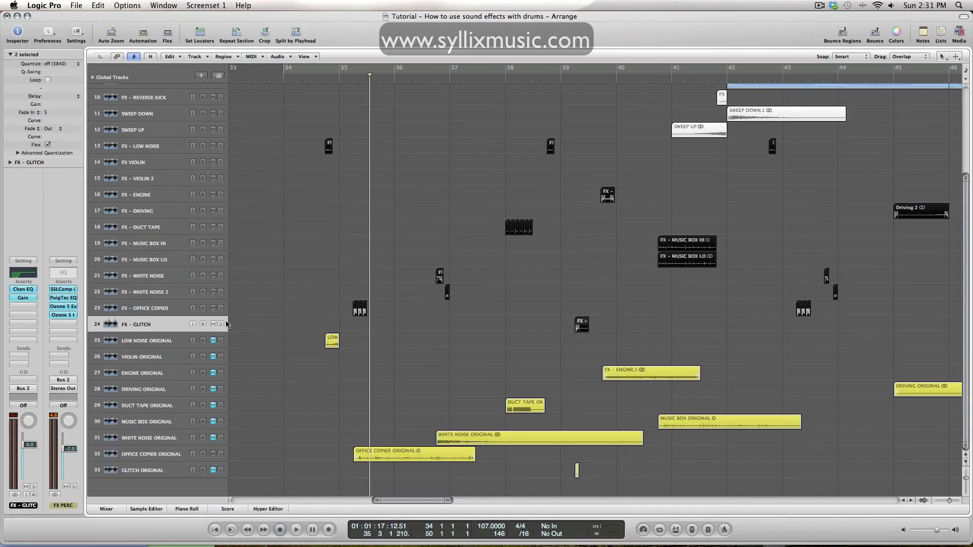
left_click(220, 324)
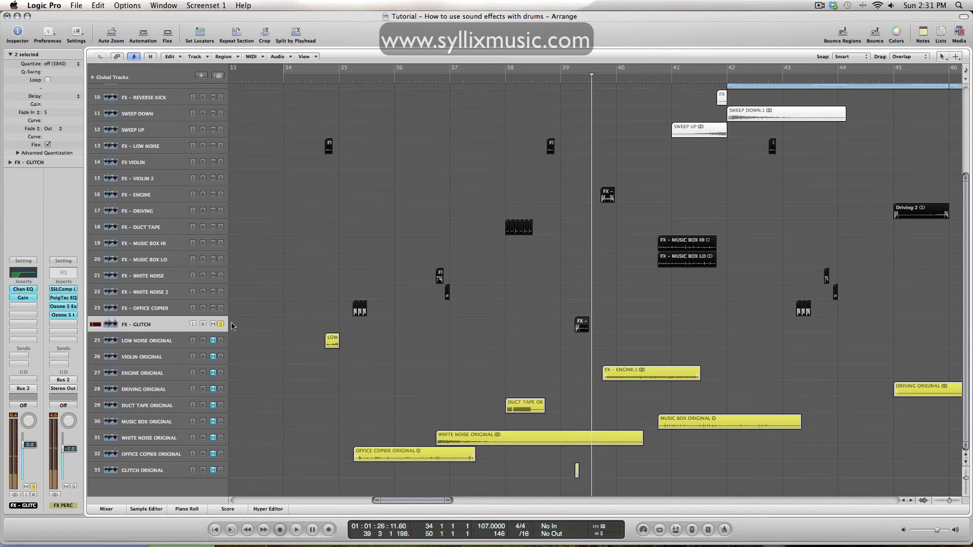
left_click(220, 324)
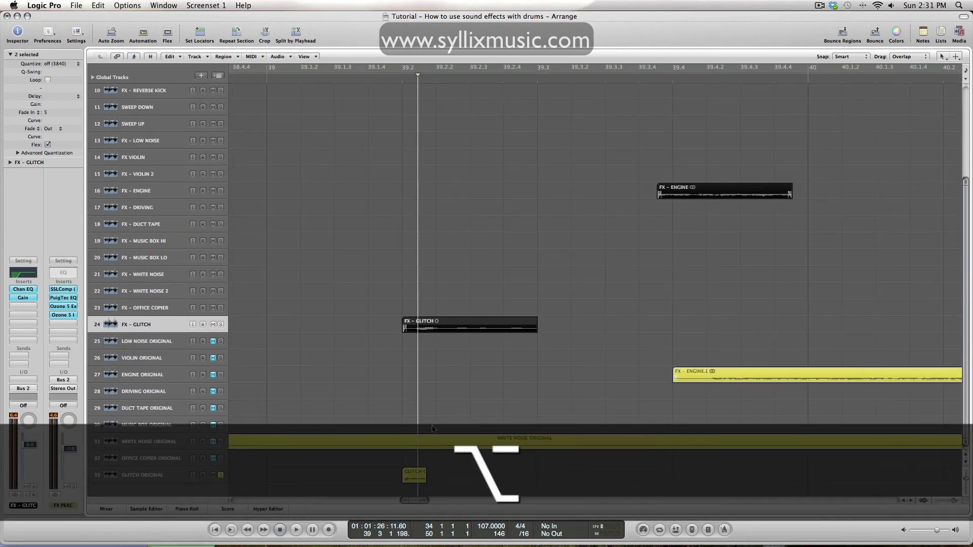
- Compare against the GLITCH ORIGINAL source near bar 39, then return to the full arrangement overview
left_click(296, 529)
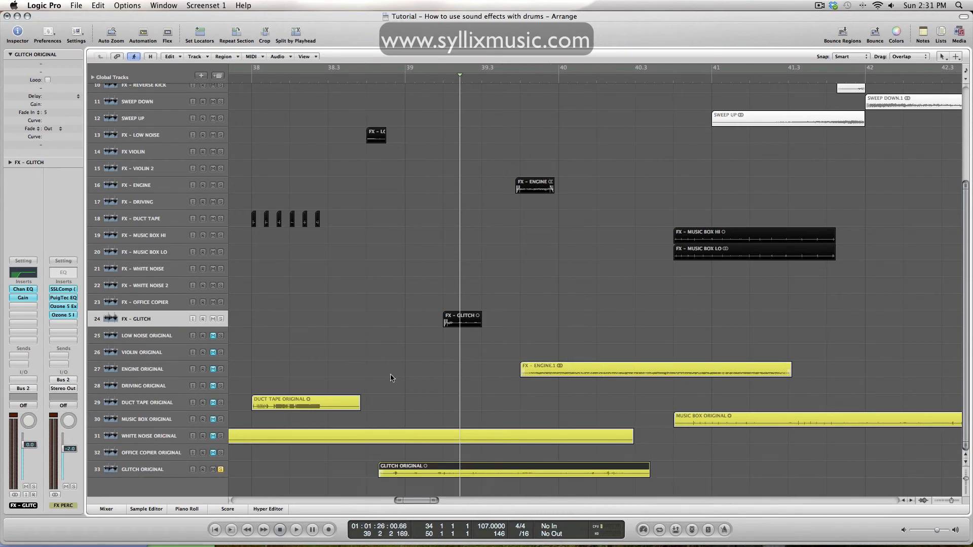
left_click(295, 529)
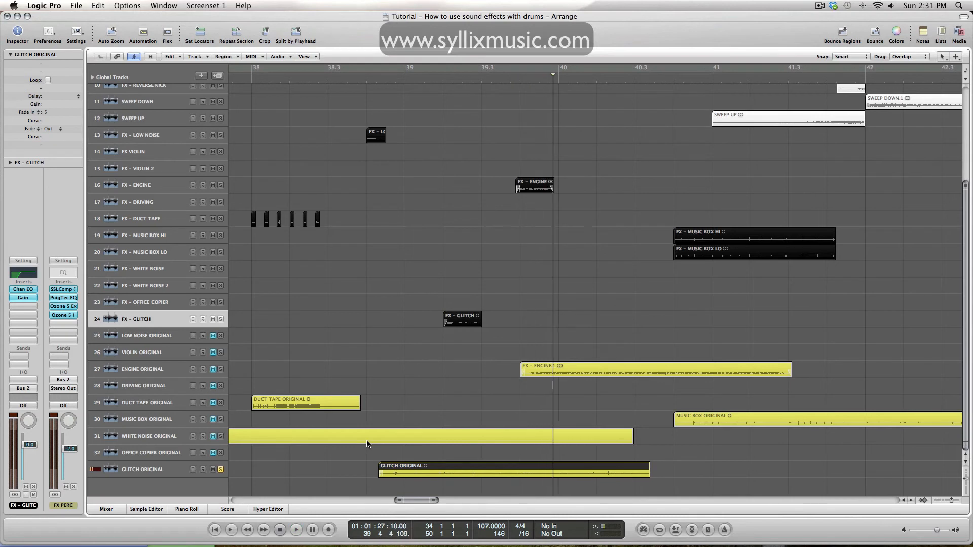
scroll("left", 3)
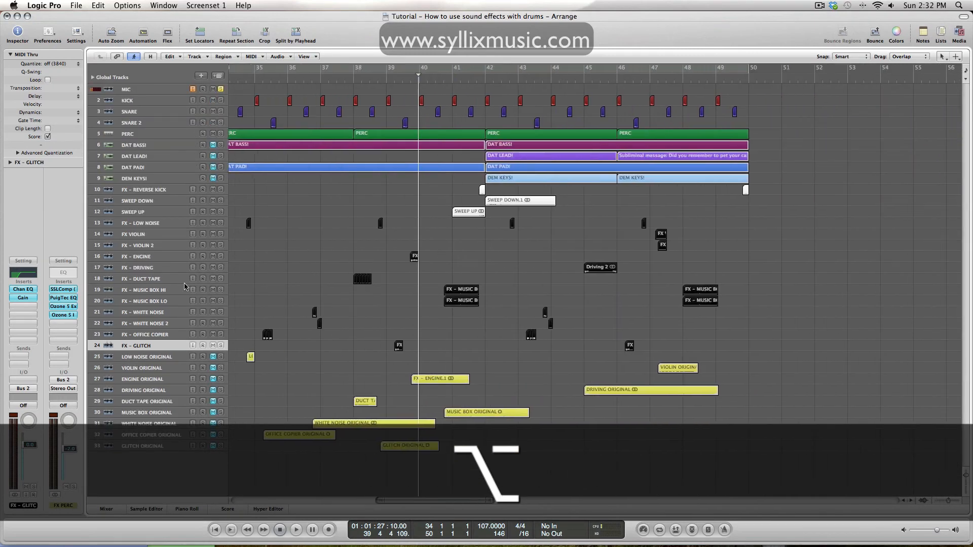
left_click(143, 277)
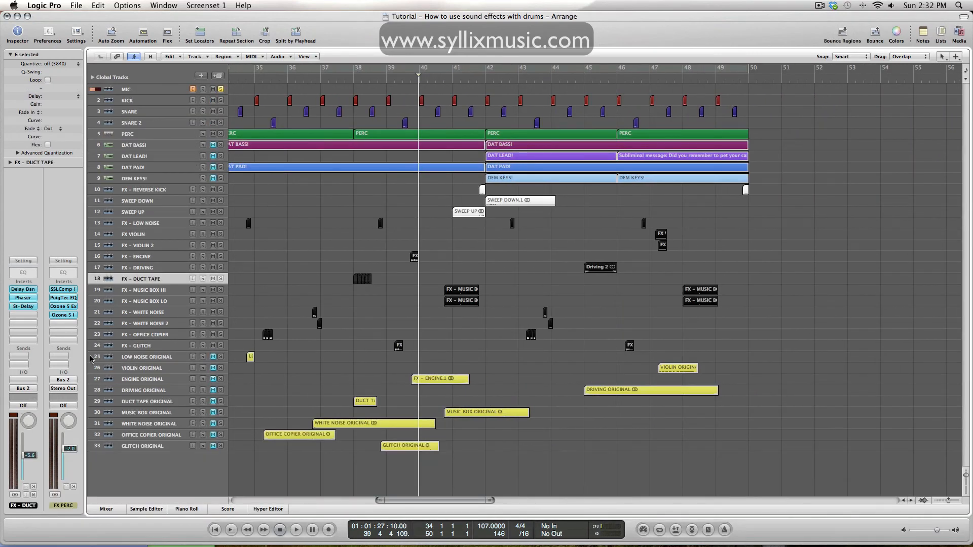
left_click(141, 301)
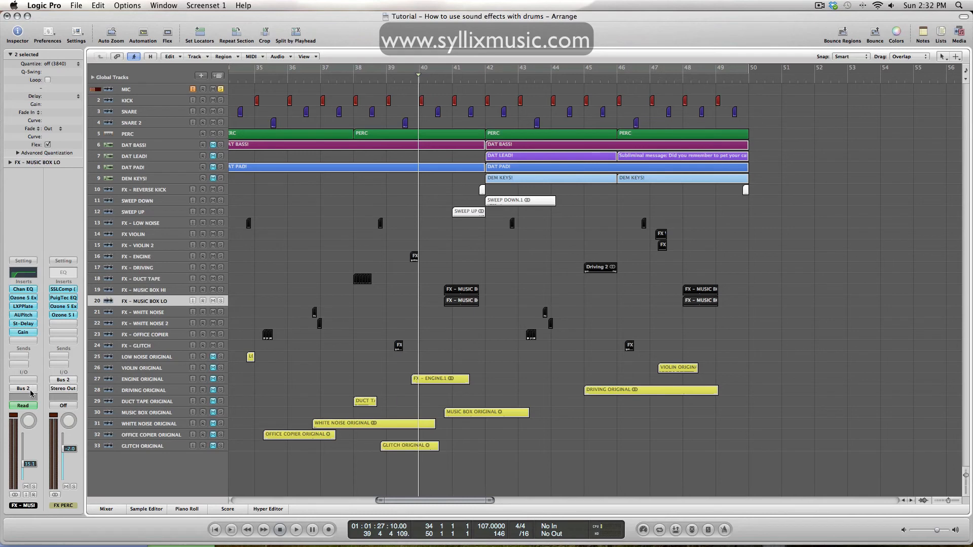
left_click(106, 509)
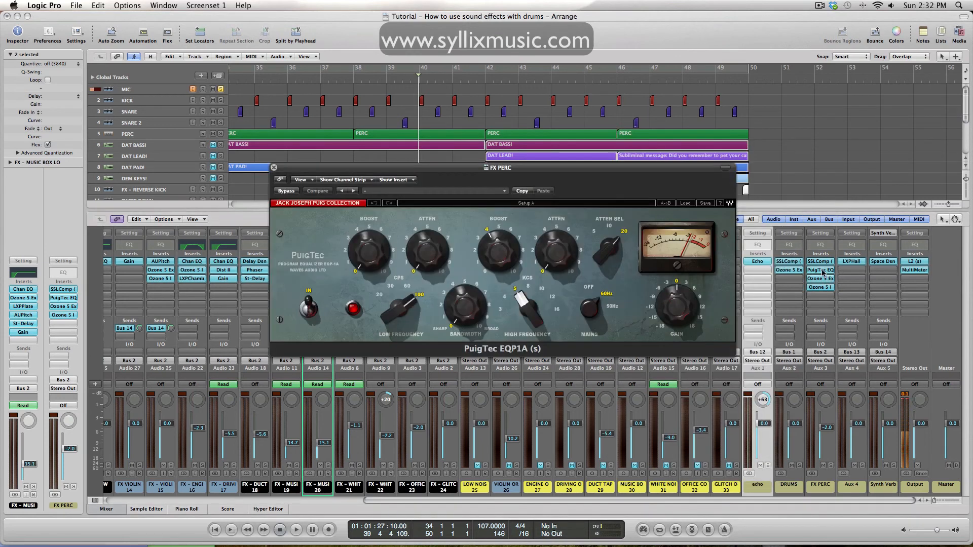
mouse_move(523, 303)
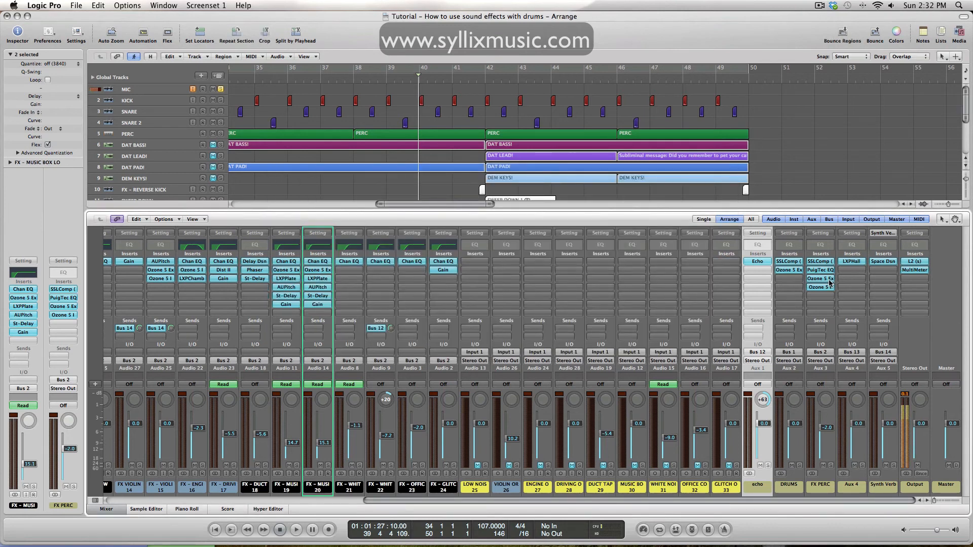
double_click(820, 277)
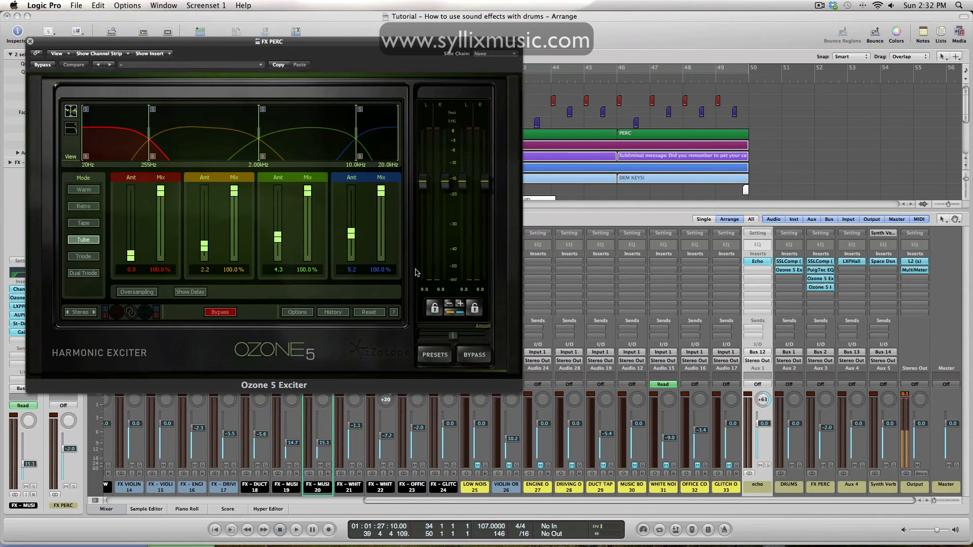
mouse_move(109, 171)
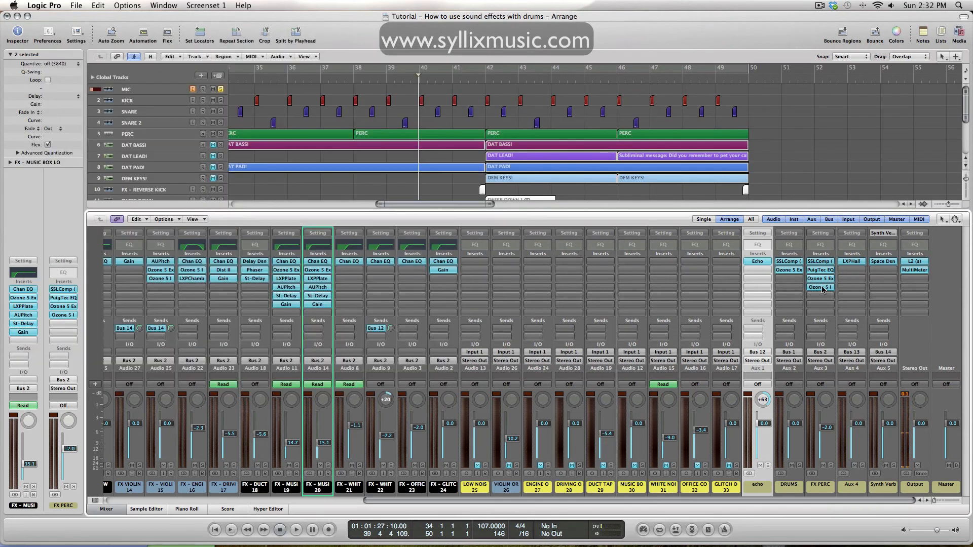
double_click(820, 277)
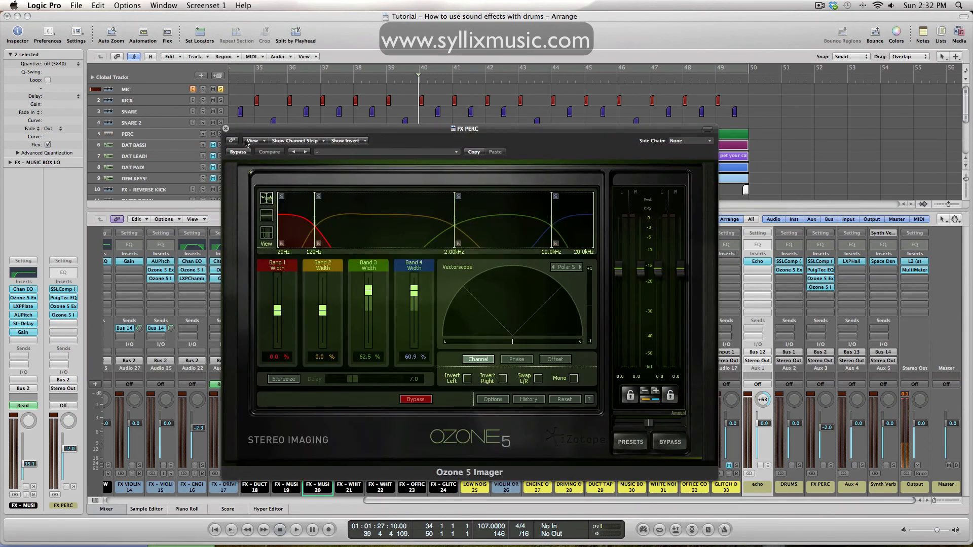
left_click(226, 128)
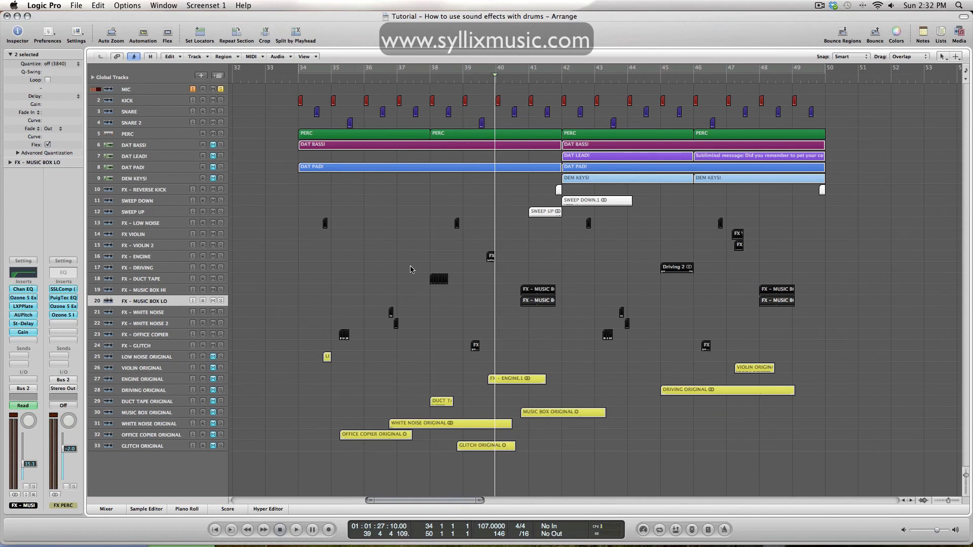
mouse_move(526, 281)
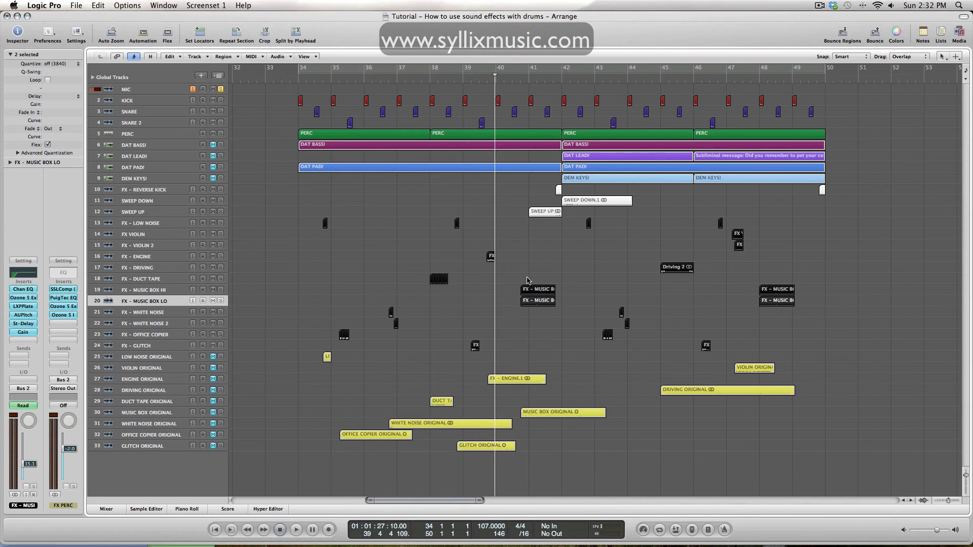
mouse_move(540, 275)
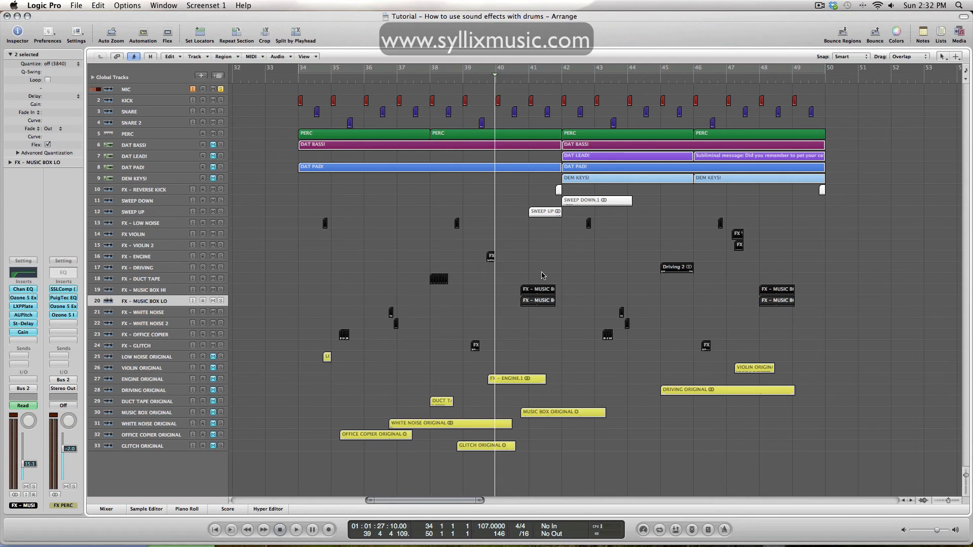
mouse_move(527, 291)
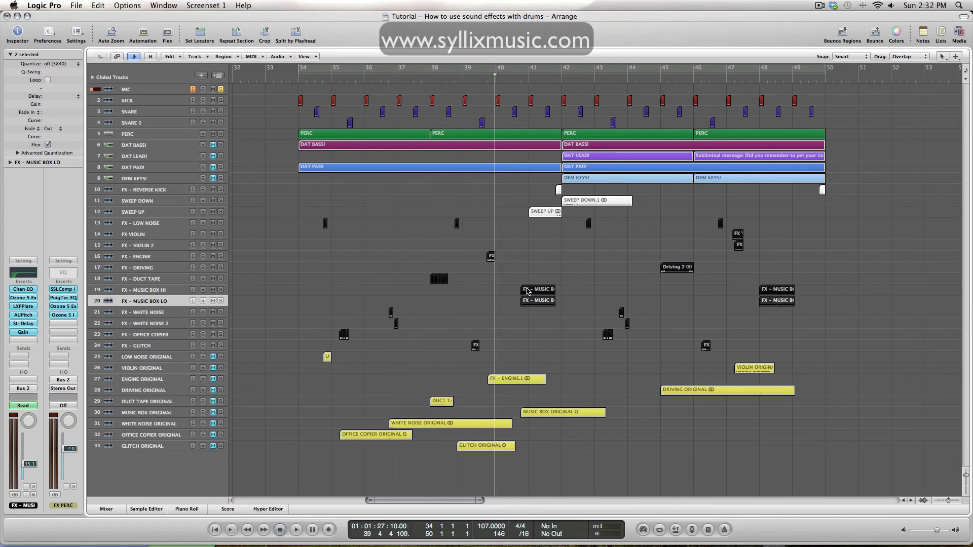
mouse_move(502, 304)
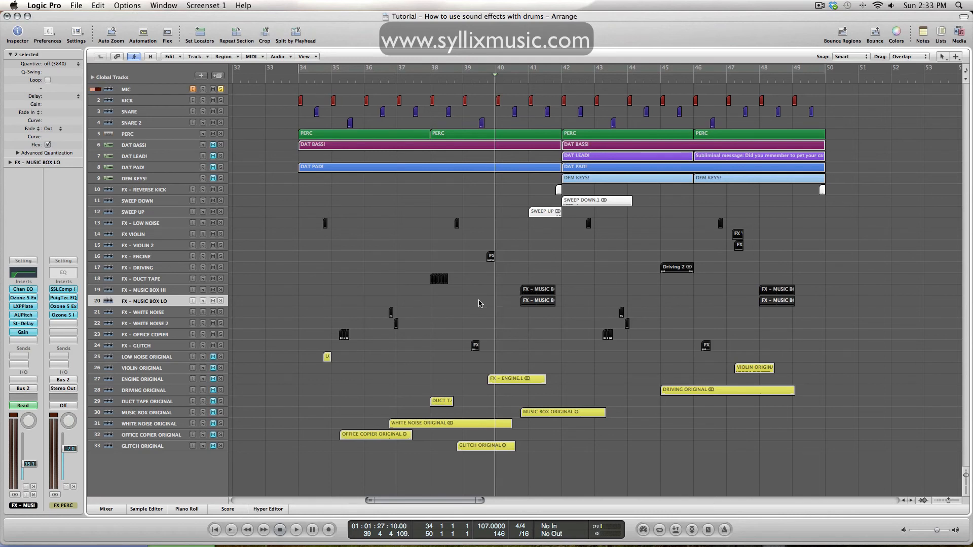
mouse_move(471, 297)
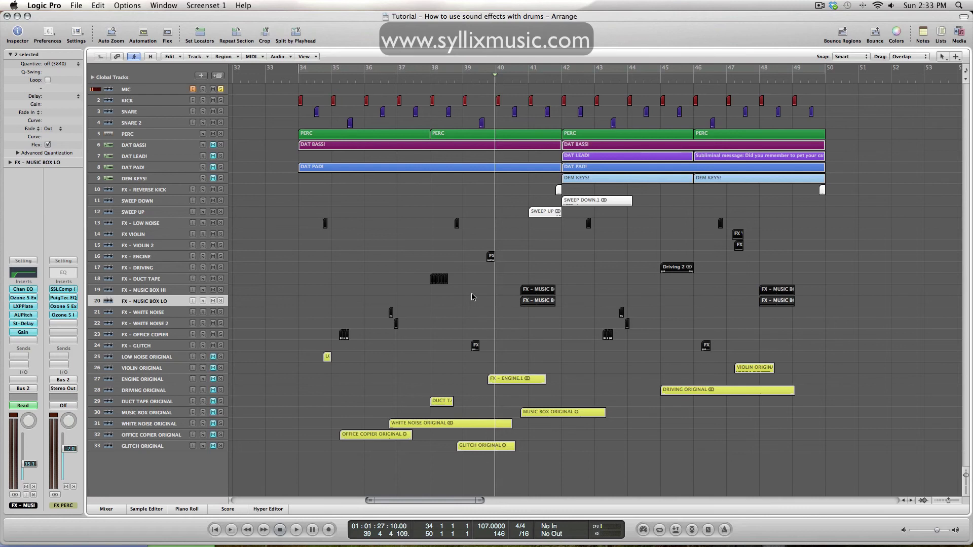
mouse_move(462, 298)
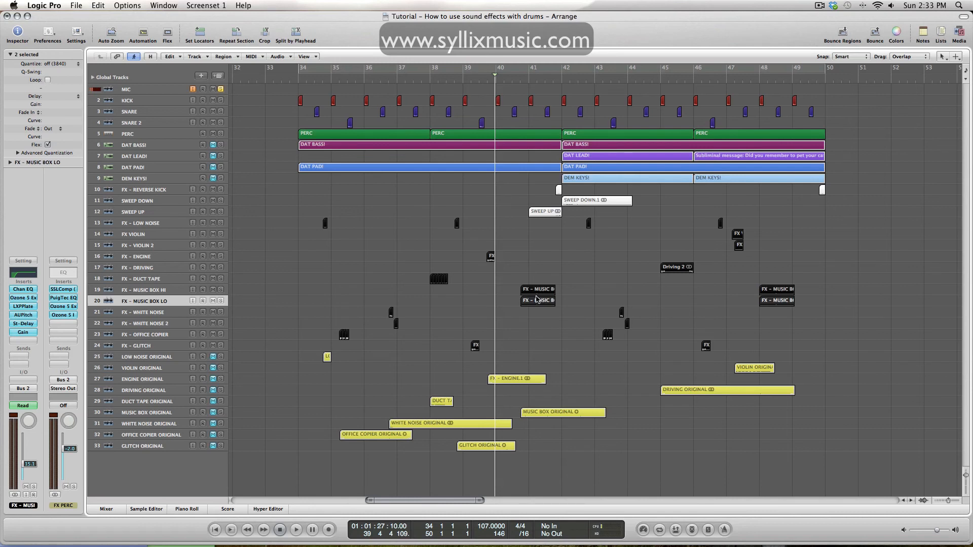
mouse_move(455, 239)
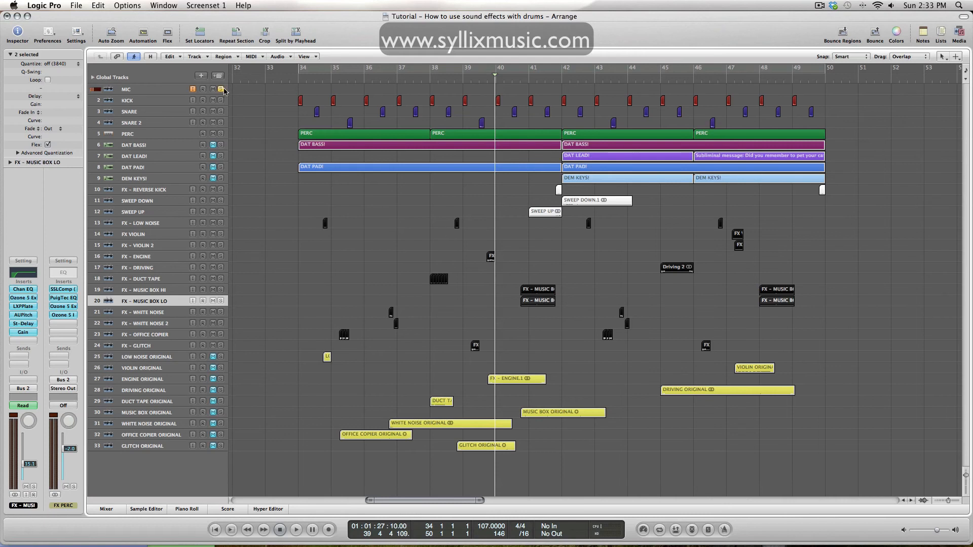
- Unsolo all tracks and play the full mix through the bar 34–50 cycle
left_click(222, 90)
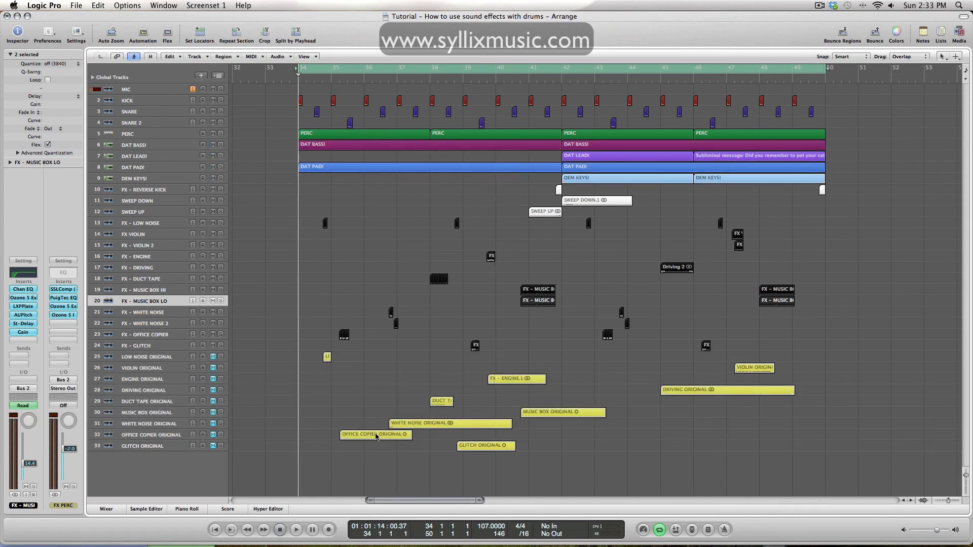
left_click(296, 528)
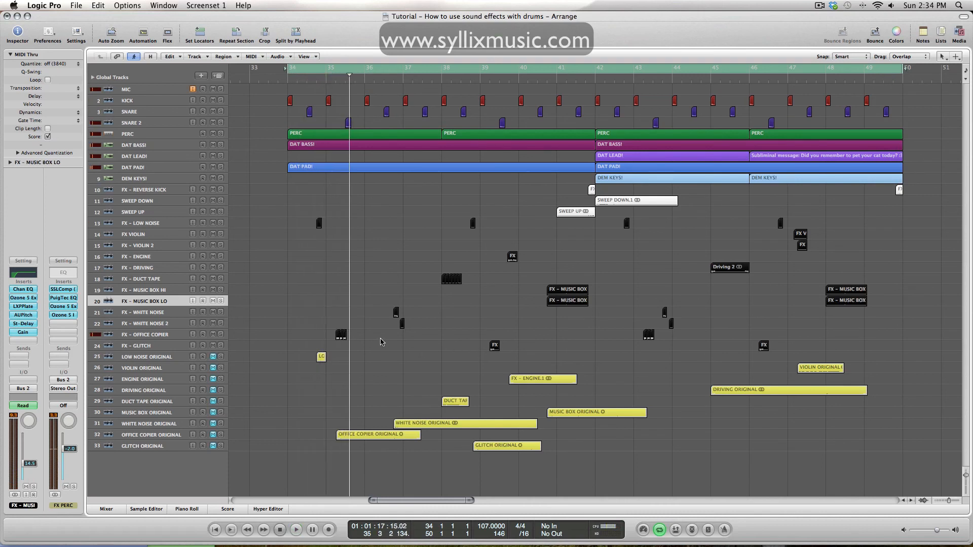
mouse_move(322, 294)
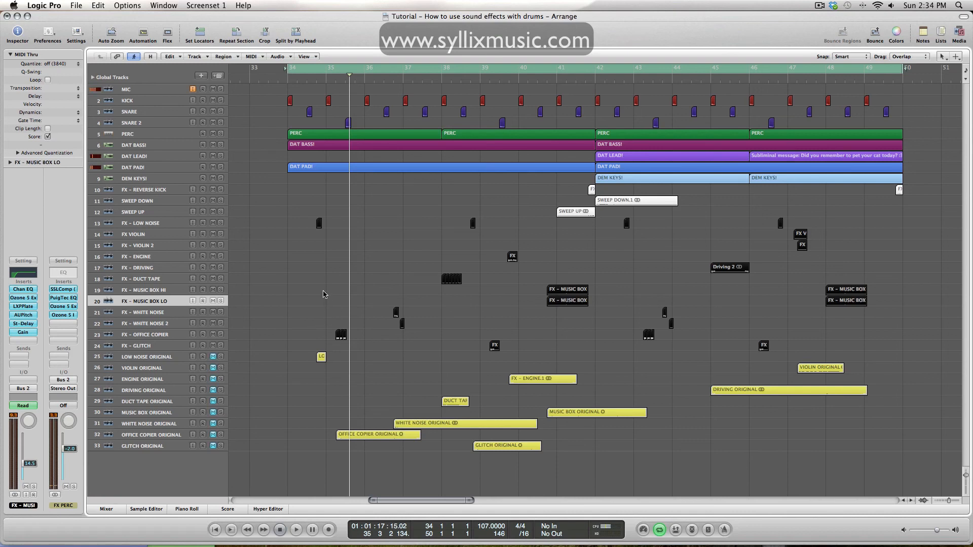
mouse_move(352, 294)
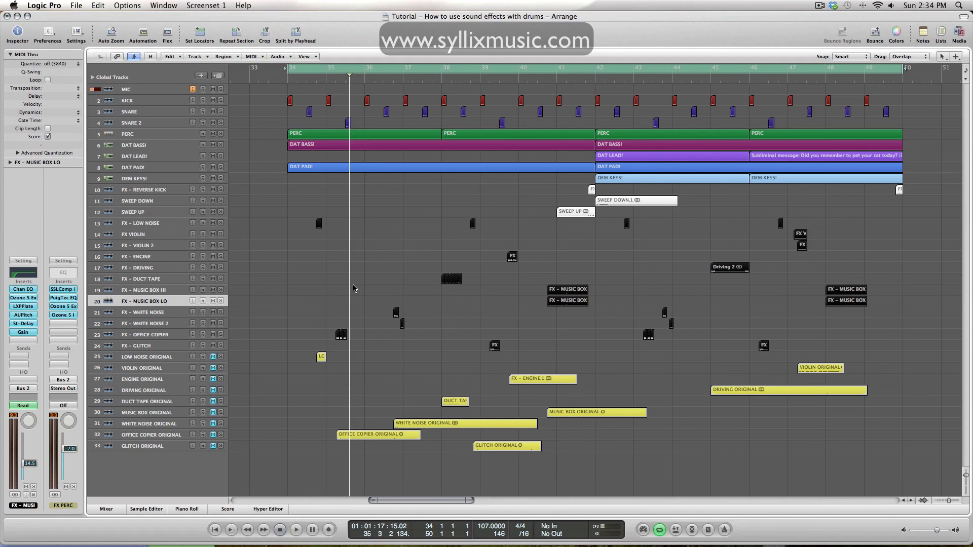
mouse_move(377, 240)
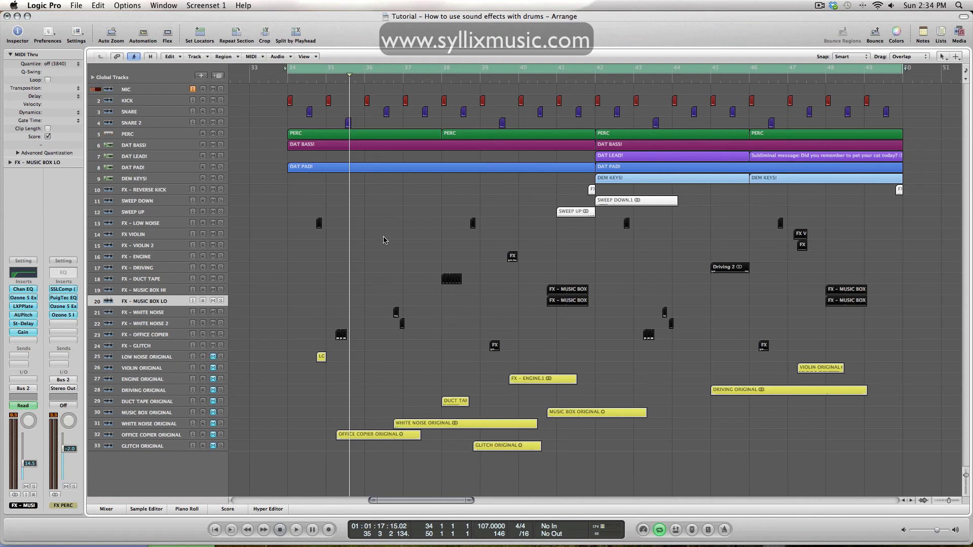
mouse_move(722, 294)
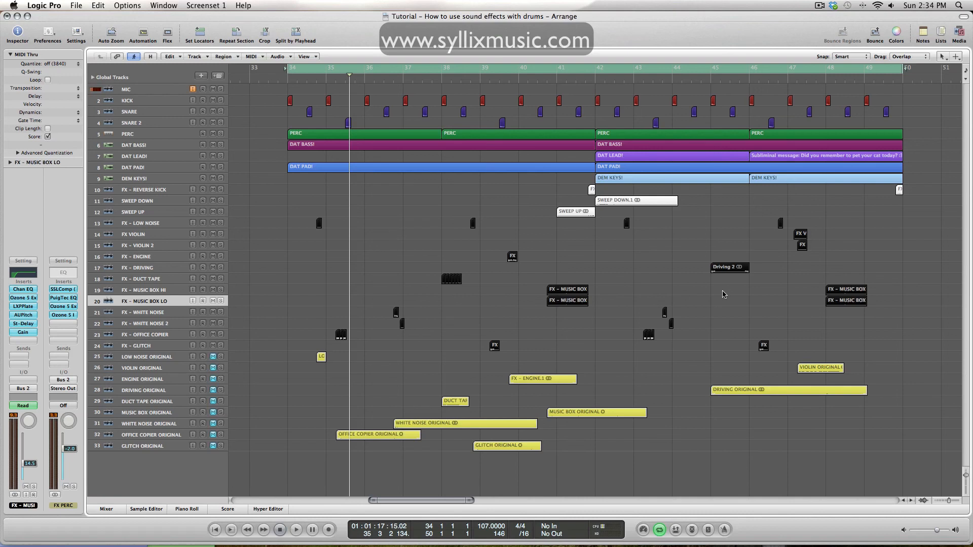
scroll("right", 3)
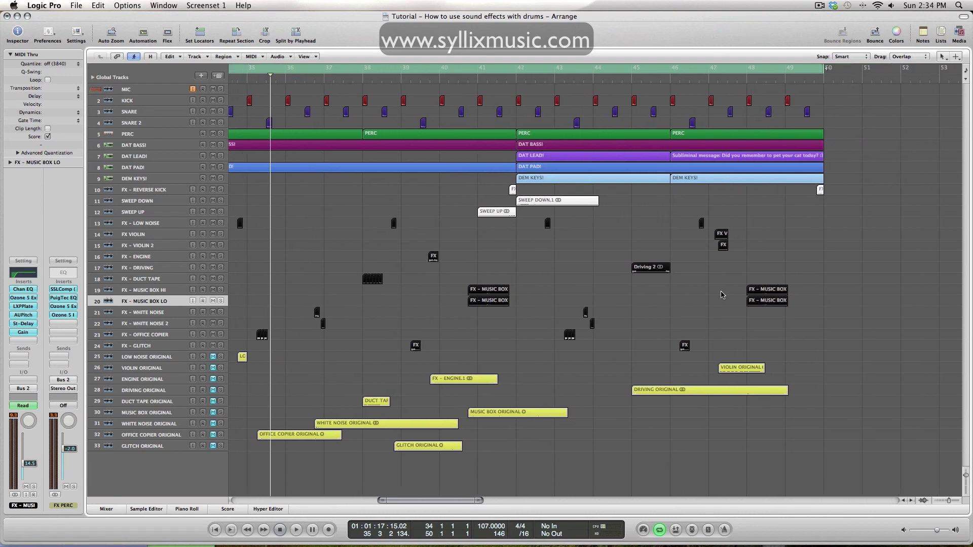